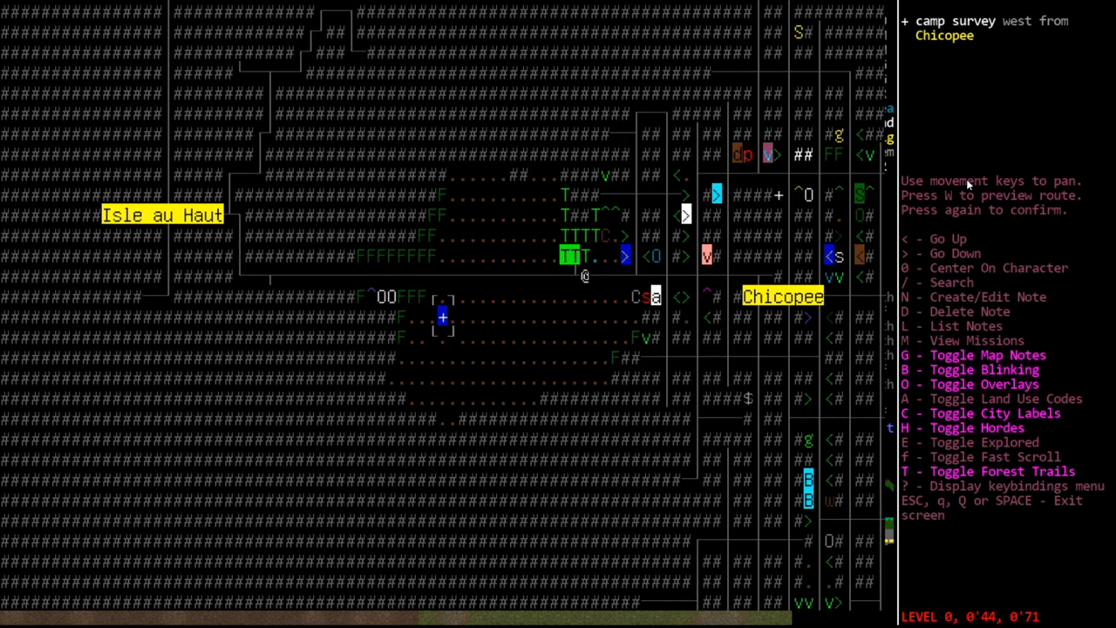
# Pan the overmap across the area west of Chicopee around the police station
pyautogui.press('down')
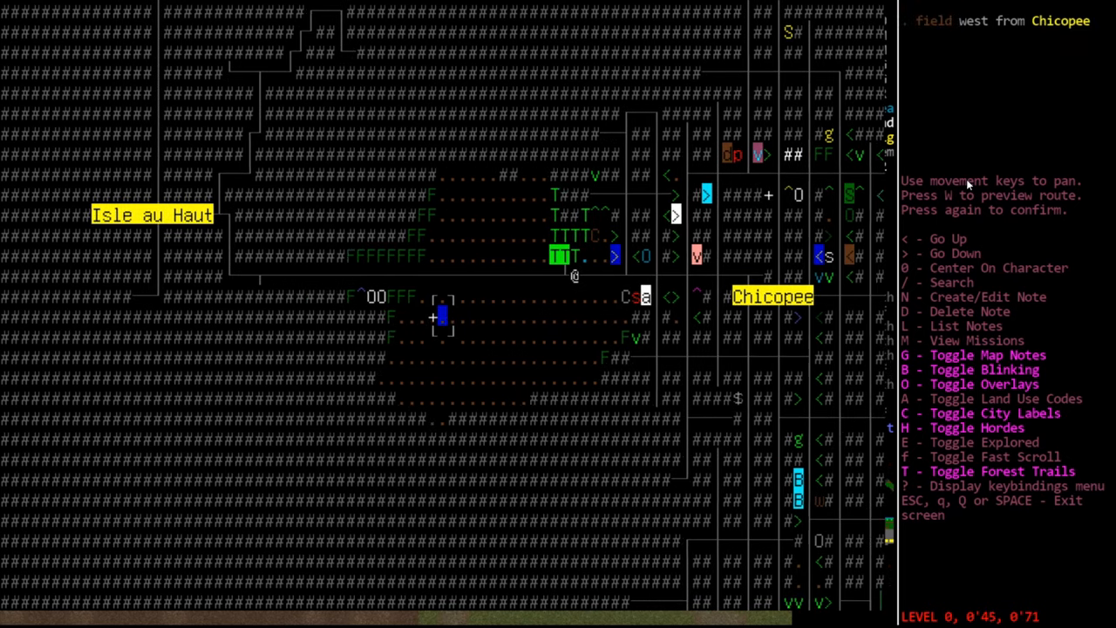
pyautogui.press('Right')
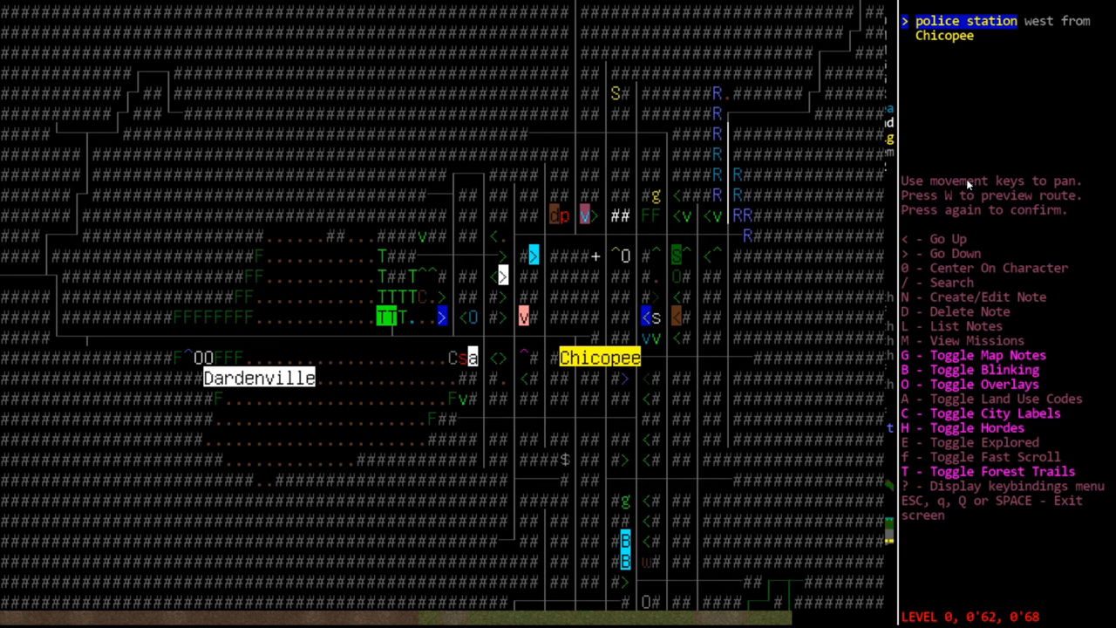
pyautogui.press('Escape')
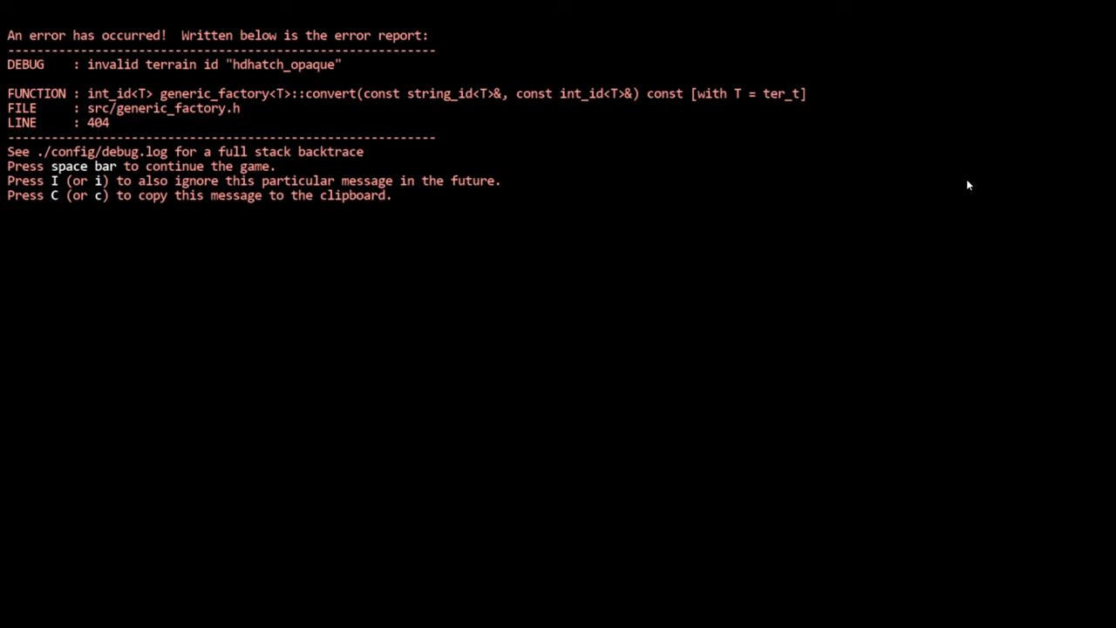
# Dismiss the error, take the Humvee's controls and drive, then bring up the overmap near the pool
pyautogui.press('space')
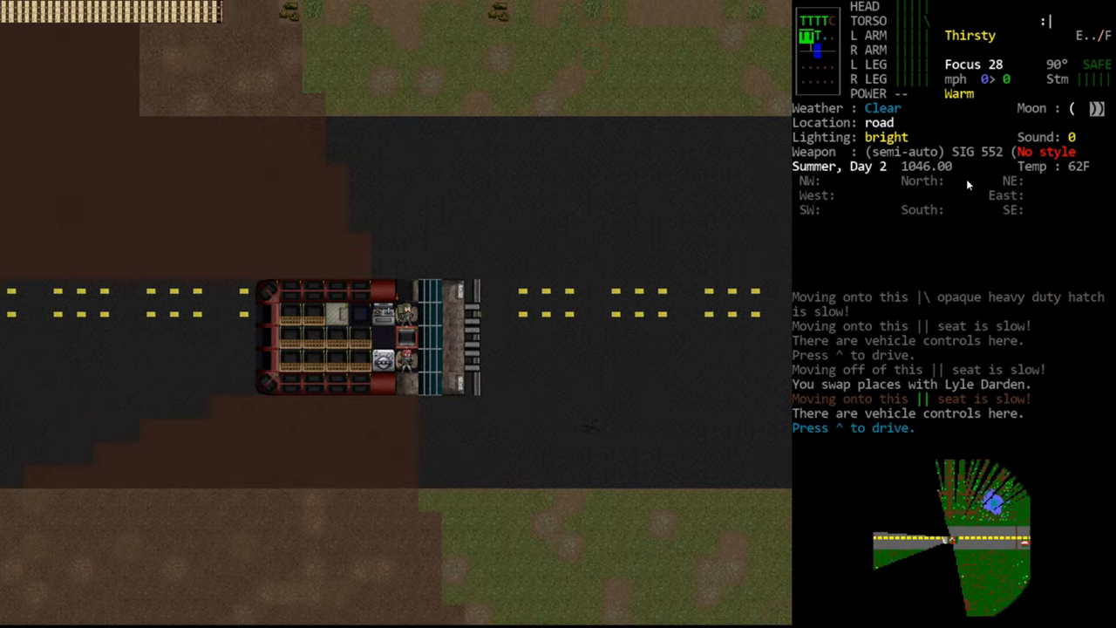
pyautogui.press('^')
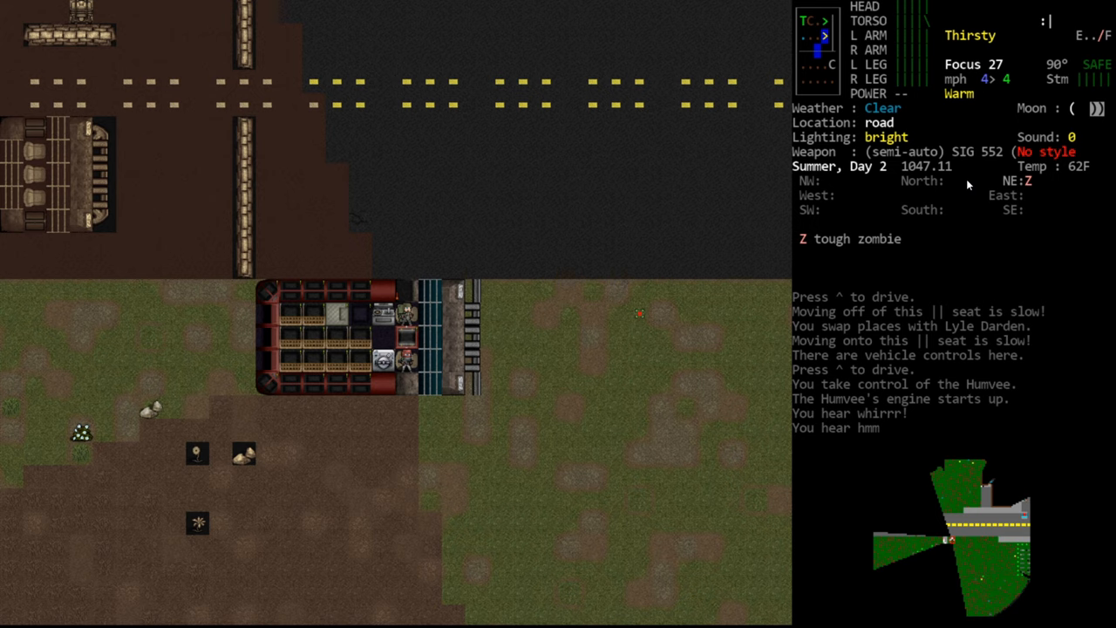
pyautogui.press('m')
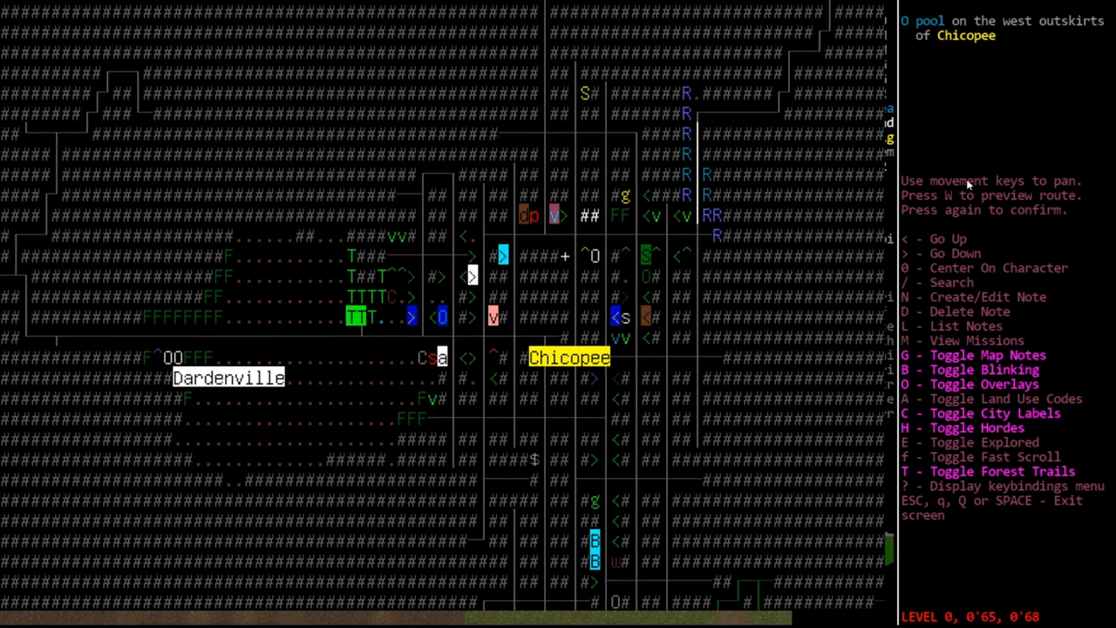
# Close the overmap and drive the Humvee up to the road where the zombies gather
pyautogui.press('Up')
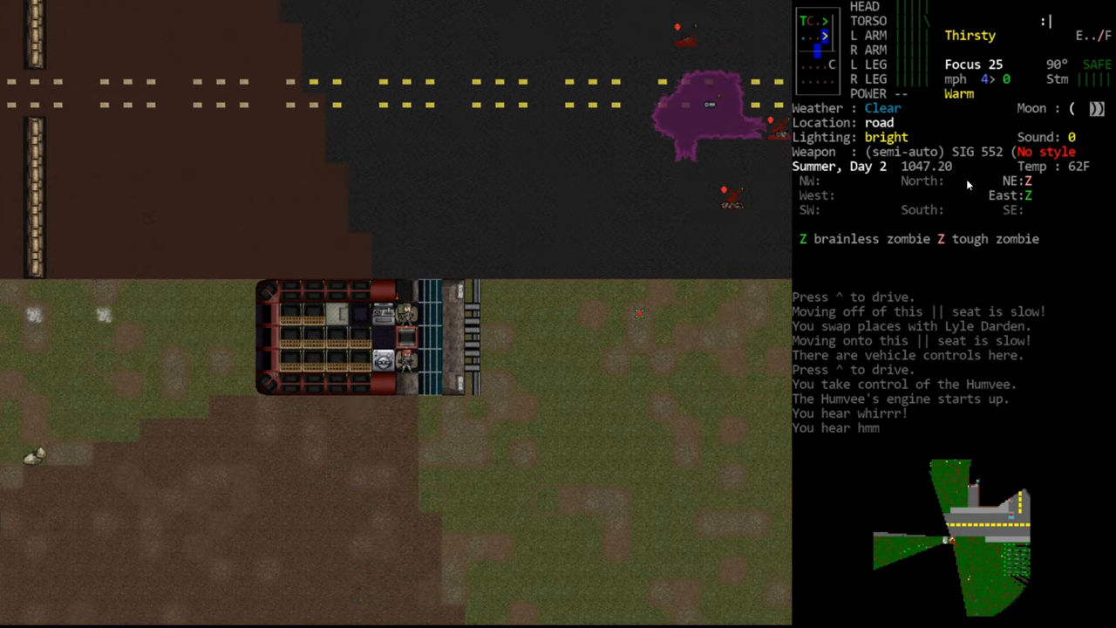
# Let go of the Humvee's controls, step out onto the road among the zombies, and bring up the overmap
pyautogui.press('^')
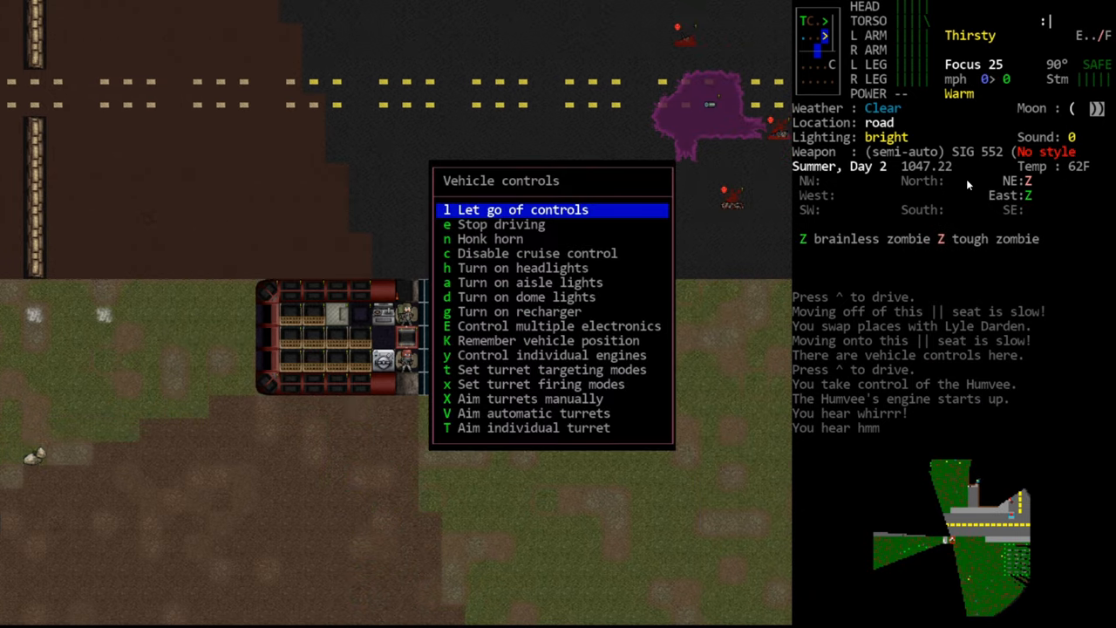
pyautogui.press('l')
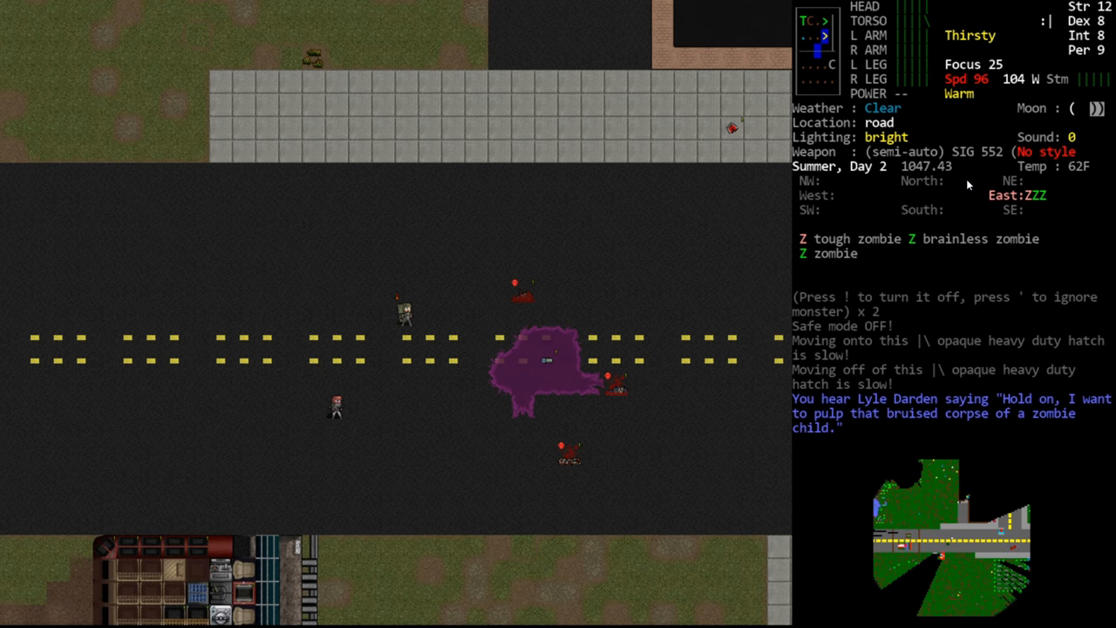
pyautogui.press('m')
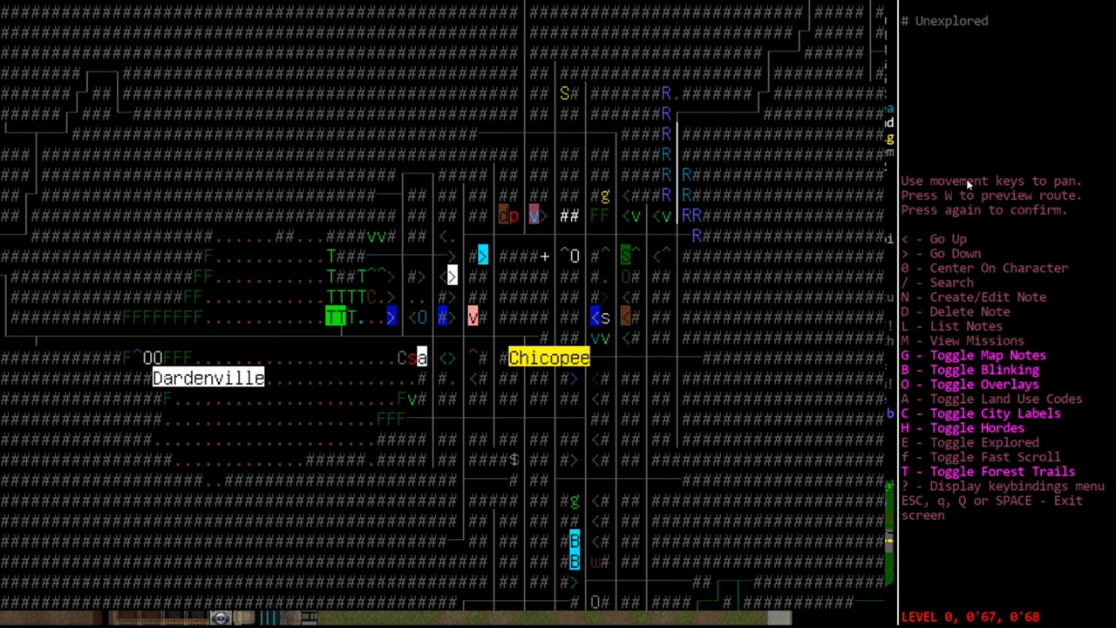
# Return from the map, pulp the corpse and examine the pack of six cigarettes lying on the road
pyautogui.press('Left')
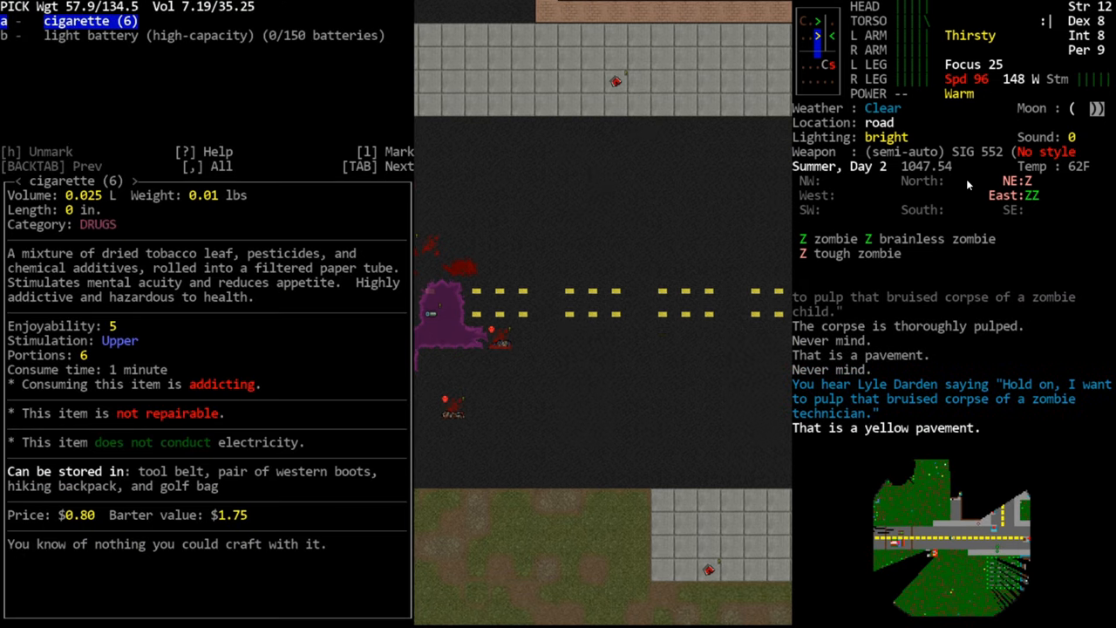
# Browse the zombie technician's belongings on the road, then take aim with the SIG 552 at the tough zombie
pyautogui.press('TAB')
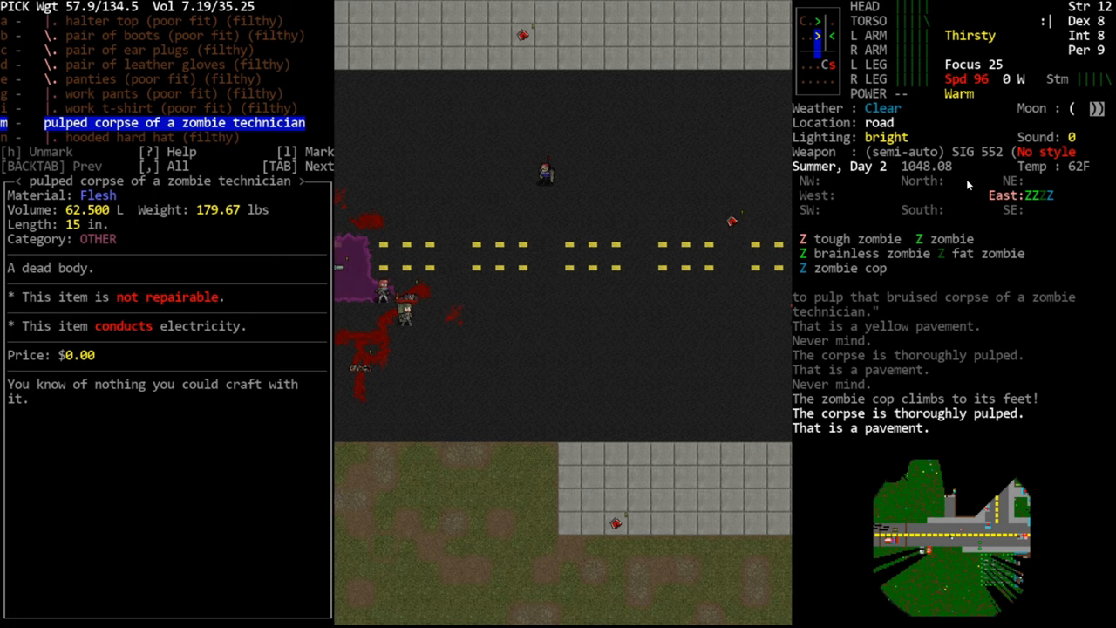
pyautogui.press('f')
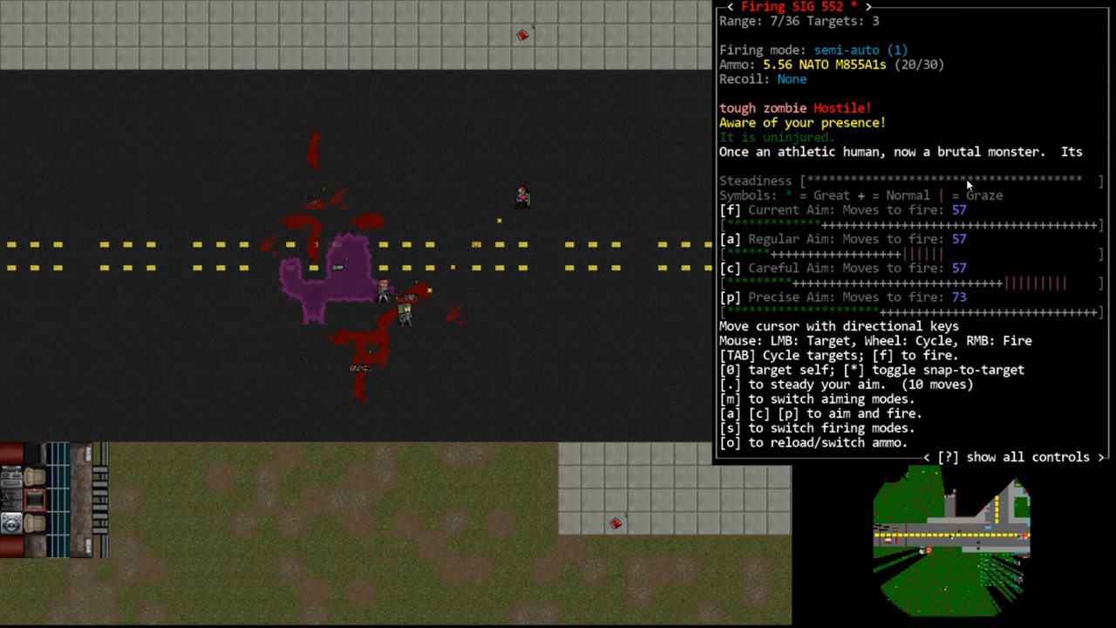
# Shoot the tough zombie dead with three SIG 552 shots, then fire on the next zombie across the road
pyautogui.press('f')
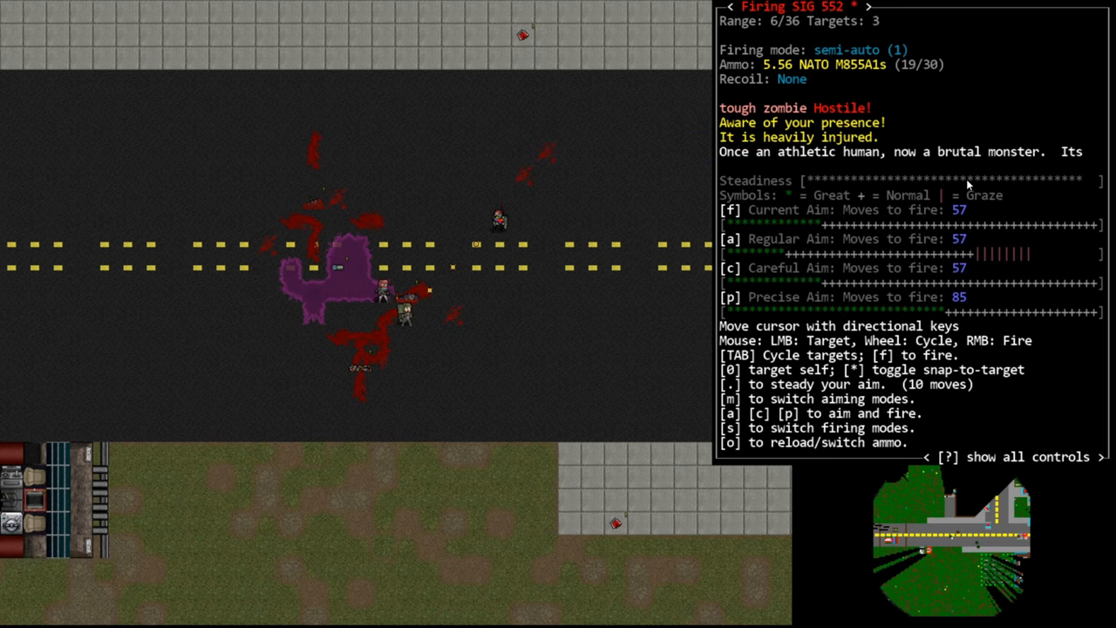
pyautogui.press('f')
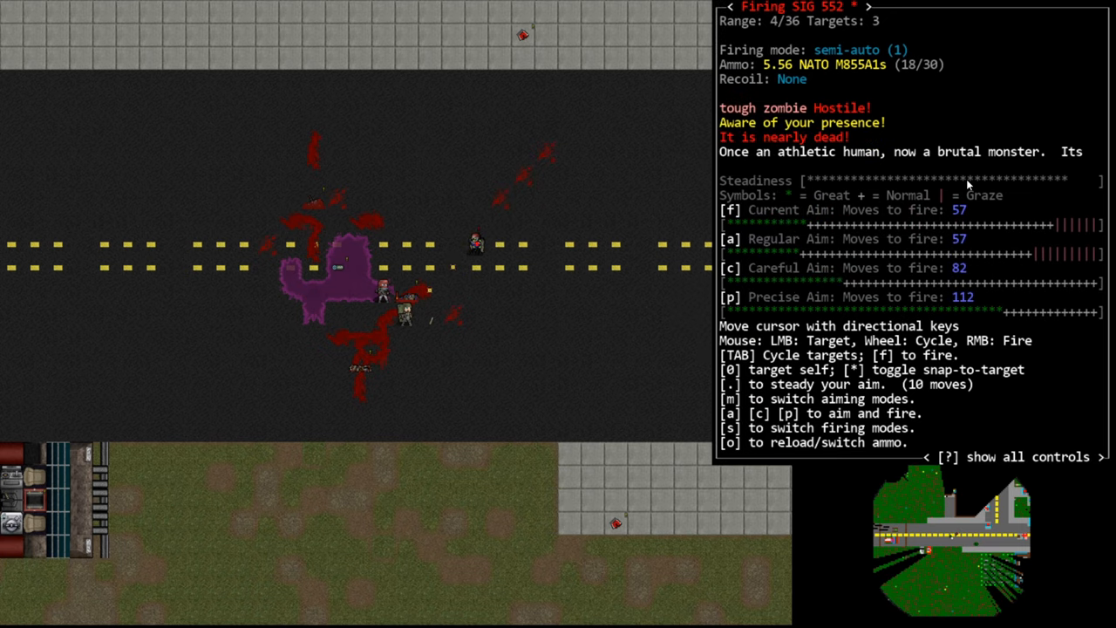
pyautogui.press('f')
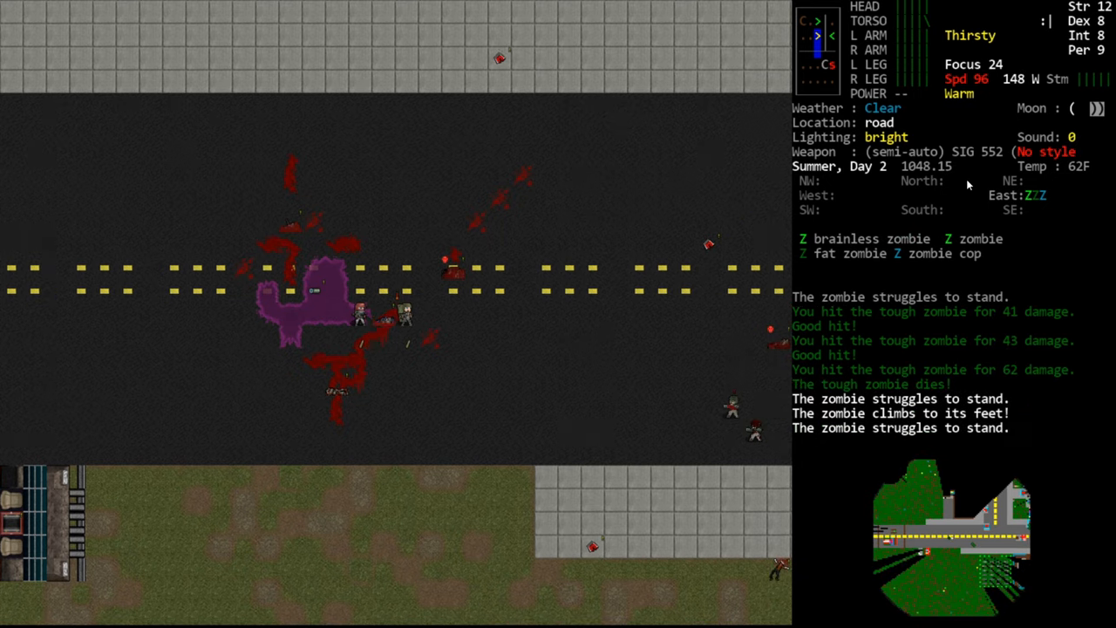
pyautogui.press('f')
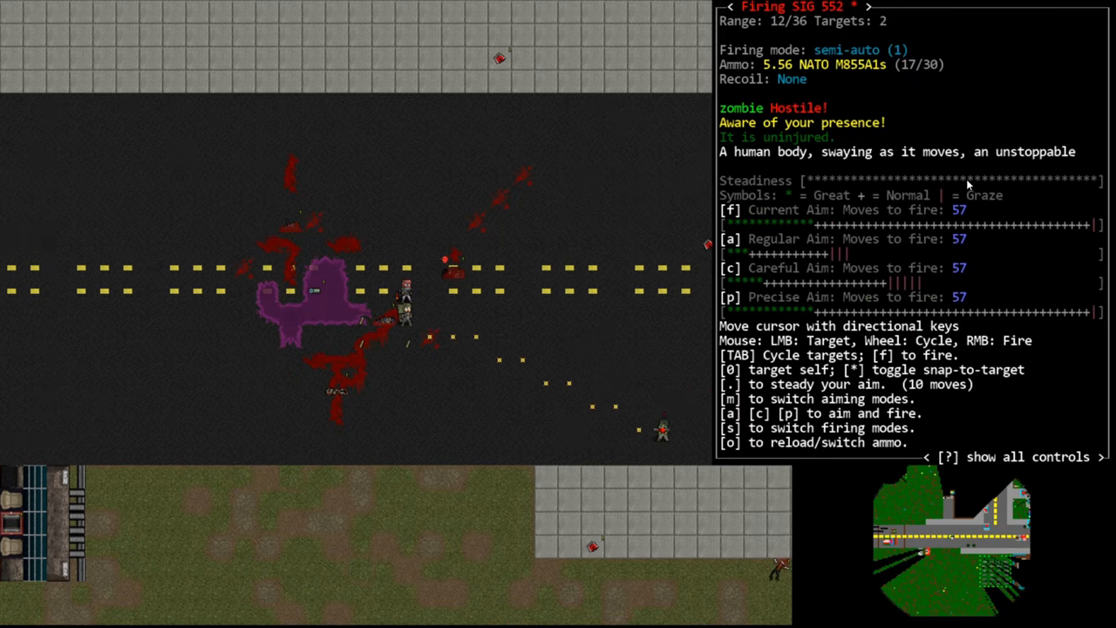
pyautogui.press('f')
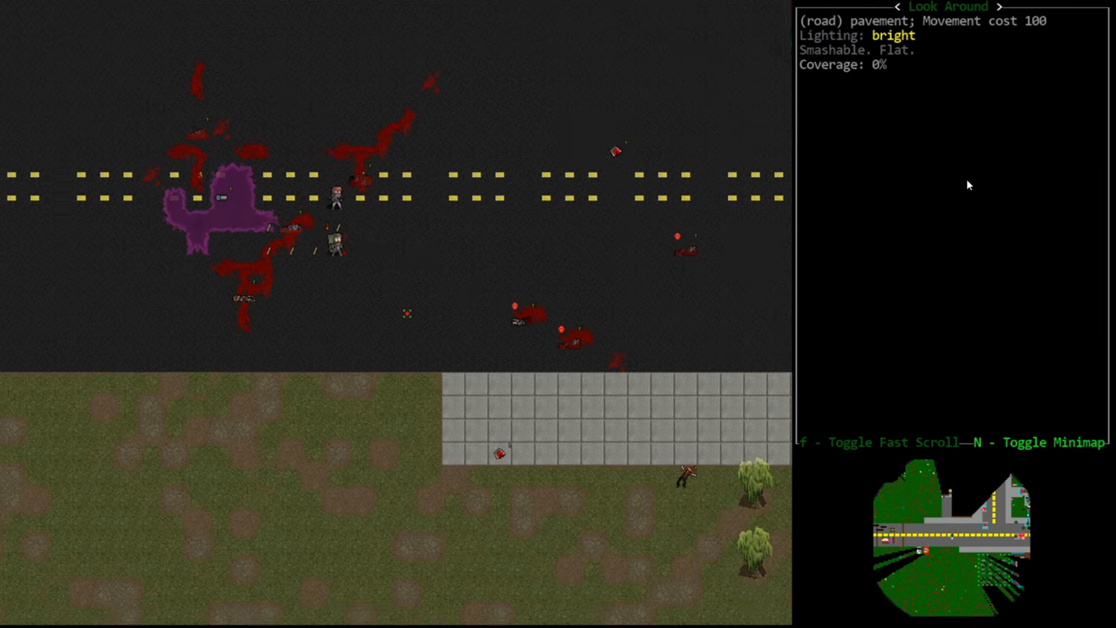
# Look over the field, human corpse and parked vehicles, then kill the brainless zombie
pyautogui.scroll(-3)
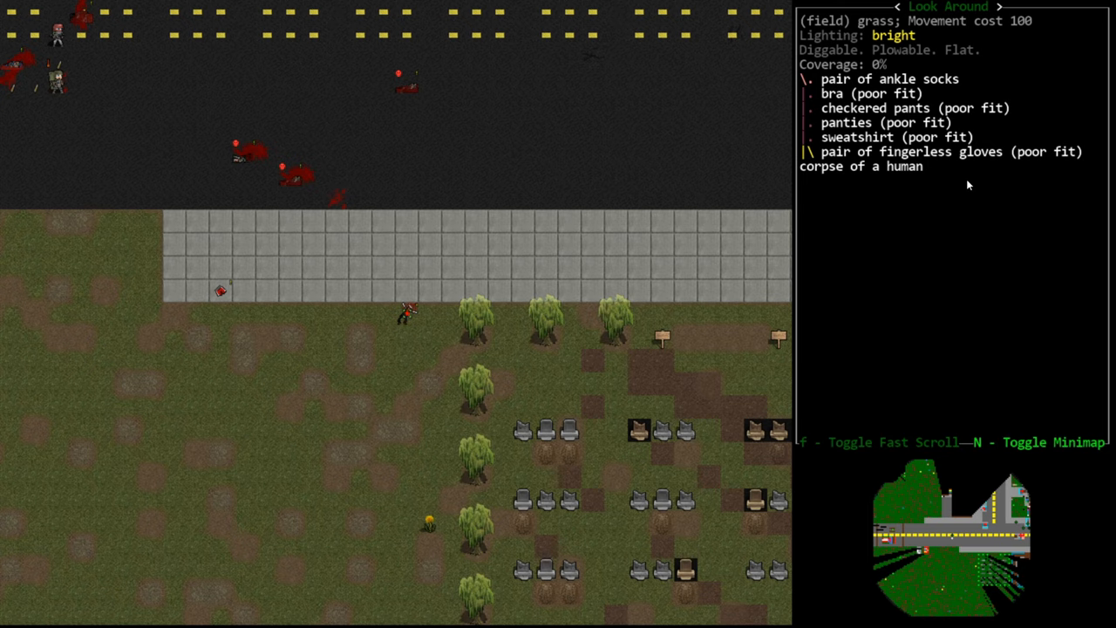
pyautogui.press('Escape')
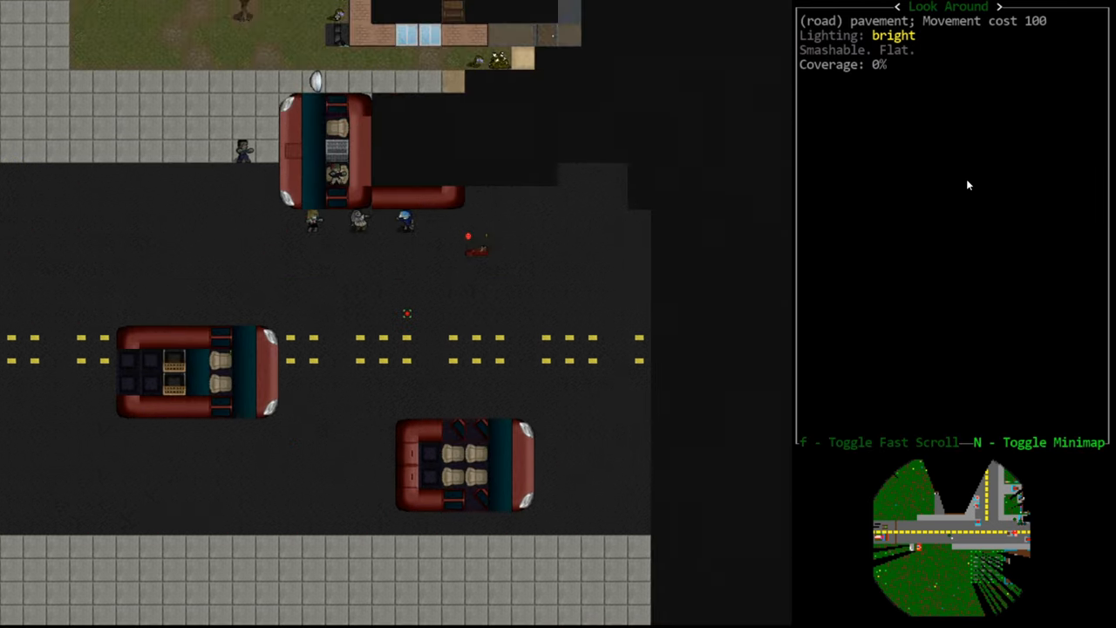
pyautogui.scroll(3)
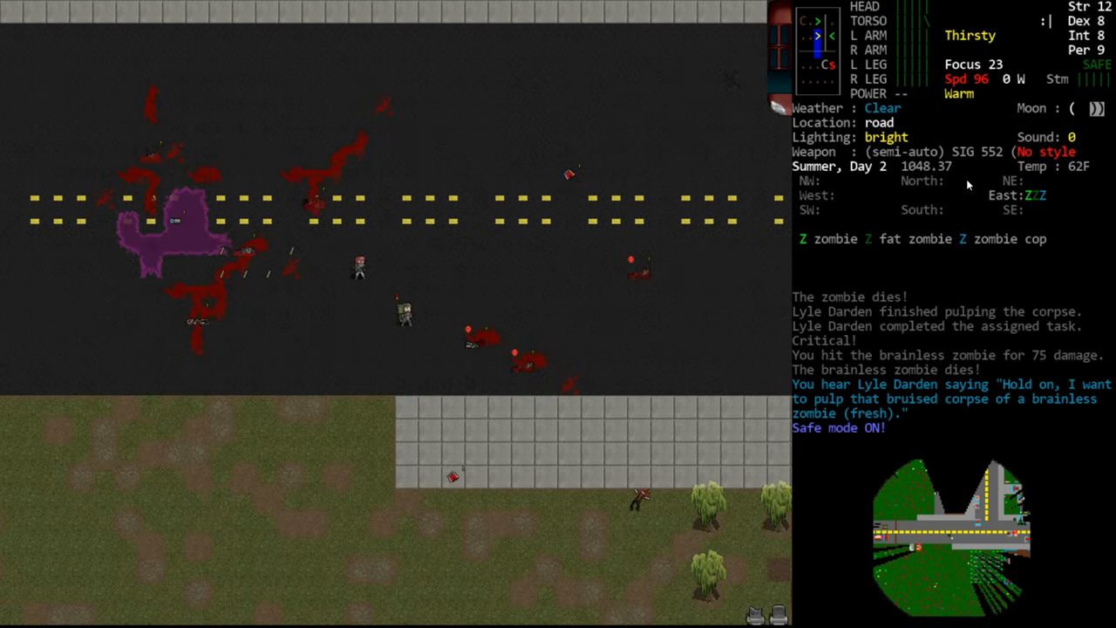
# Pulp a zombie corpse on the road and pick up the science ID card from the clothing piles
pyautogui.press('s')
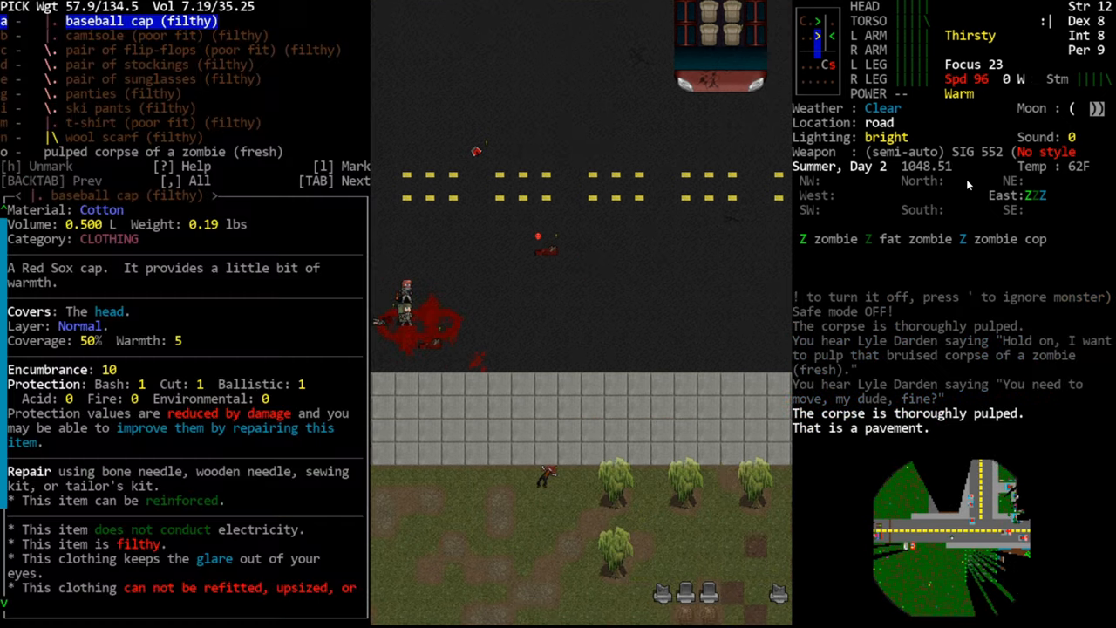
pyautogui.press('Escape')
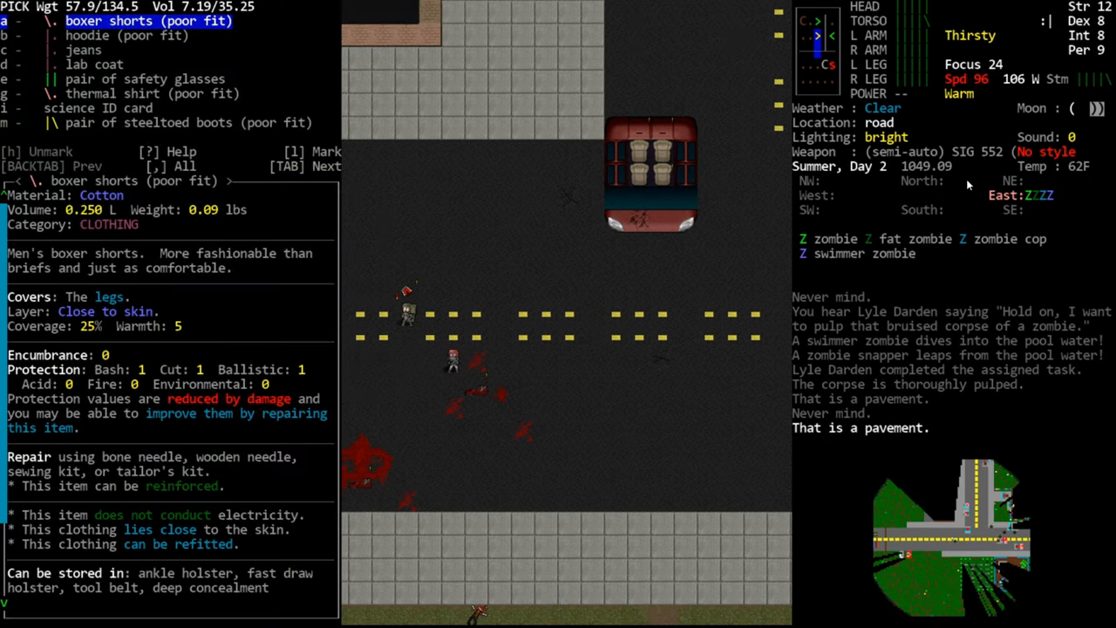
pyautogui.press('down')
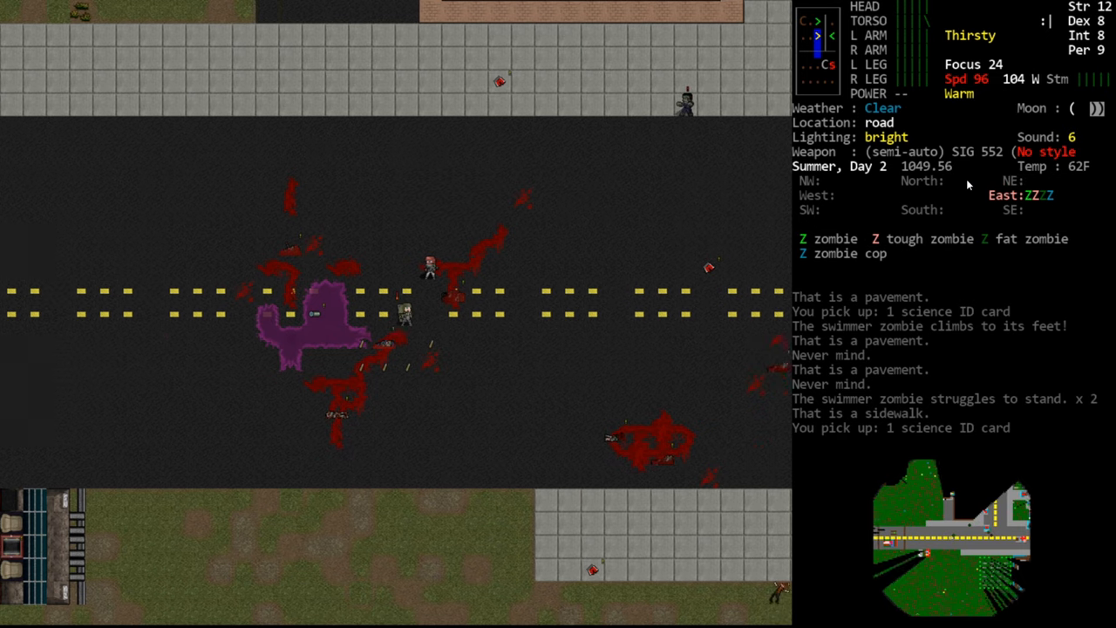
# Aim, steady and fire the rifle at the zombie on the road until it dies
pyautogui.press('f')
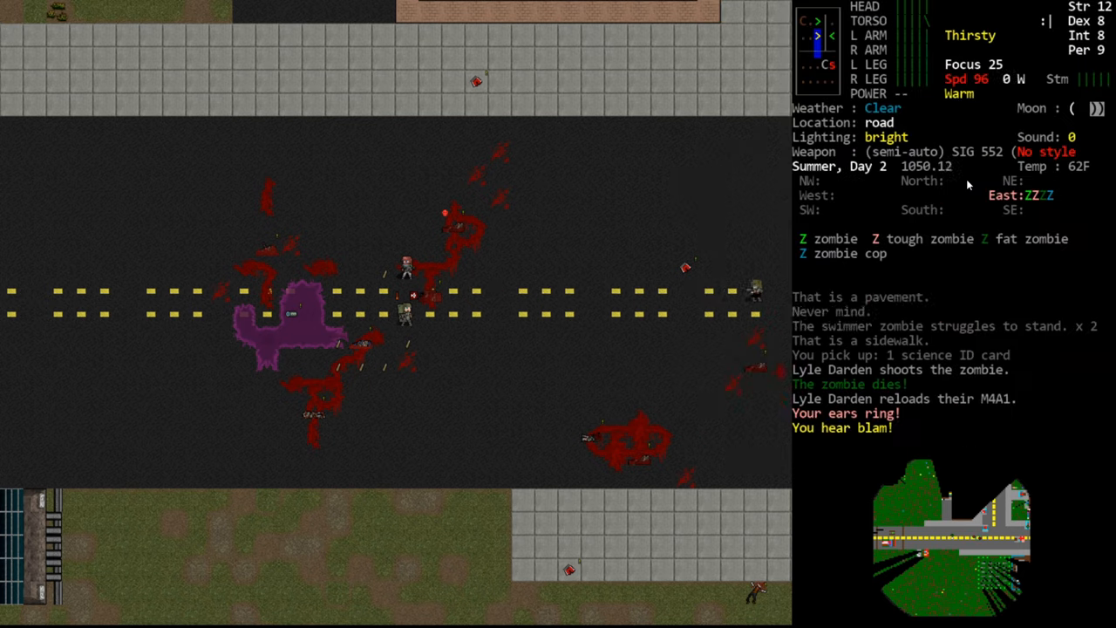
pyautogui.press('f')
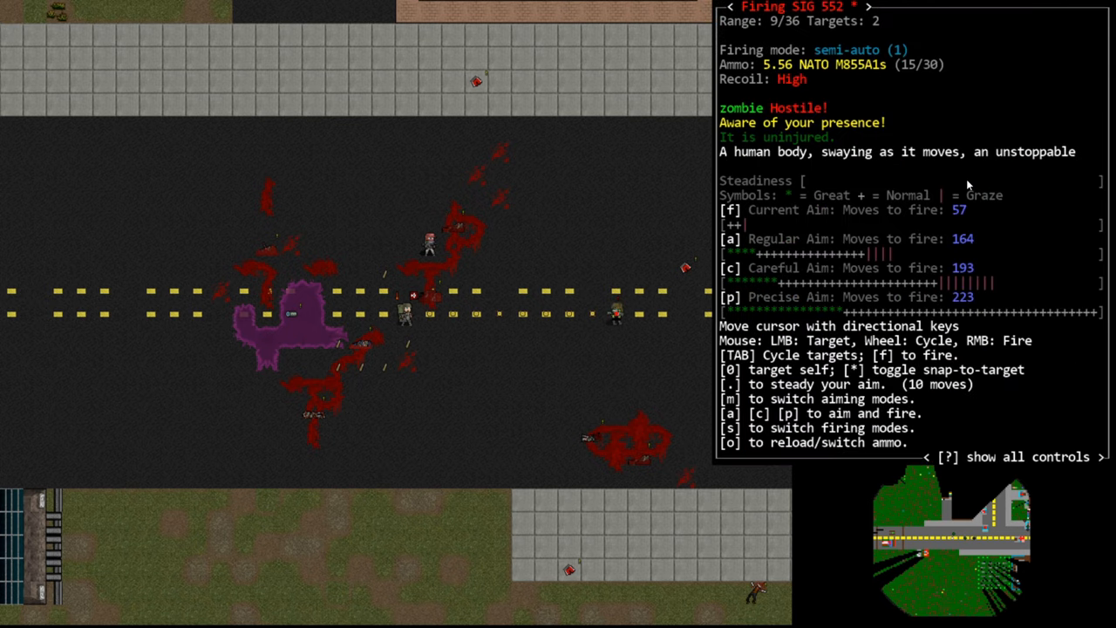
pyautogui.press('.')
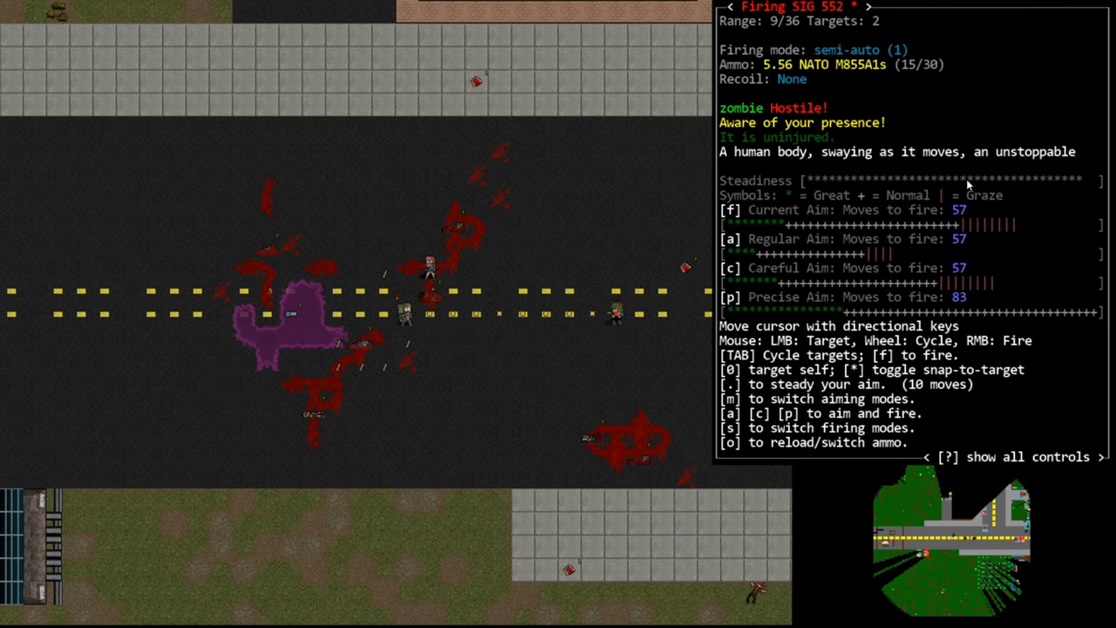
pyautogui.press('f')
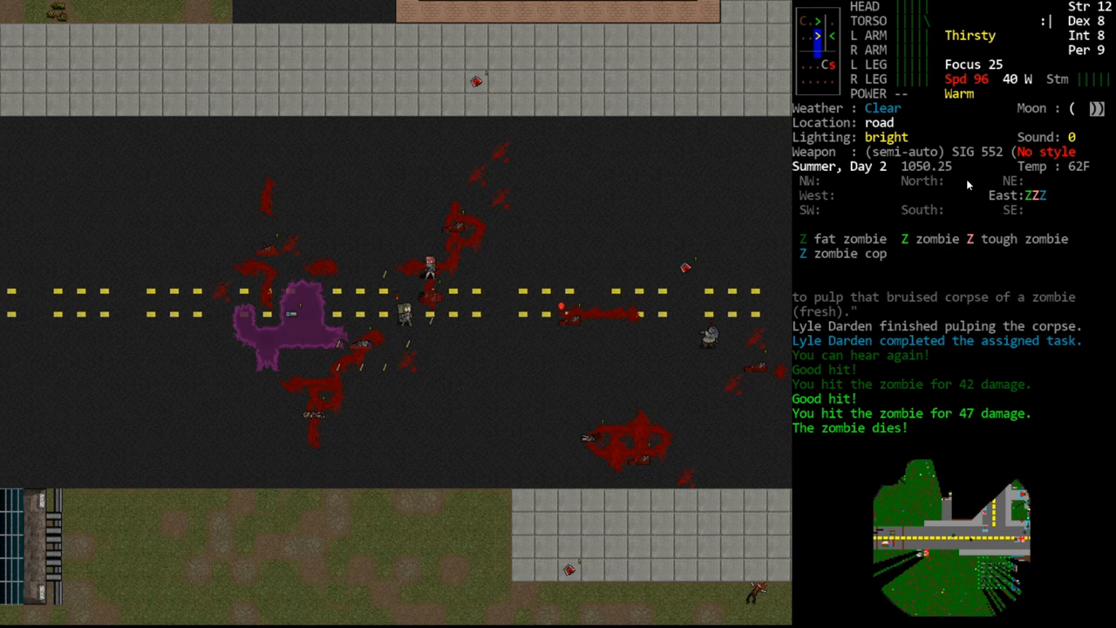
# Check the inventory, then aim at the fat zombie and shoot it dead
pyautogui.press('i')
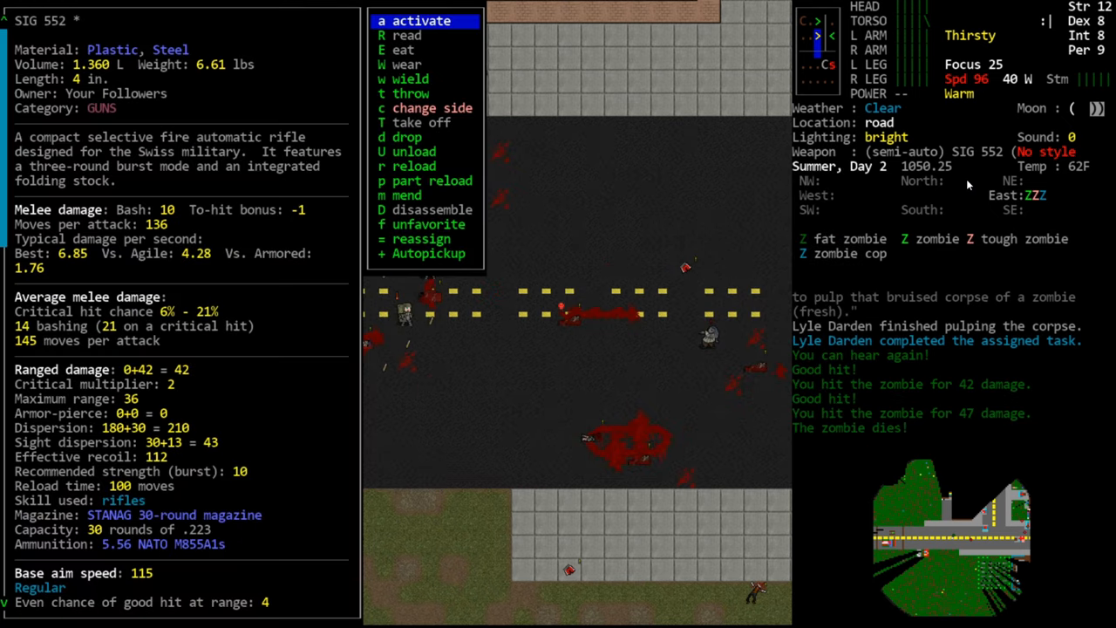
pyautogui.scroll(-3)
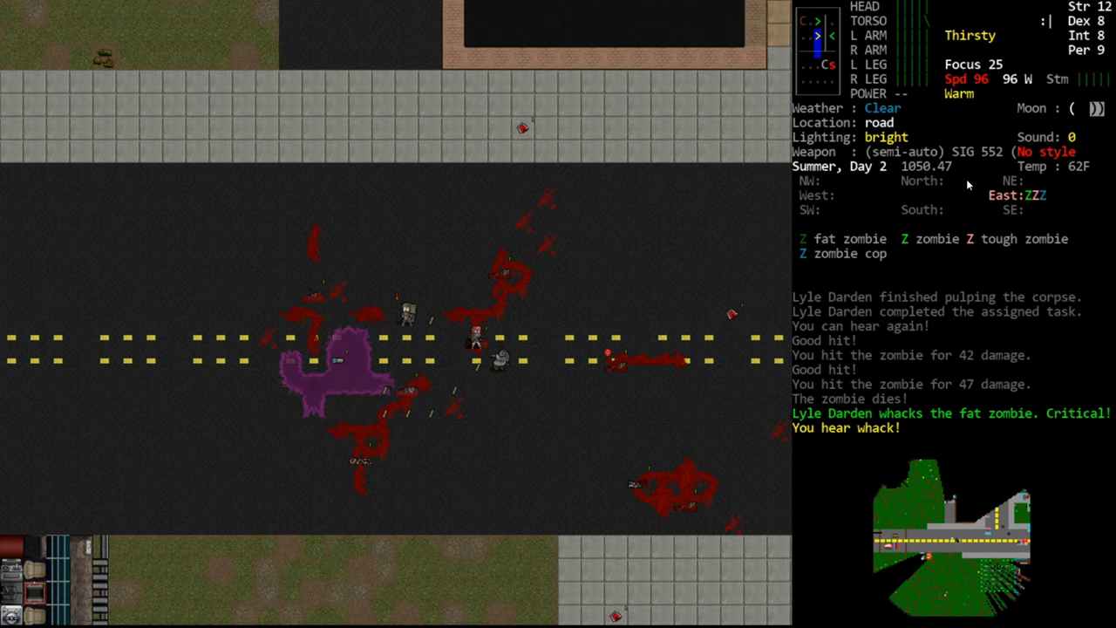
pyautogui.press('f')
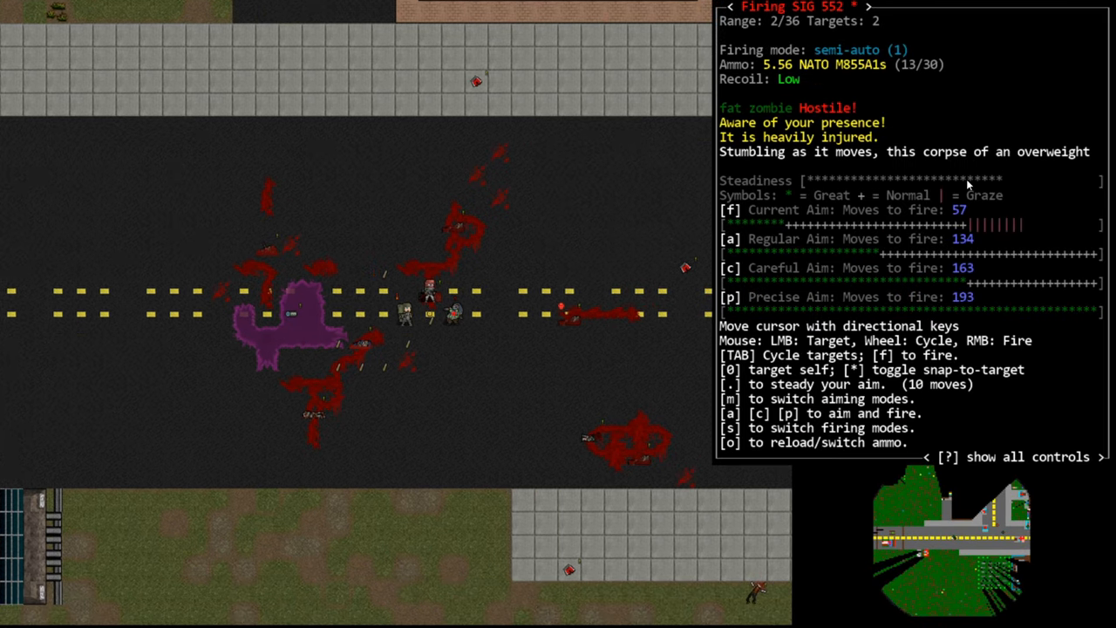
pyautogui.press('f')
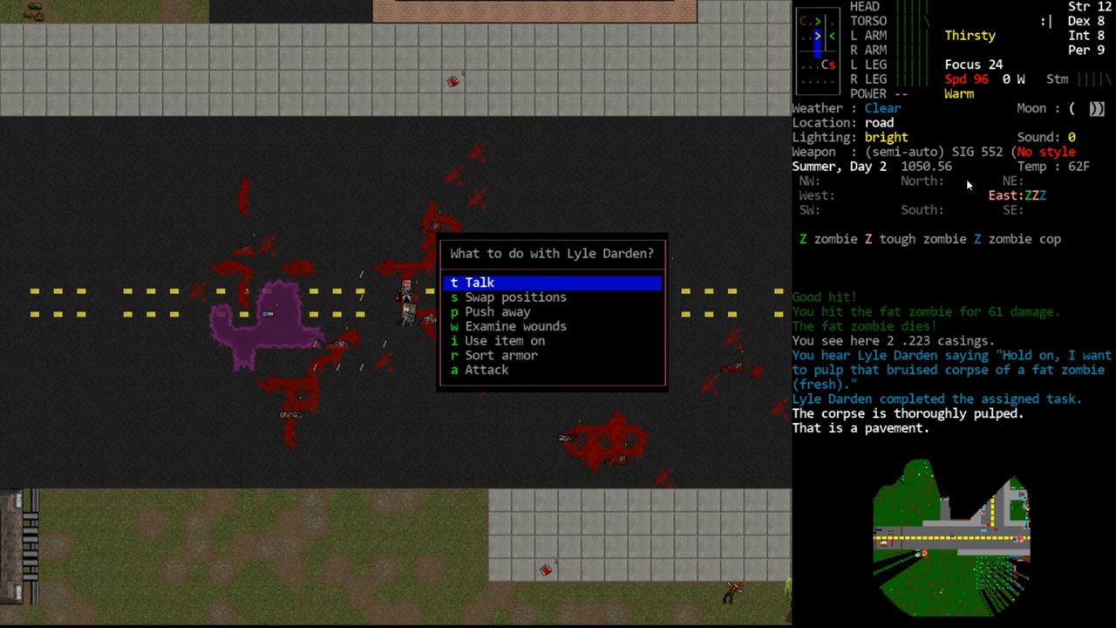
# Talk to Lyle Darden, leave the trade, and set his combat rule to attack only enemies that get too close
pyautogui.click(478, 282)
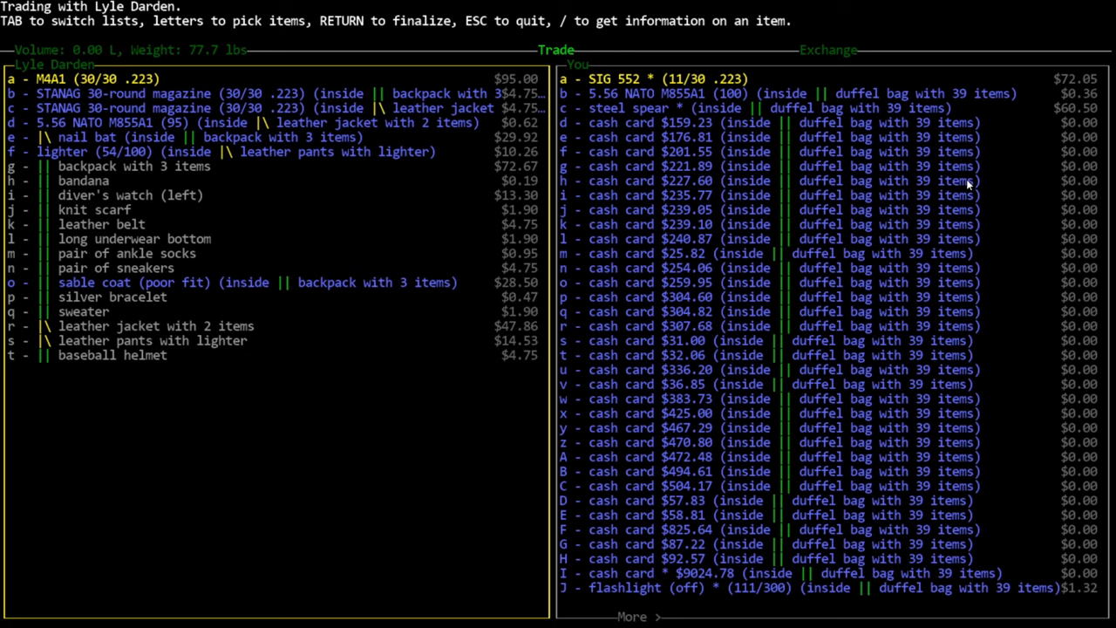
pyautogui.press('Escape')
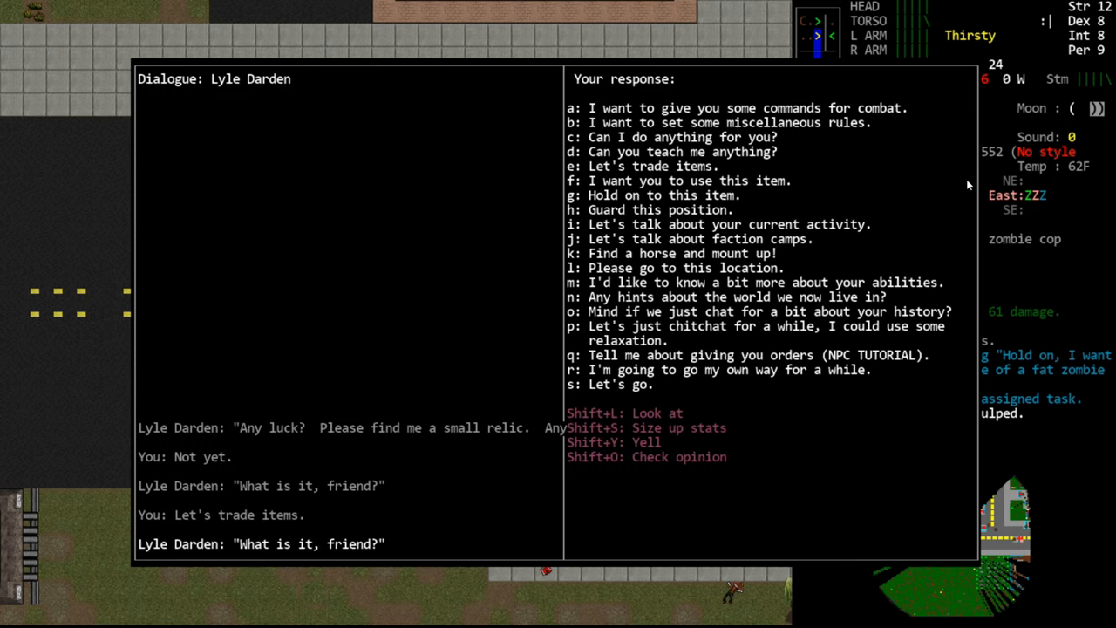
pyautogui.press('a')
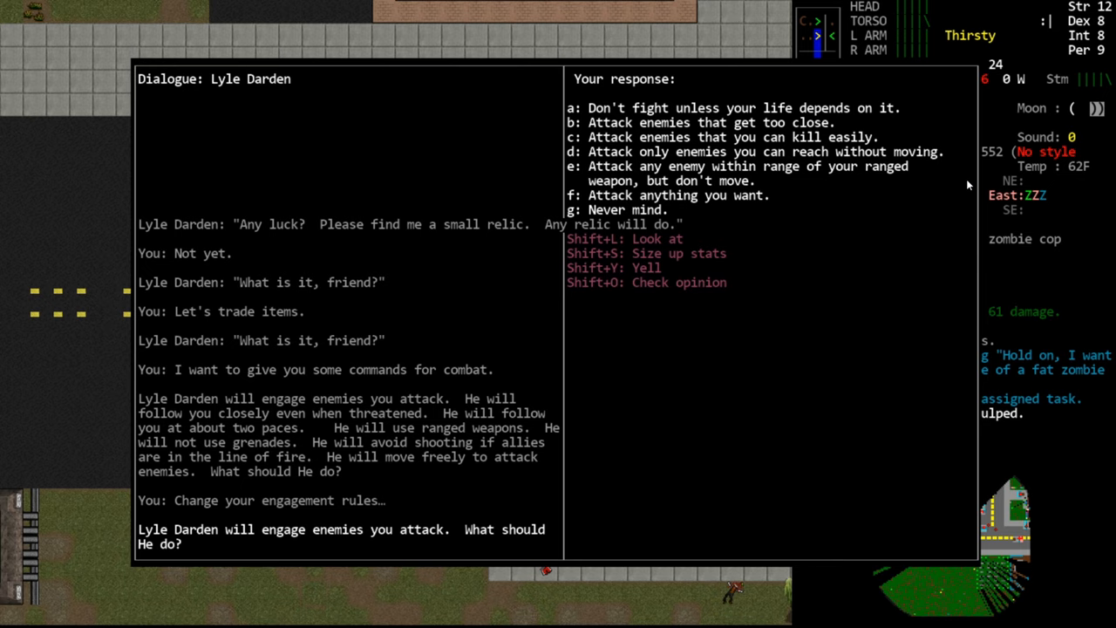
pyautogui.press('b')
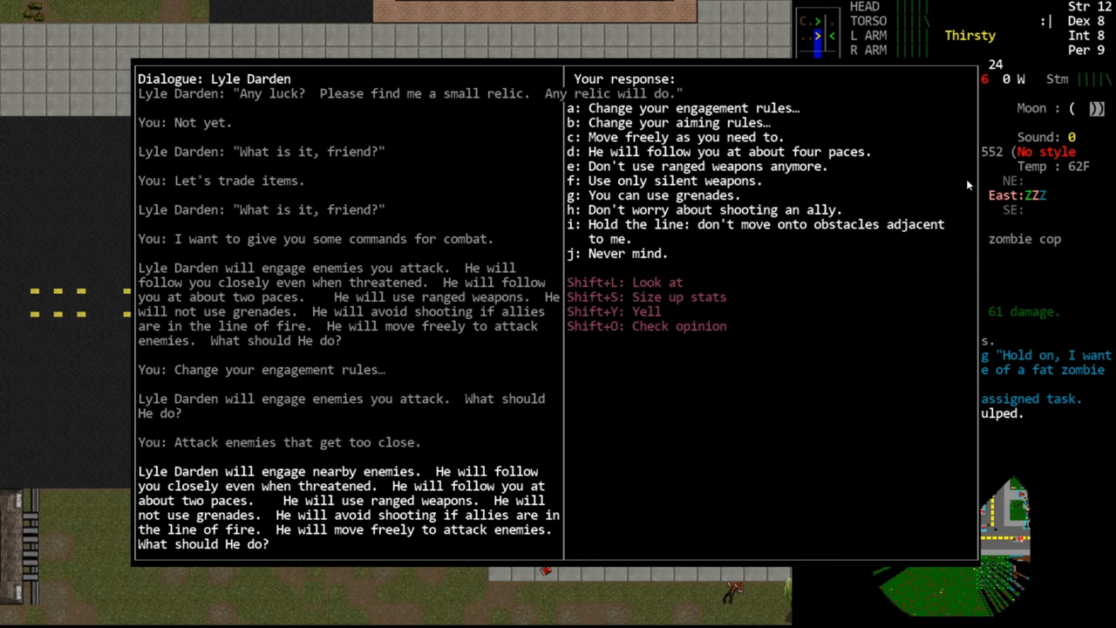
pyautogui.press('j')
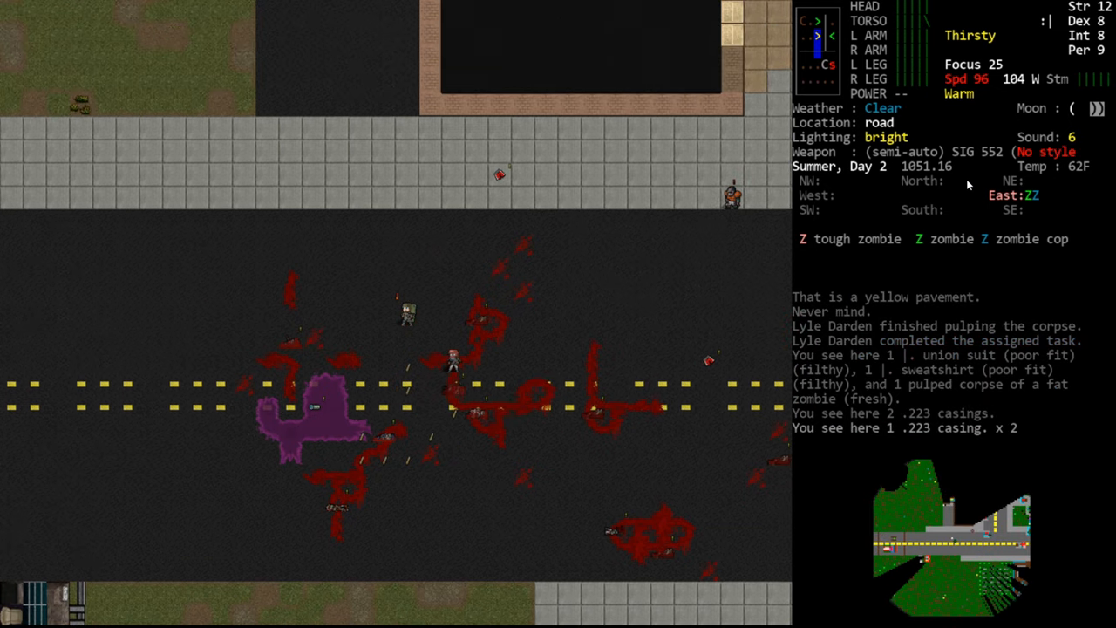
# Aim the rifle at the tough zombie to the north and fire
pyautogui.press('f')
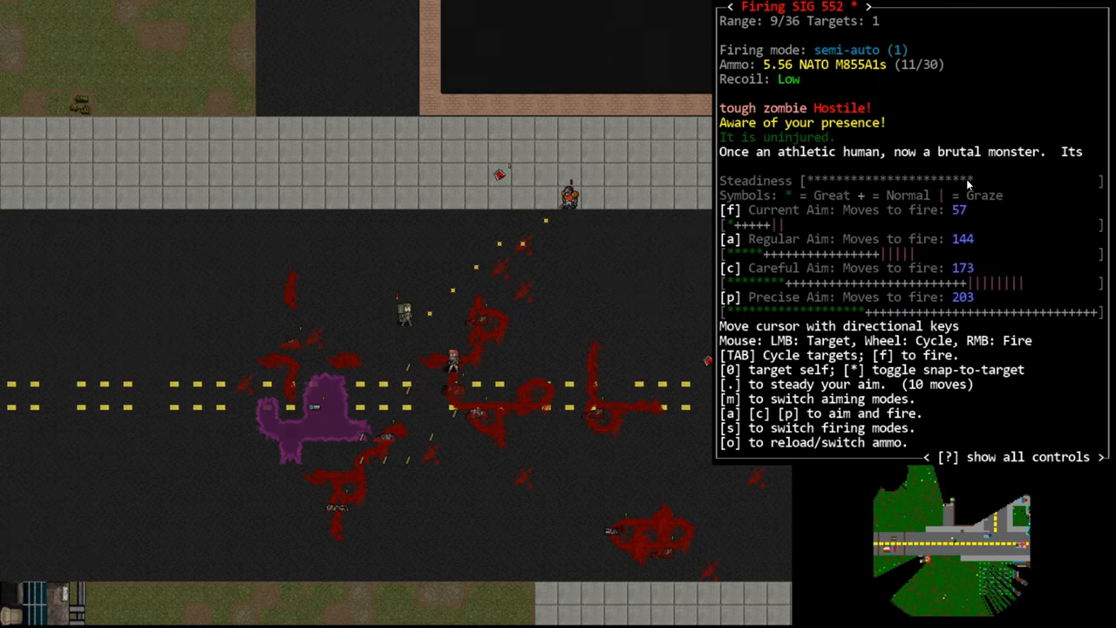
pyautogui.press('f')
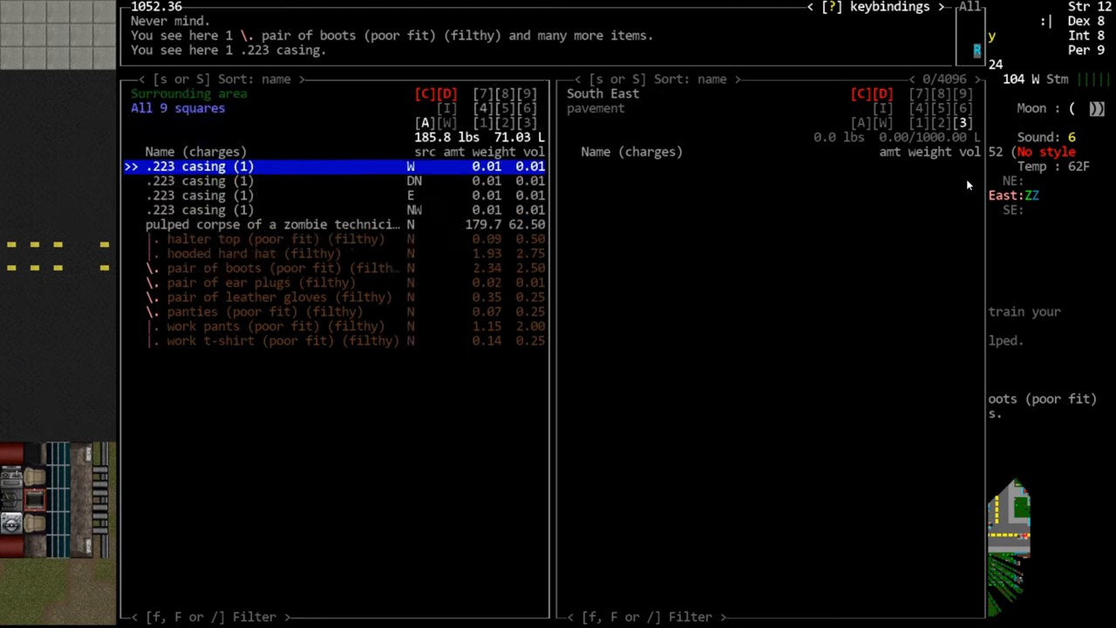
# Close the nearby-items list, then aim at the zombie cop in the field and fire
pyautogui.press('Escape')
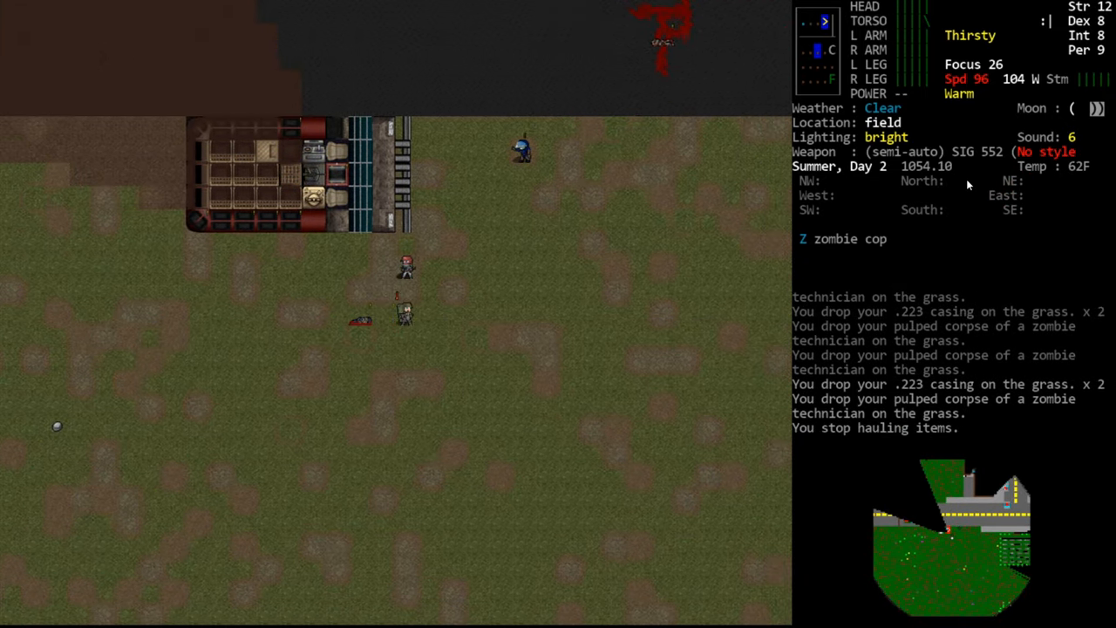
pyautogui.press('f')
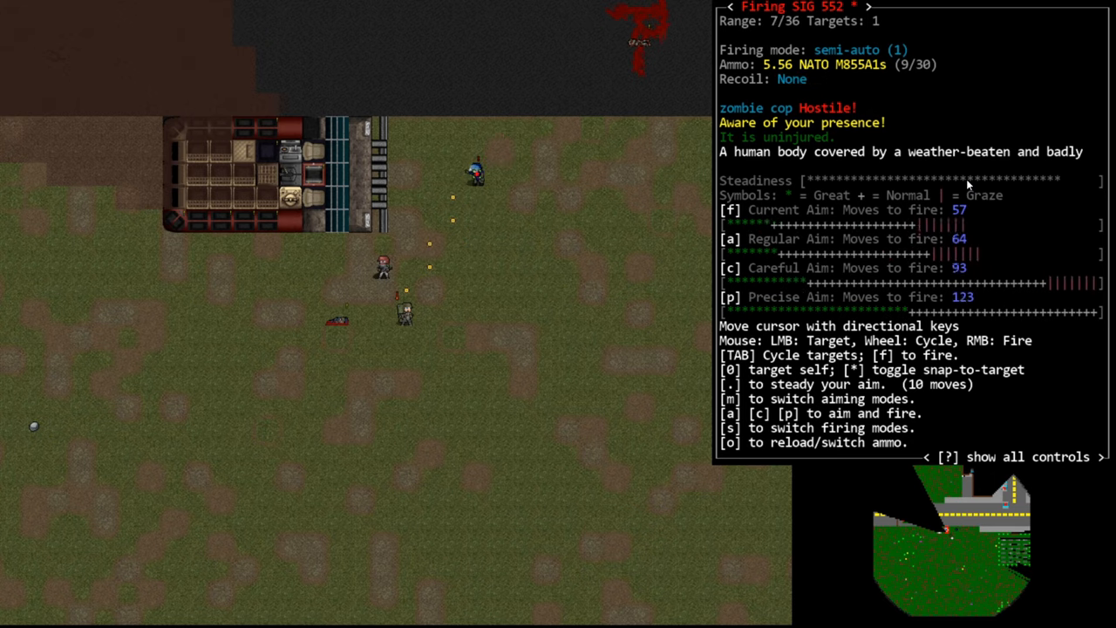
pyautogui.press('f')
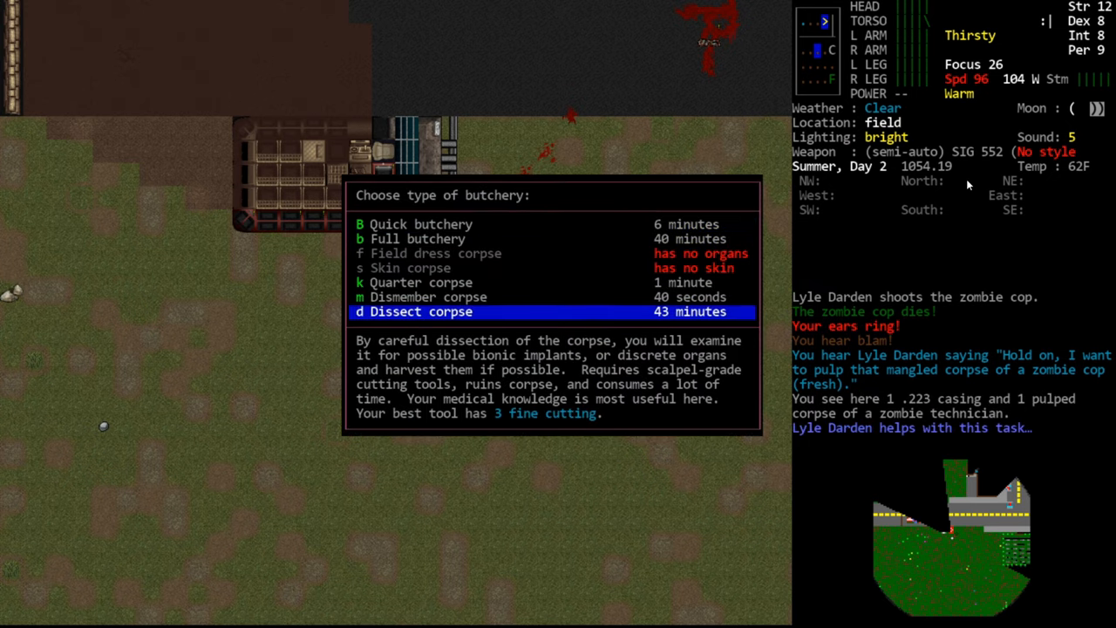
# Choose to dissect the corpse to recover its bionic
pyautogui.press('d')
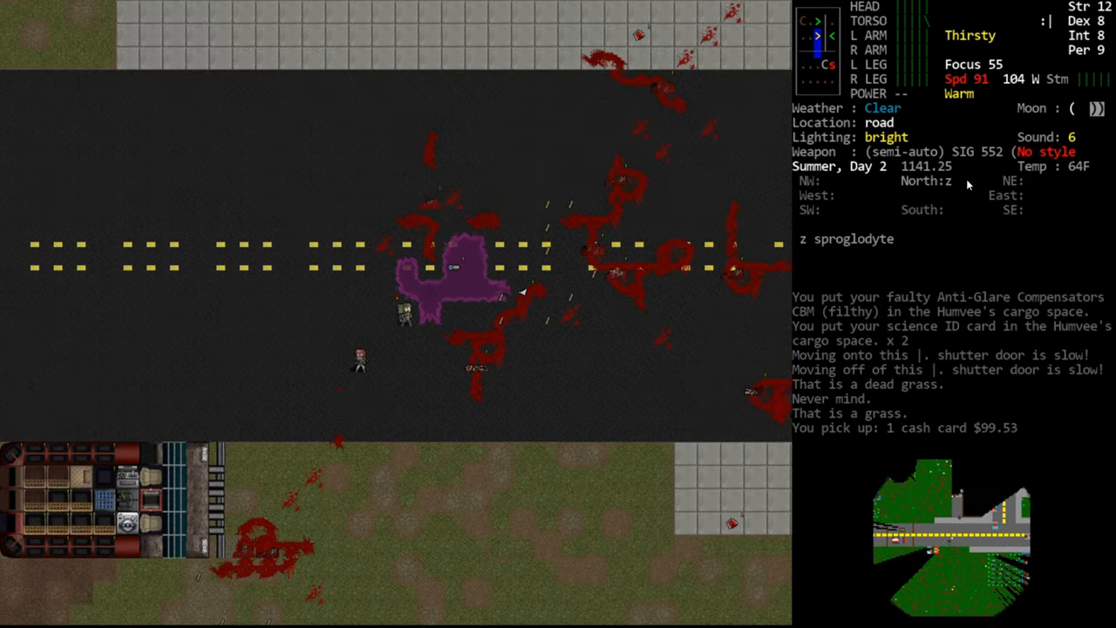
# Shoot the sproglodyte on the road, then look around the street to the north
pyautogui.press('f')
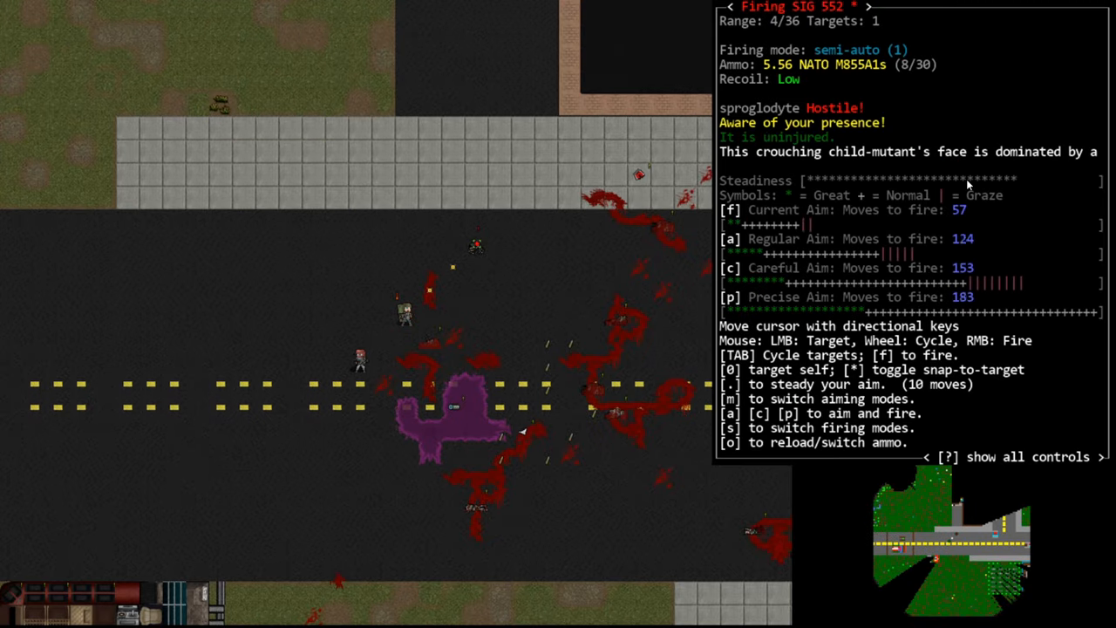
pyautogui.press('f')
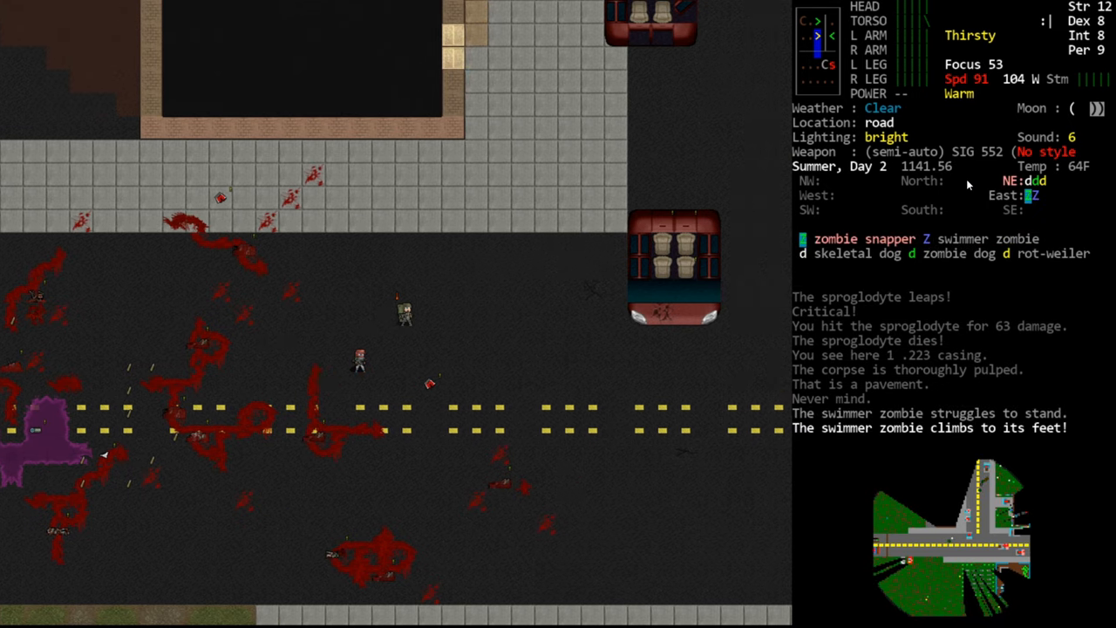
pyautogui.press('Tab')
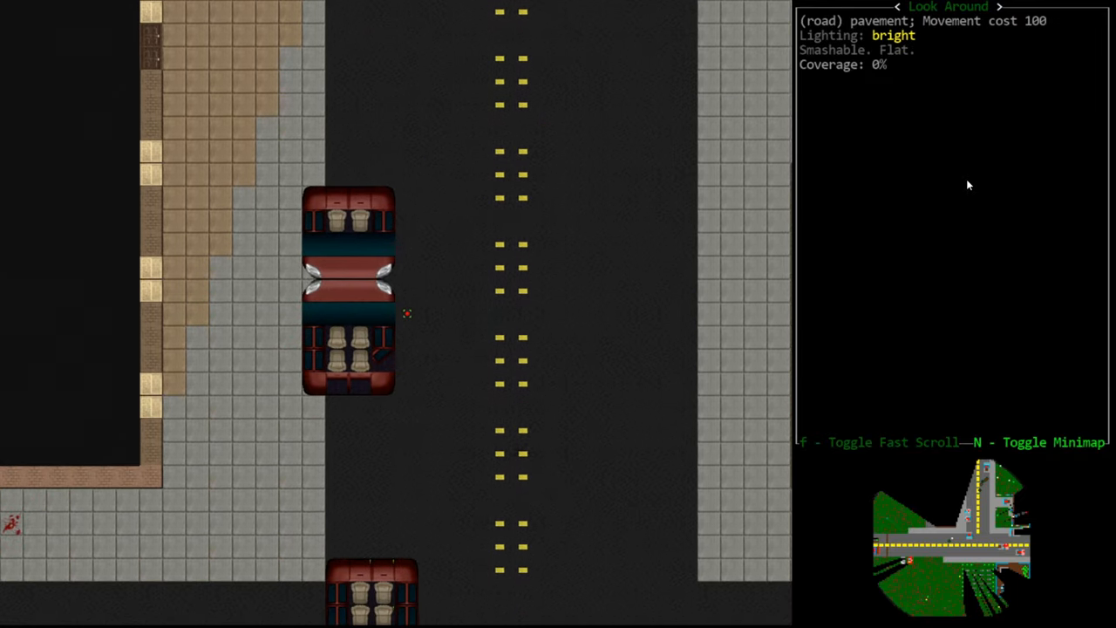
# Stop looking around and return to the map beside the parked vehicles
pyautogui.press('Escape')
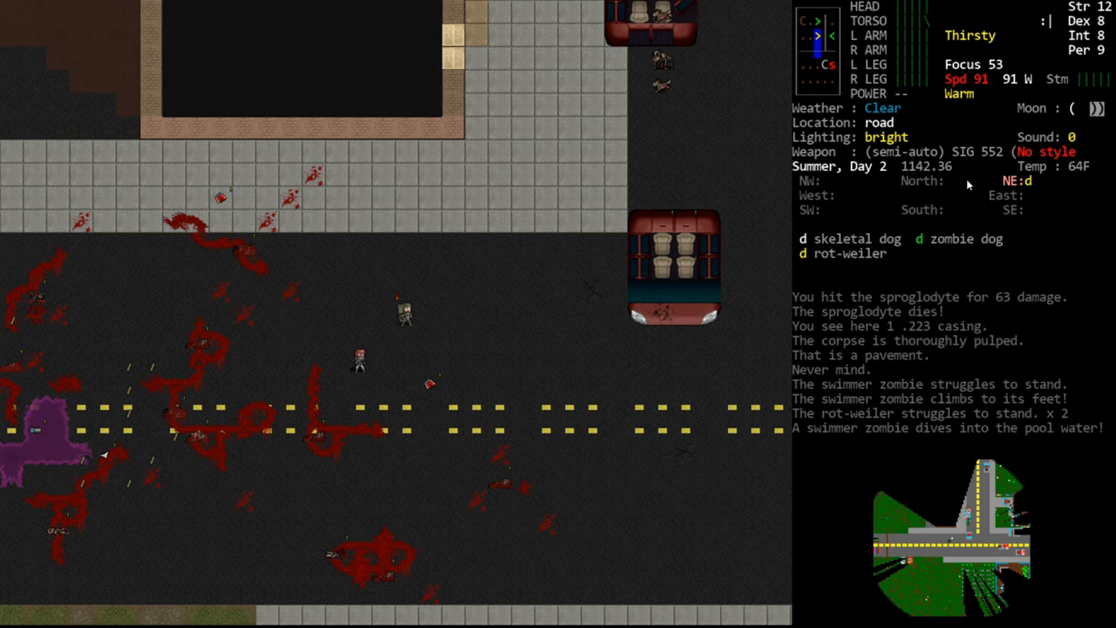
# Shoot the skeletal dog, the rot-weiler and the zombie dog, confirming the nearby rot-weiler warning
pyautogui.press('f')
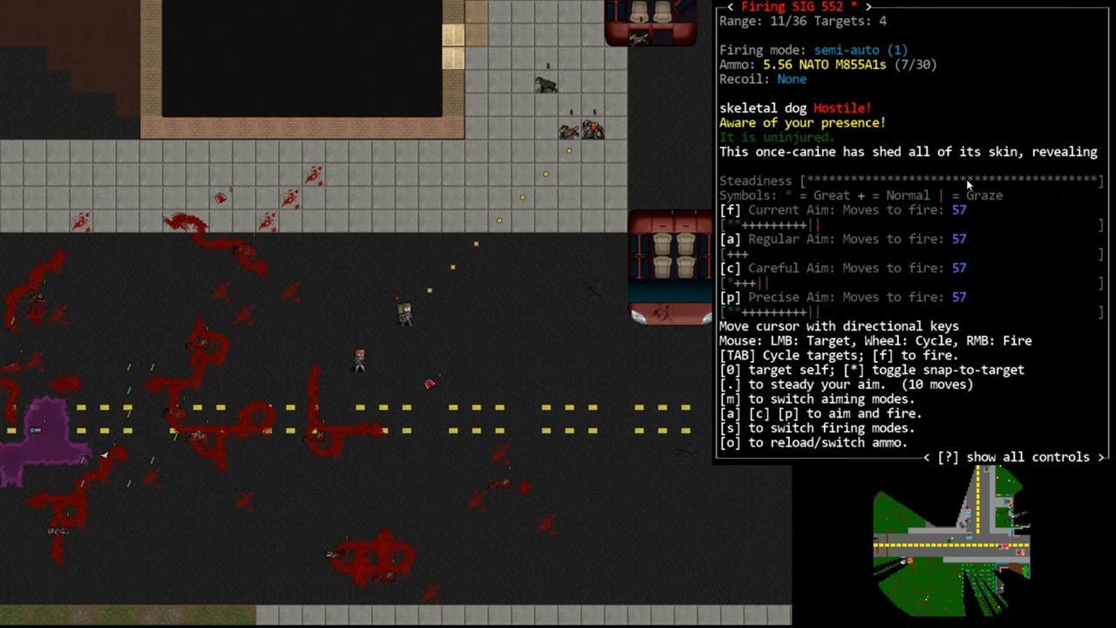
pyautogui.press('f')
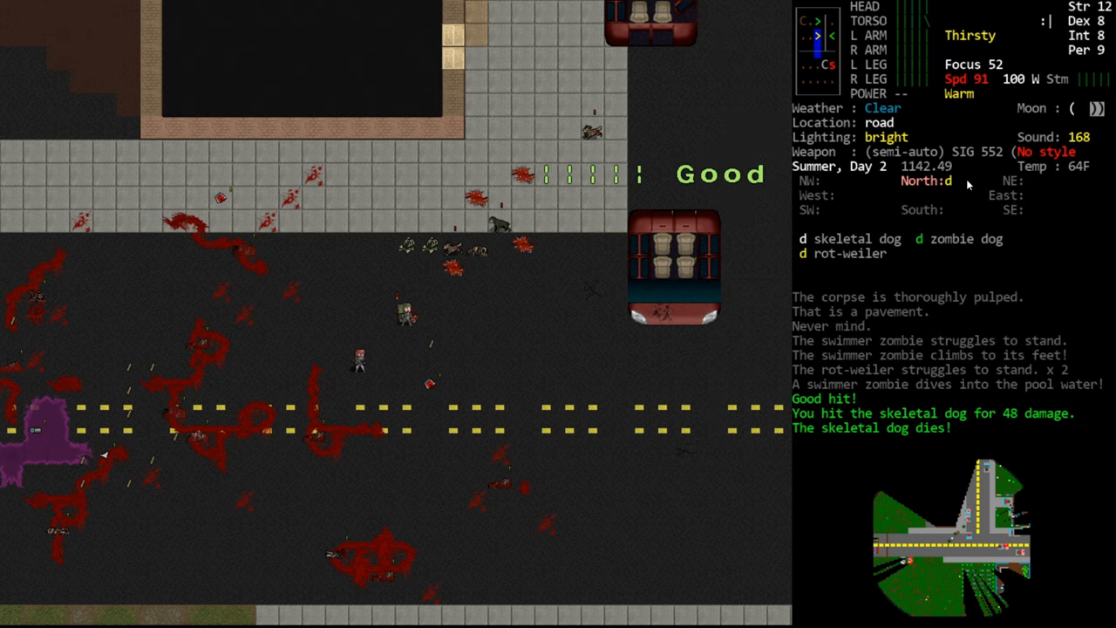
pyautogui.press('f')
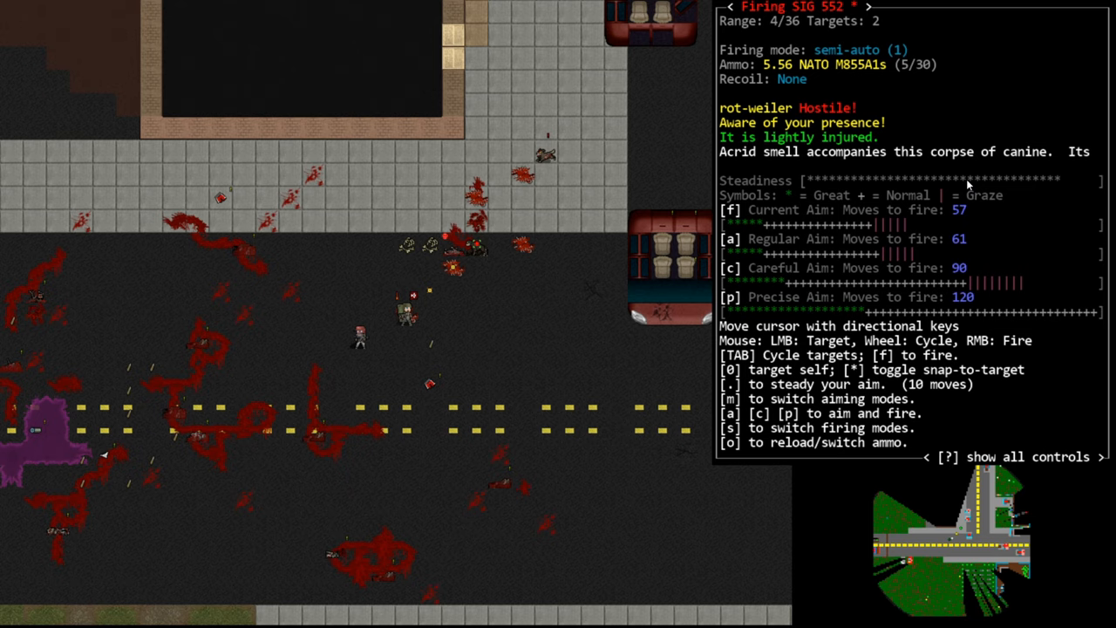
pyautogui.press('f')
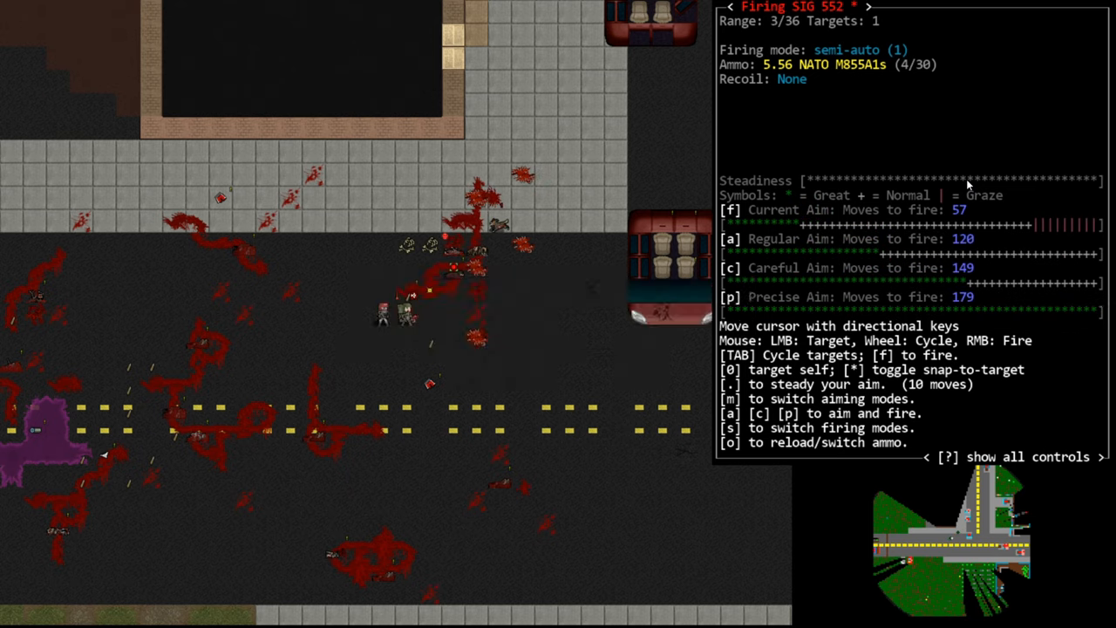
pyautogui.press('tab')
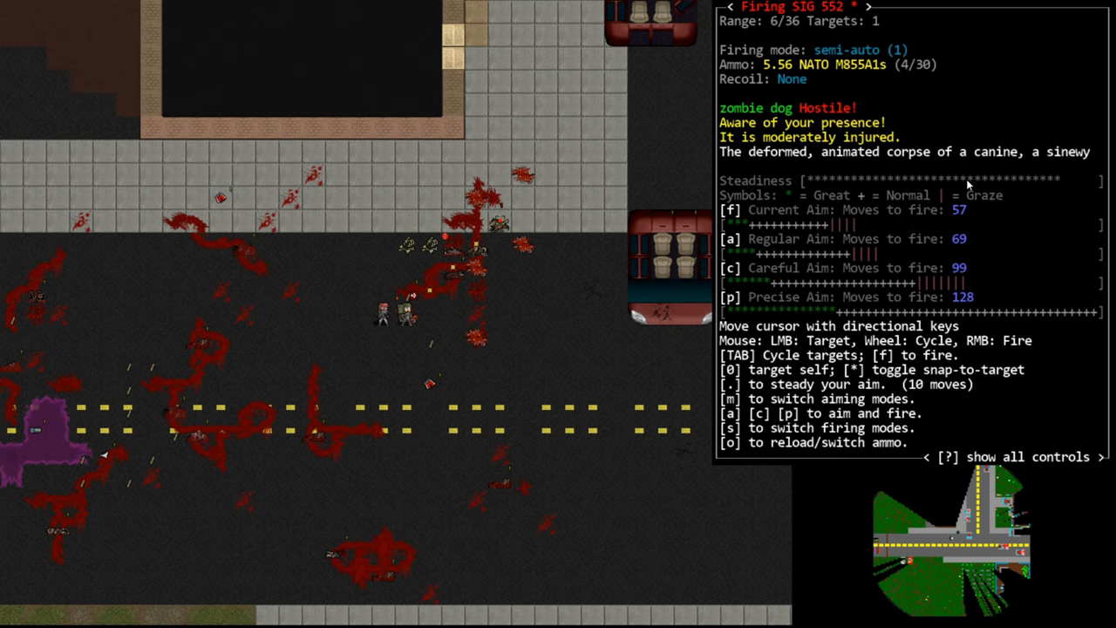
pyautogui.press('f')
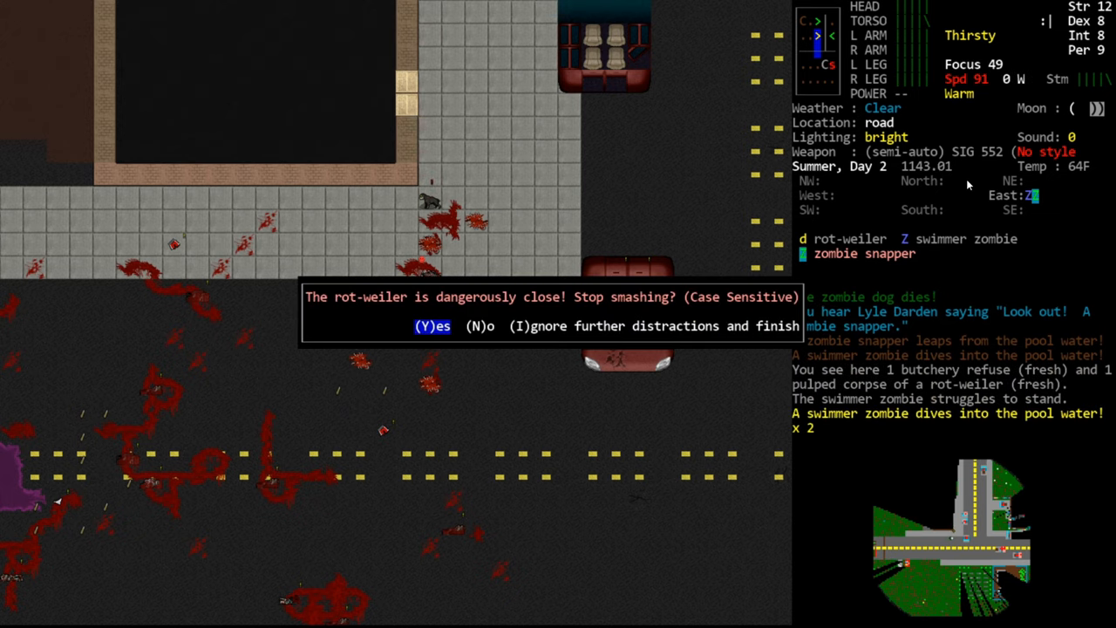
pyautogui.press('Y')
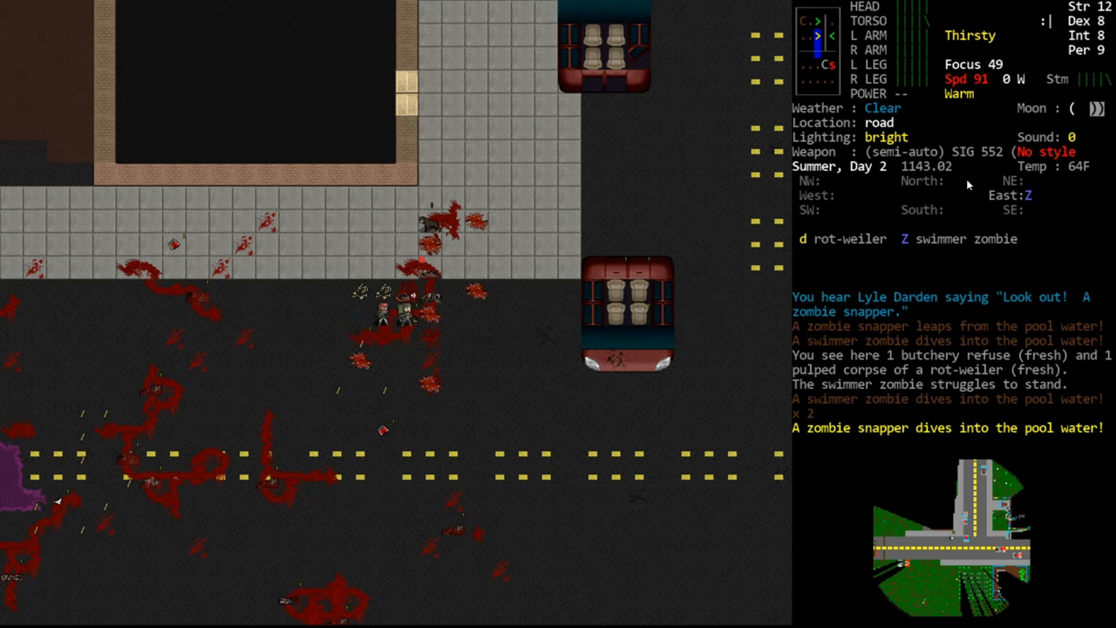
pyautogui.press('f')
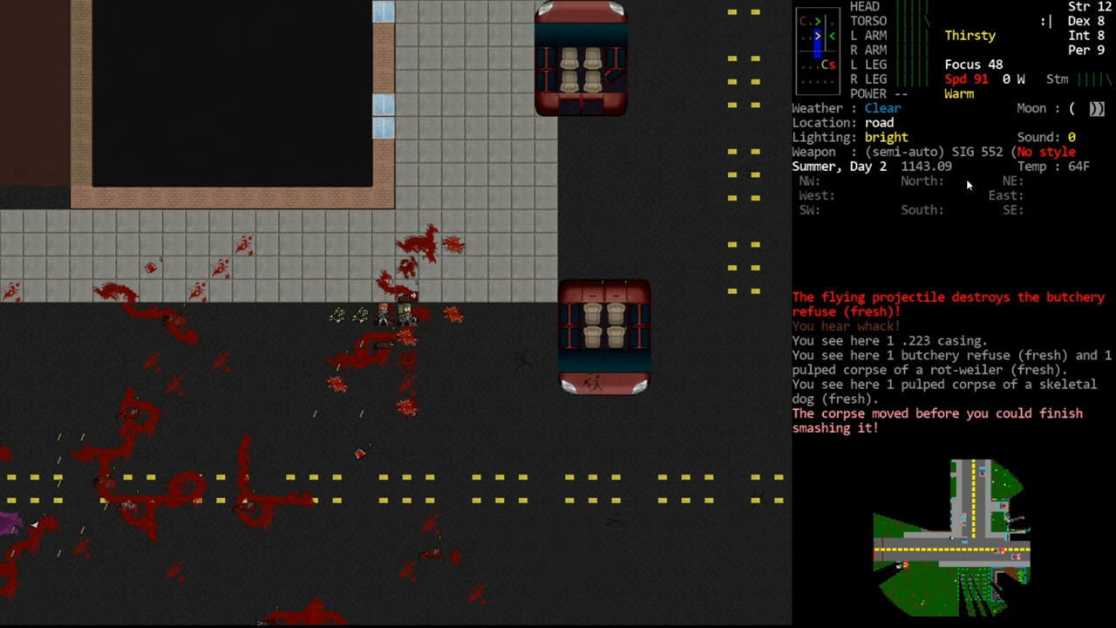
# Bring up the list of worn items to take off
pyautogui.press('@')
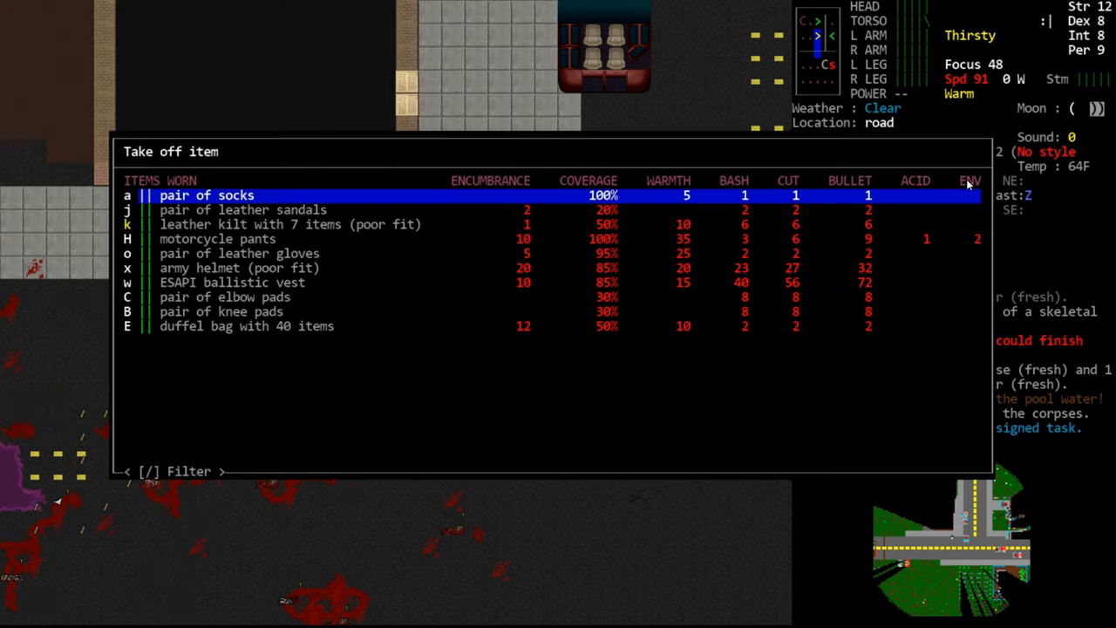
# Close the worn-items list without removing anything and return to the street
pyautogui.press('Escape')
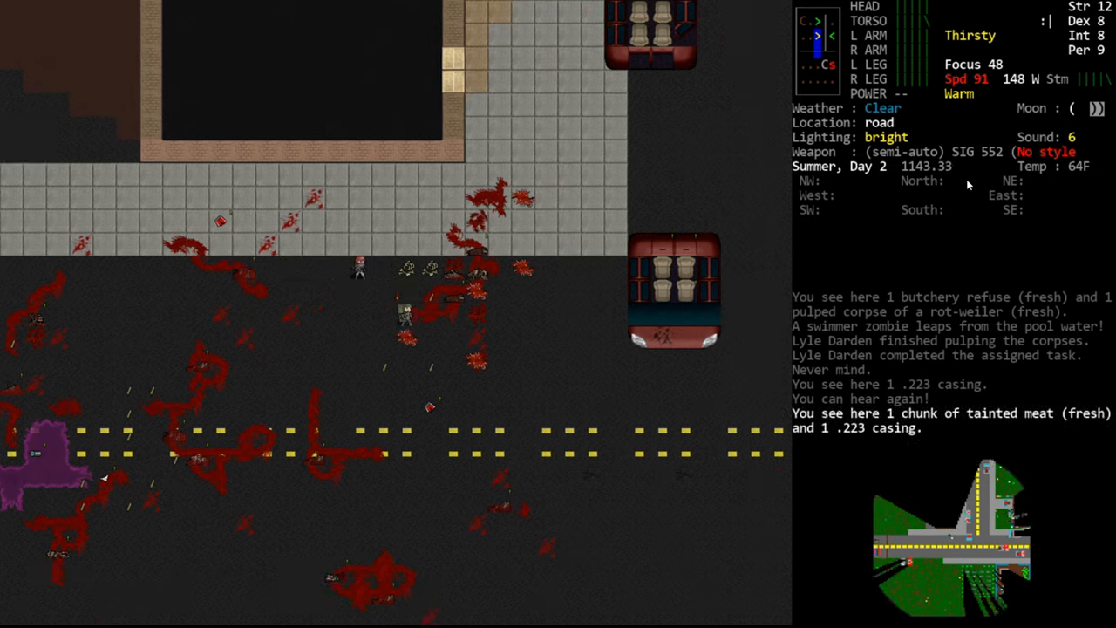
pyautogui.press('Tab')
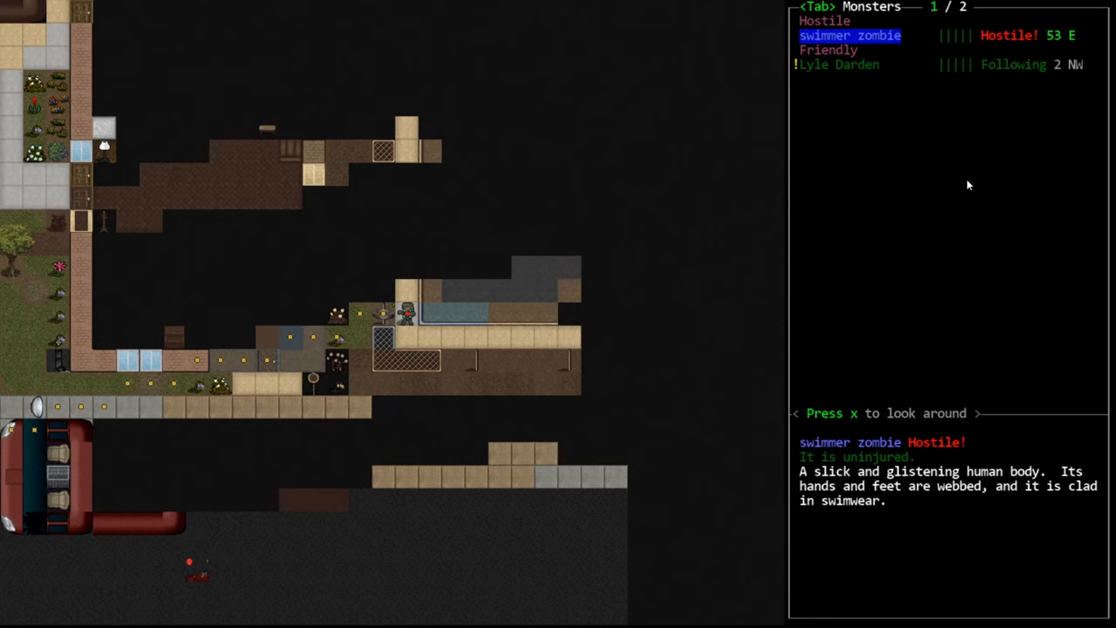
# Examine the surroundings and scan toward the police station interior
pyautogui.press('x')
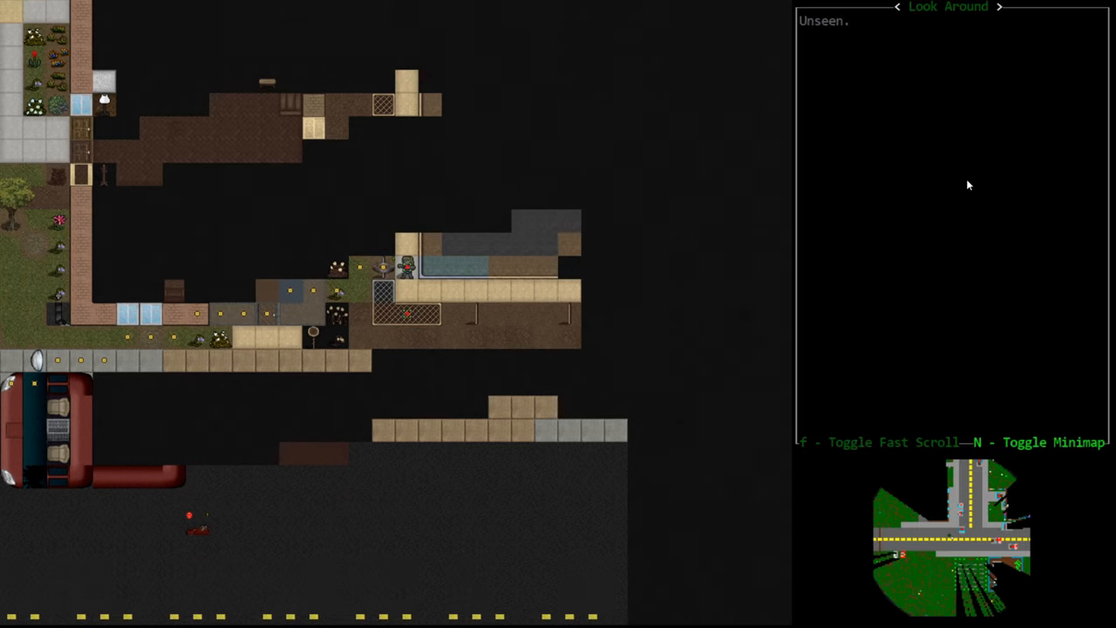
pyautogui.press('Tab')
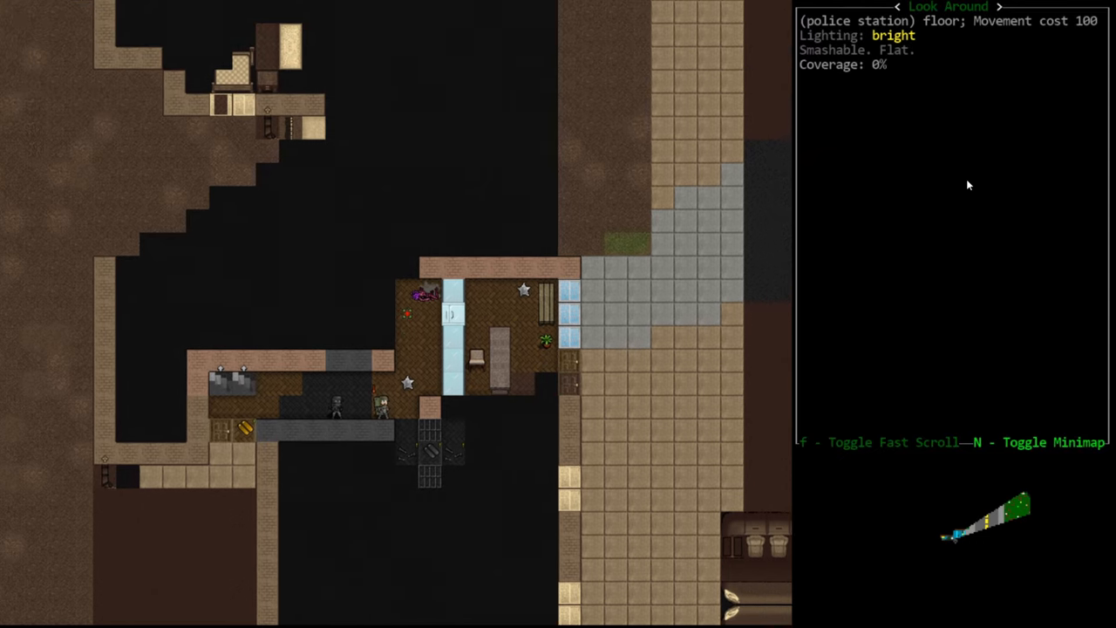
# Leave look mode and resume play to advance into the police station corridor
pyautogui.press('Escape')
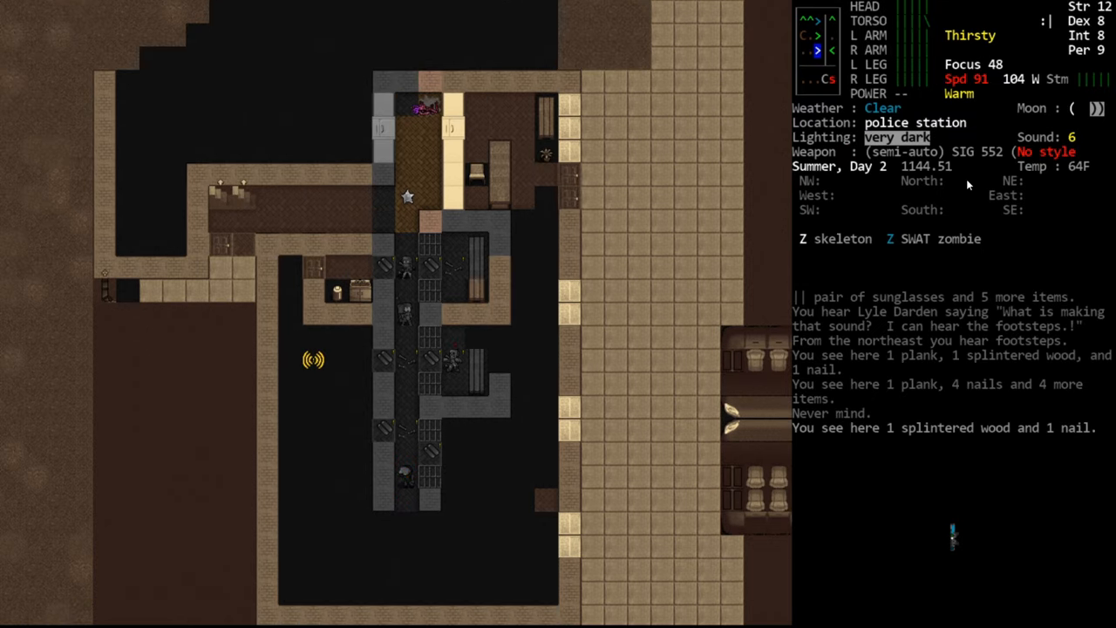
# Fire the rifle at the skeleton until it dies, then keep reloading despite the SWAT zombie
pyautogui.press('f')
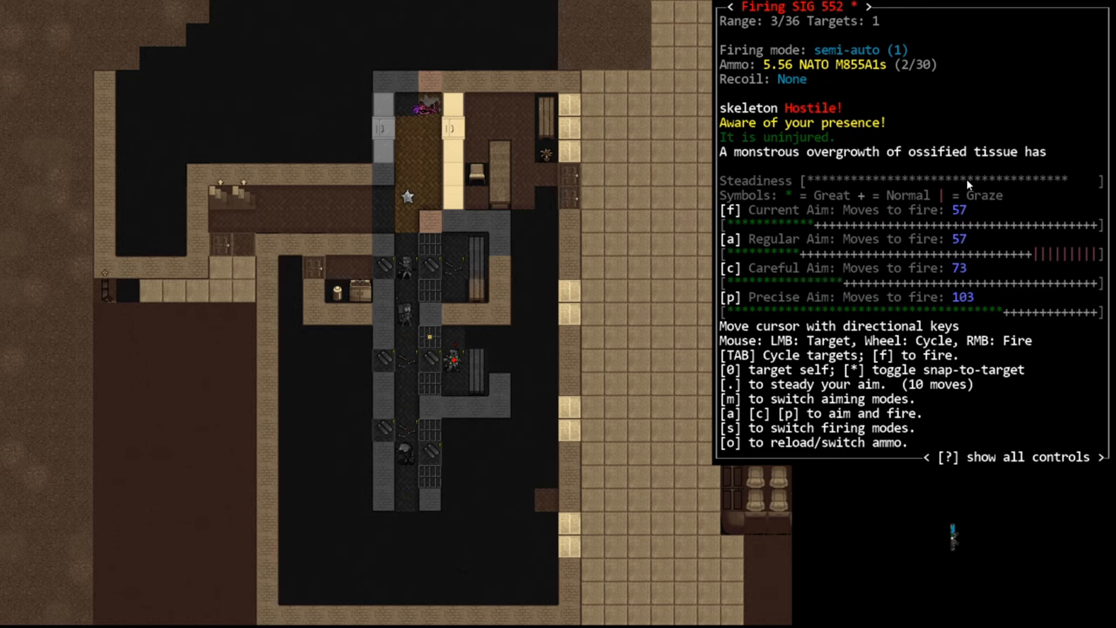
pyautogui.press('f')
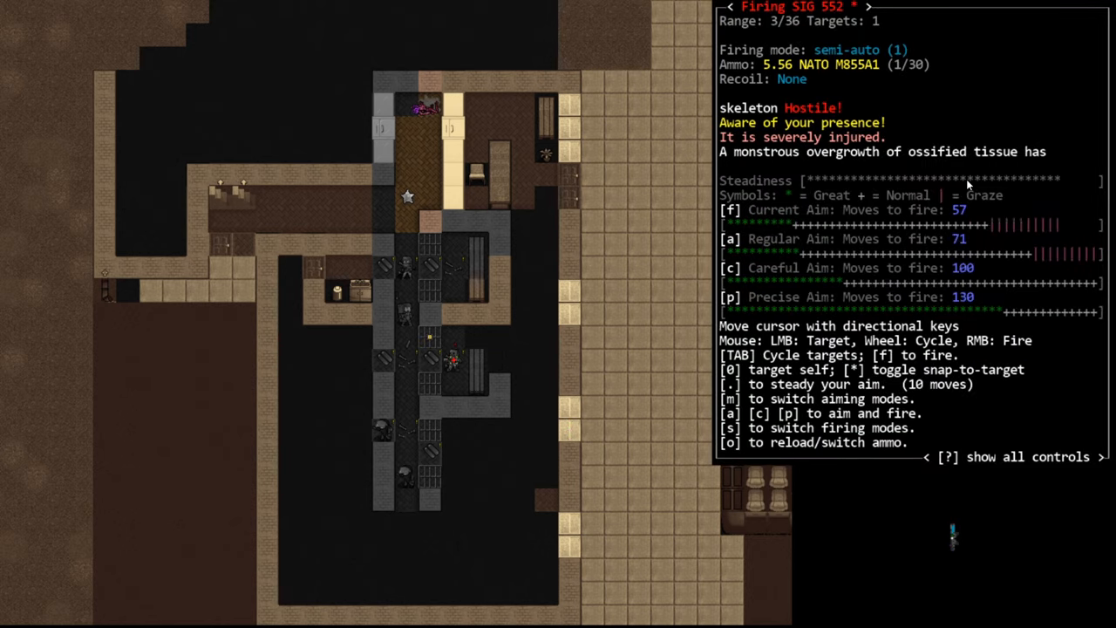
pyautogui.press('f')
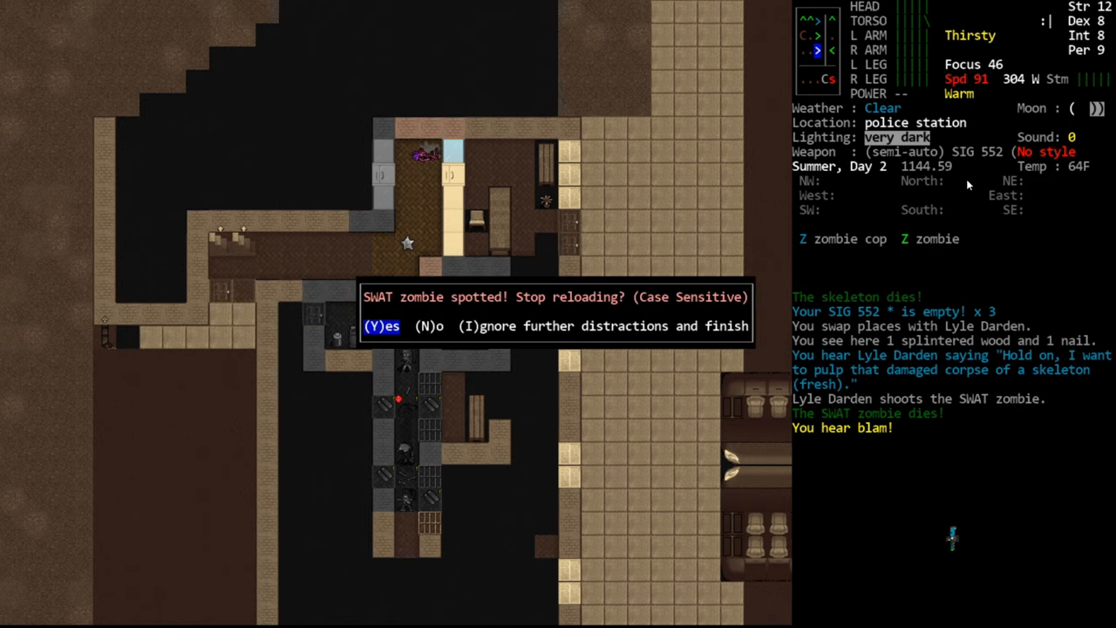
pyautogui.press('n')
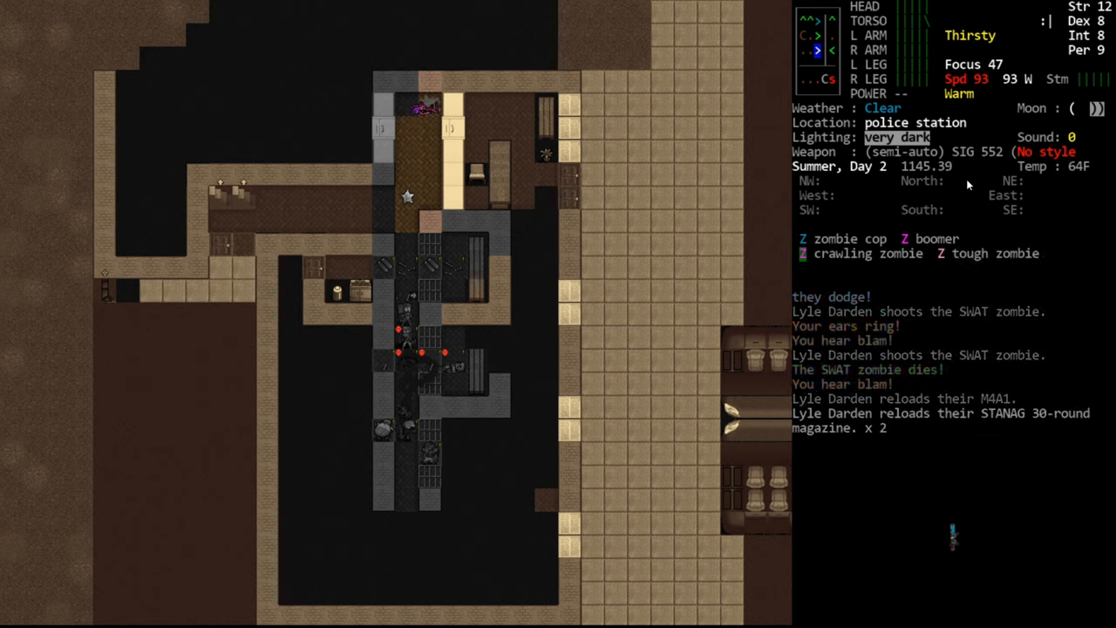
# Shoot the crawling zombie, the first zombie cop and the tough zombie in the corridor
pyautogui.press('f')
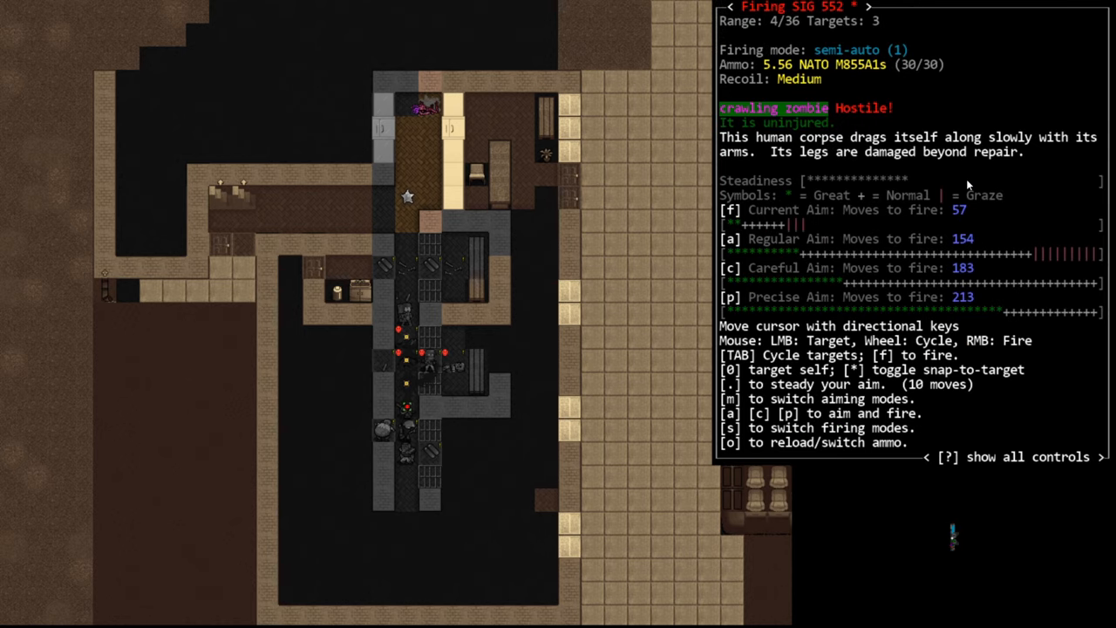
pyautogui.press('.')
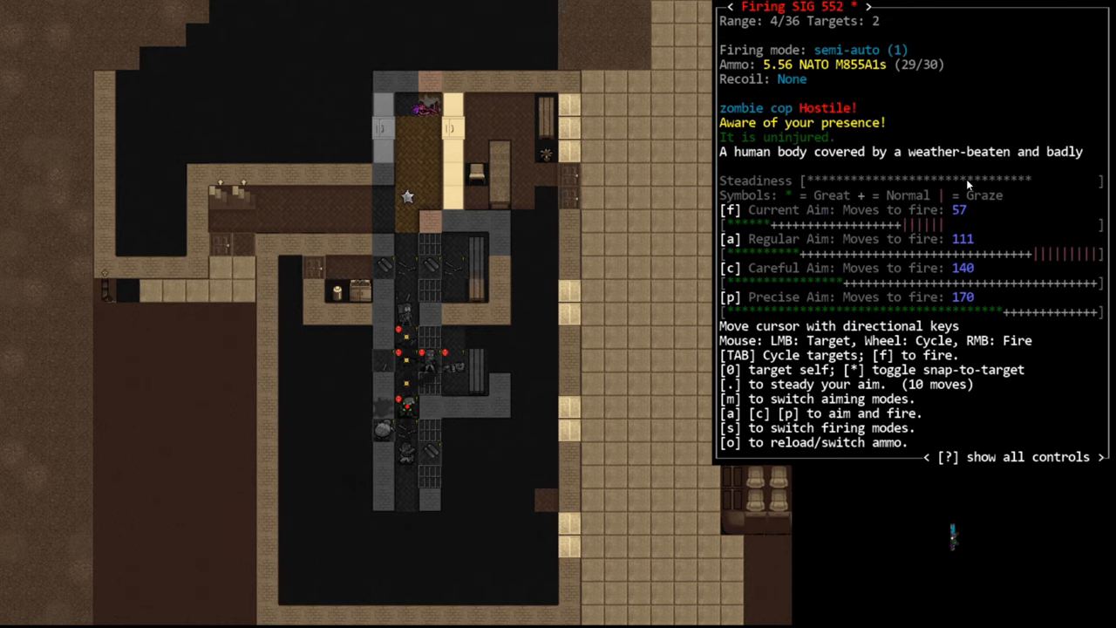
pyautogui.press('f')
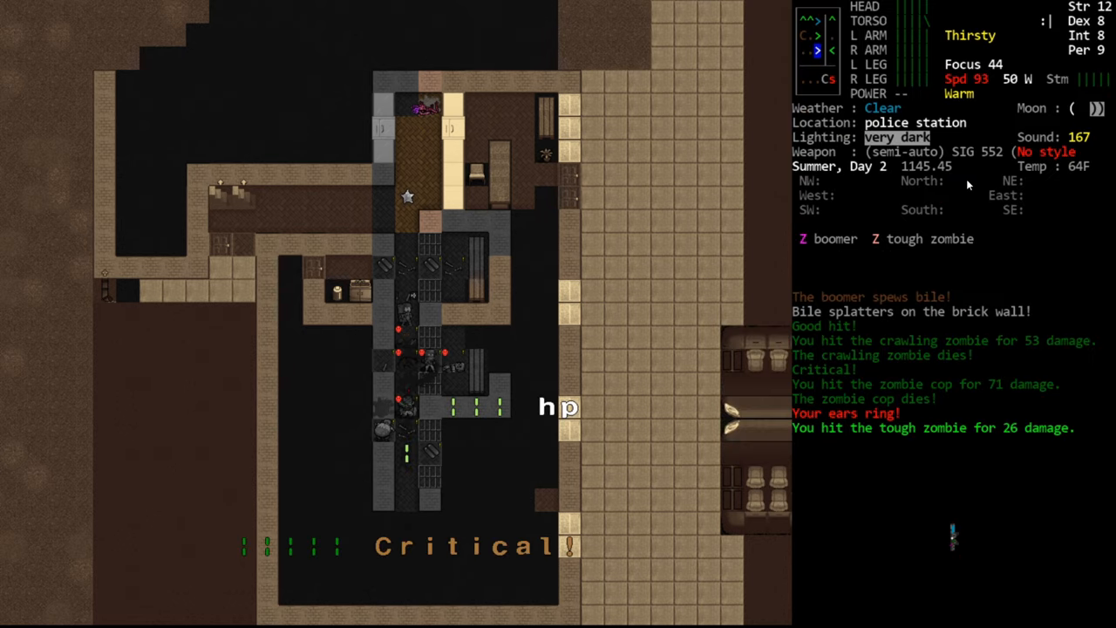
pyautogui.press('f')
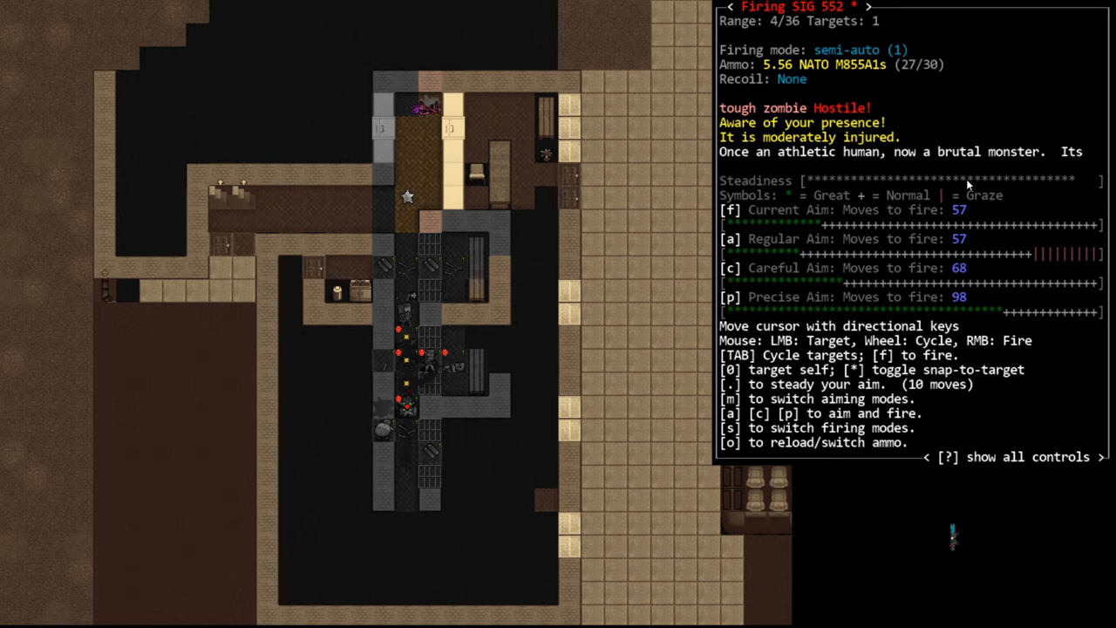
pyautogui.press('f')
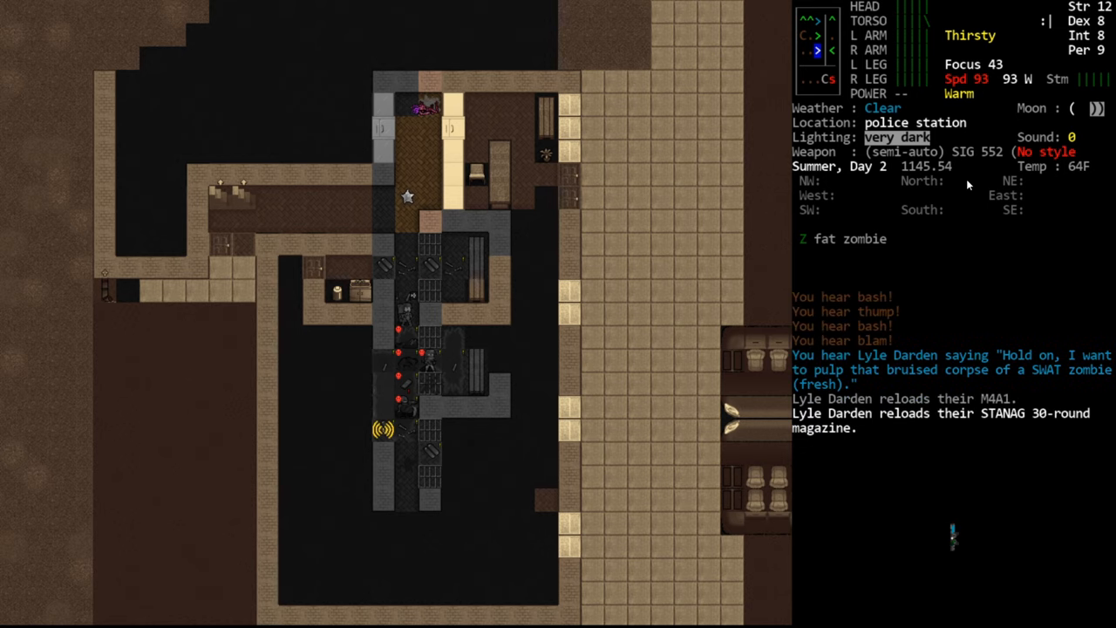
# Gun down the two approaching zombie cops and the remaining zombie
pyautogui.press('f')
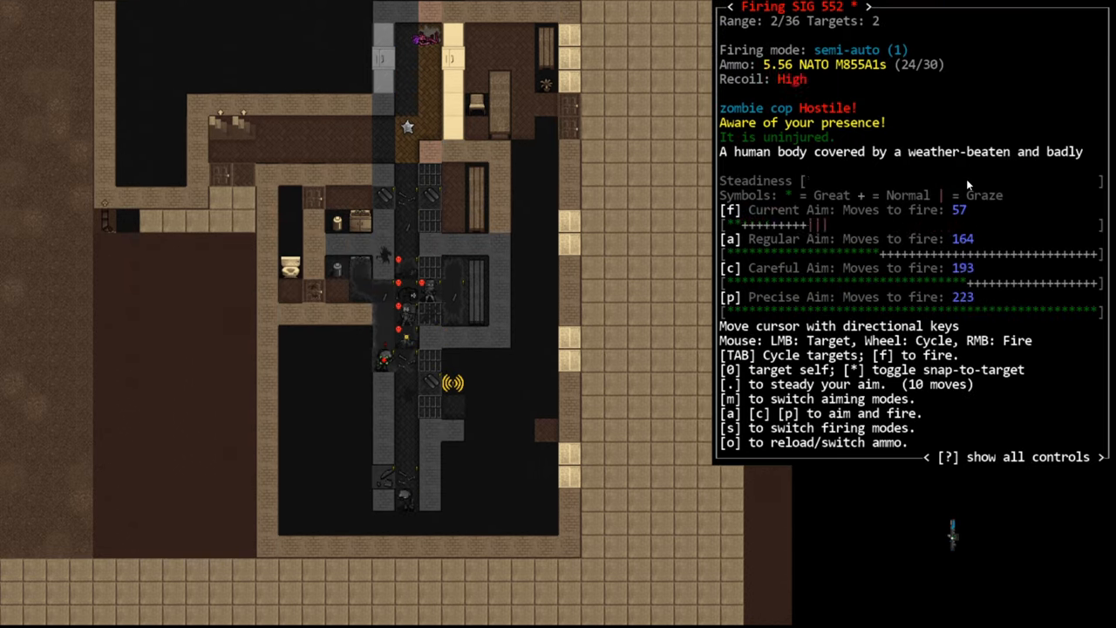
pyautogui.press('f')
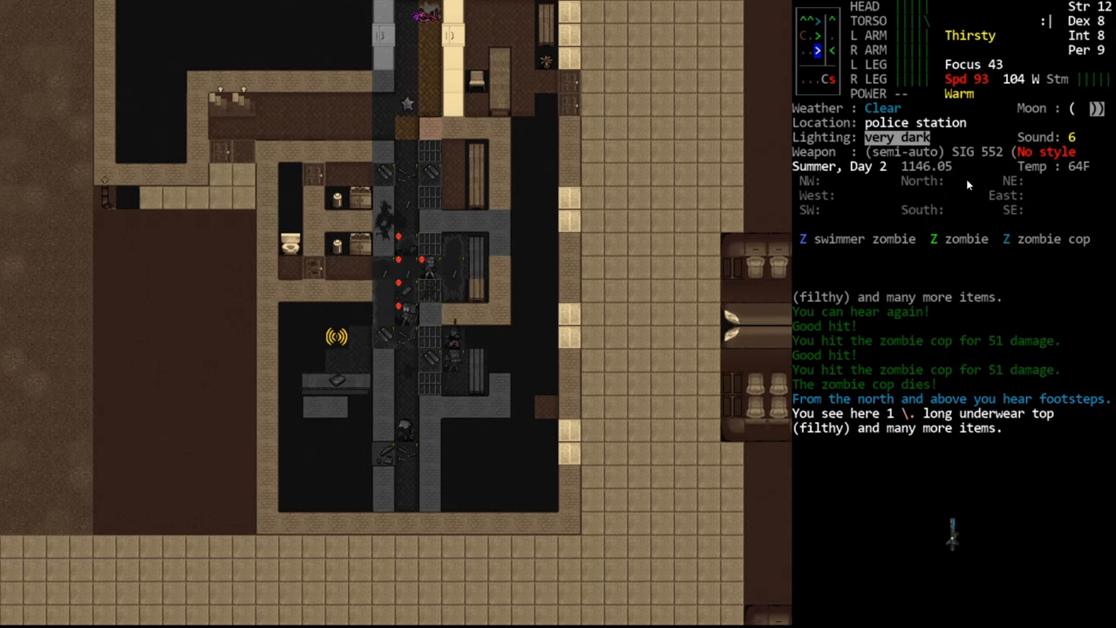
pyautogui.press('f')
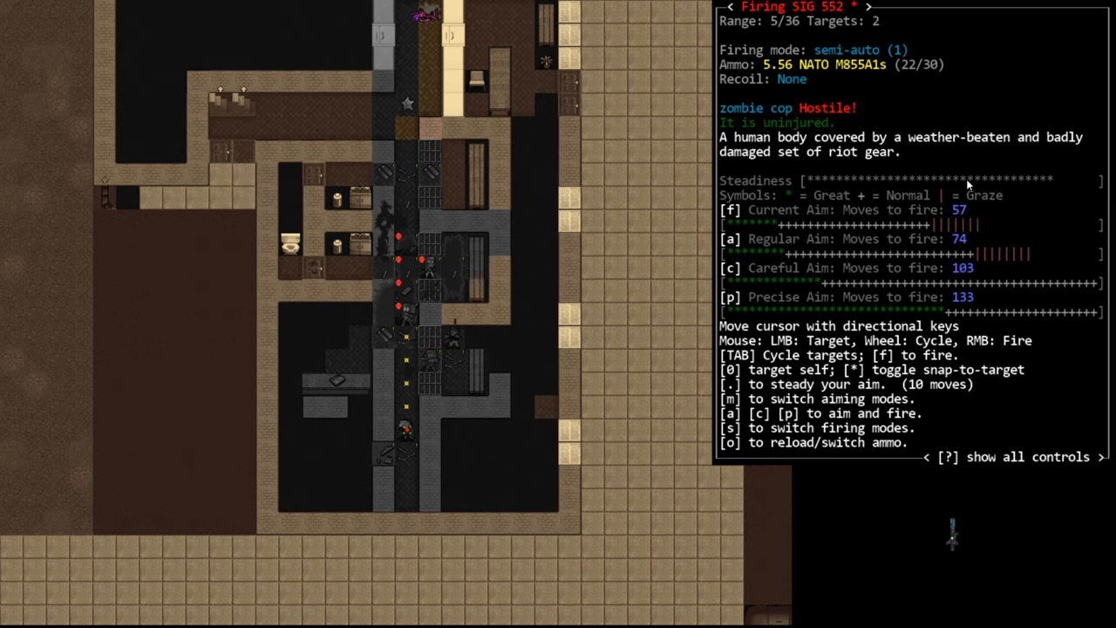
pyautogui.press('f')
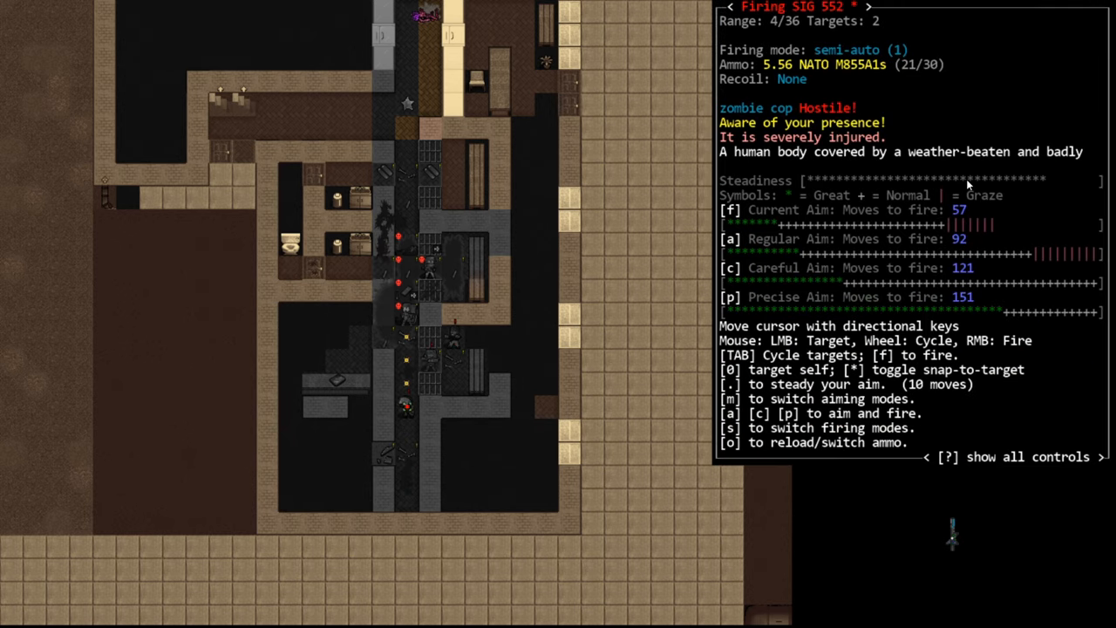
pyautogui.press('f')
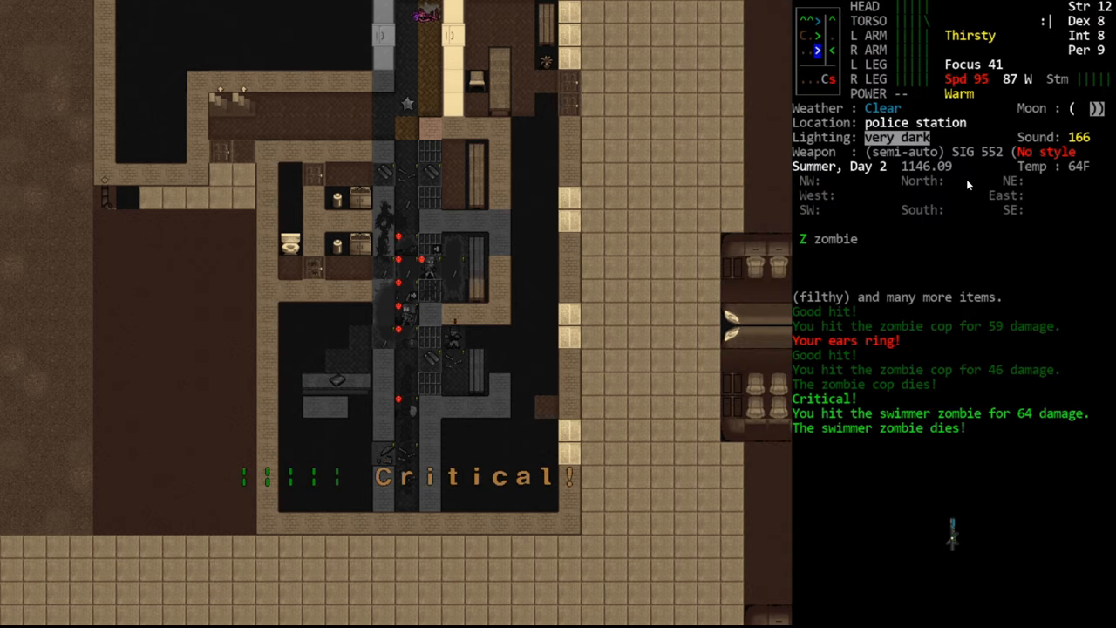
pyautogui.press('f')
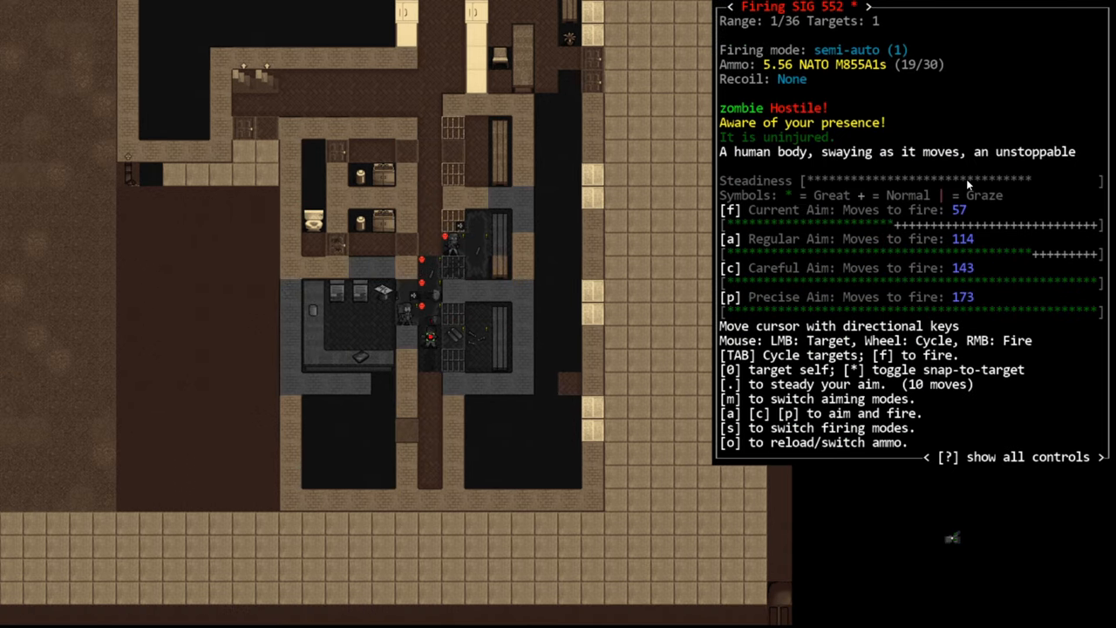
pyautogui.press('f')
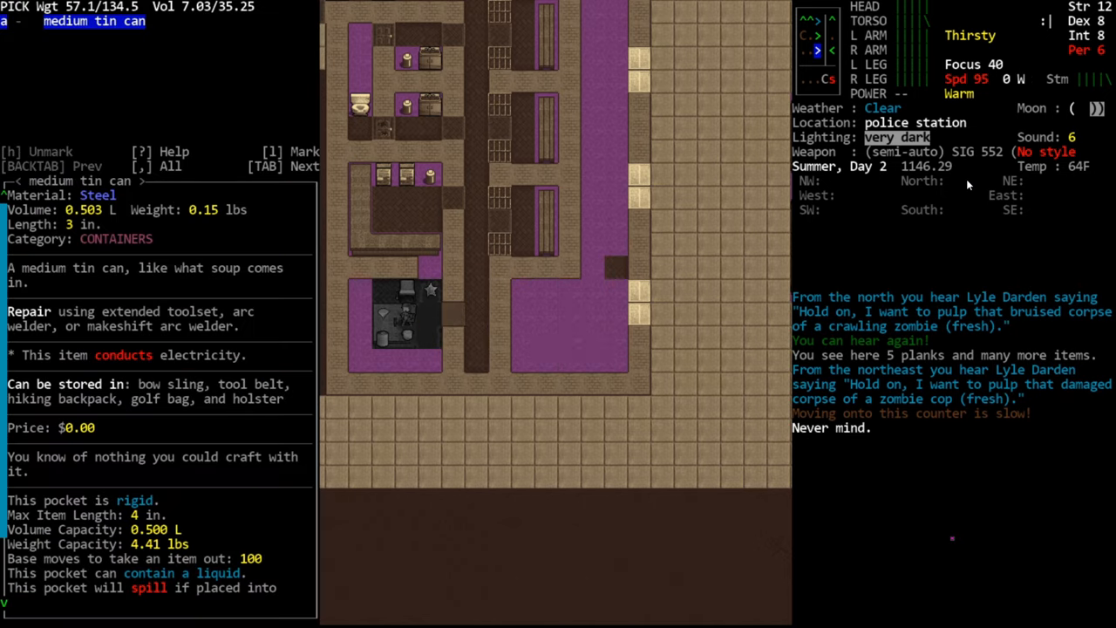
# Browse the loot on several police station tiles, then look out toward the road
pyautogui.press('Escape')
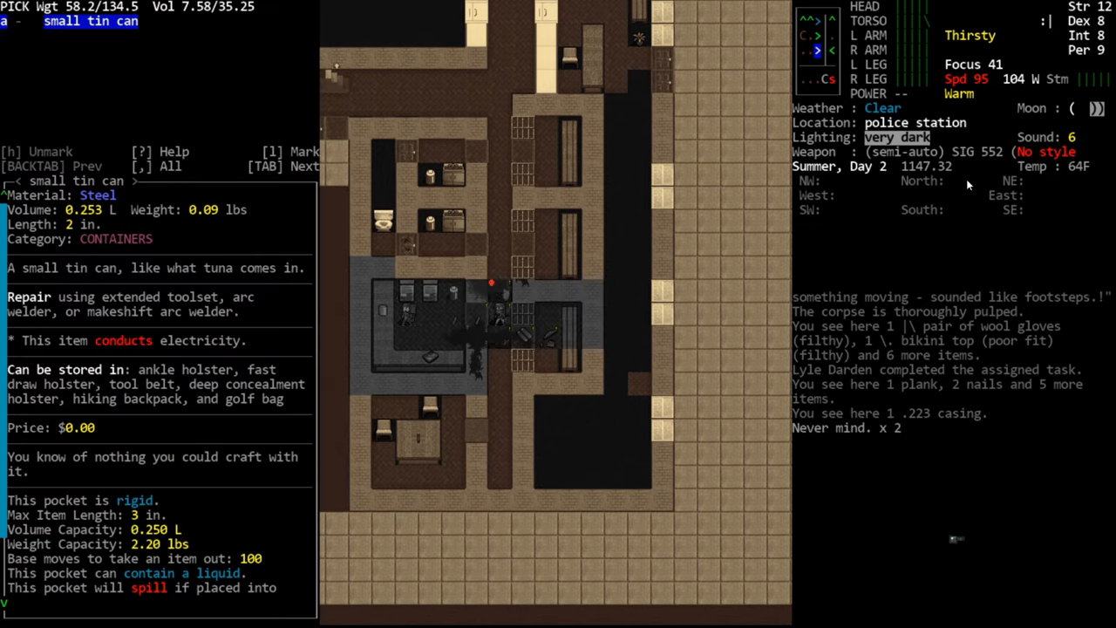
pyautogui.press('escape')
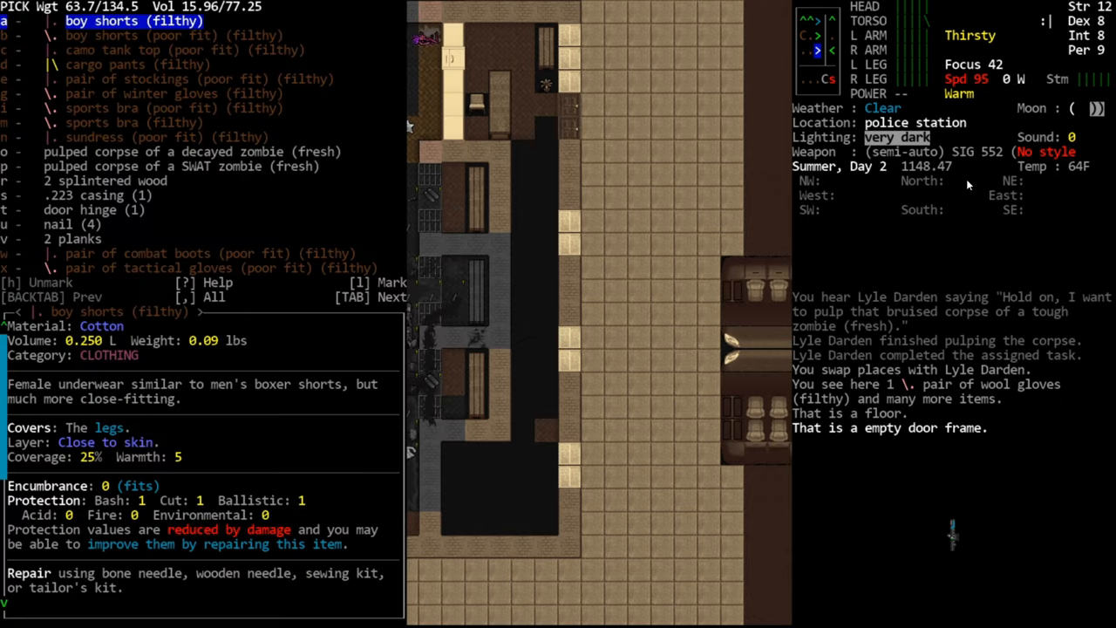
pyautogui.press('Escape')
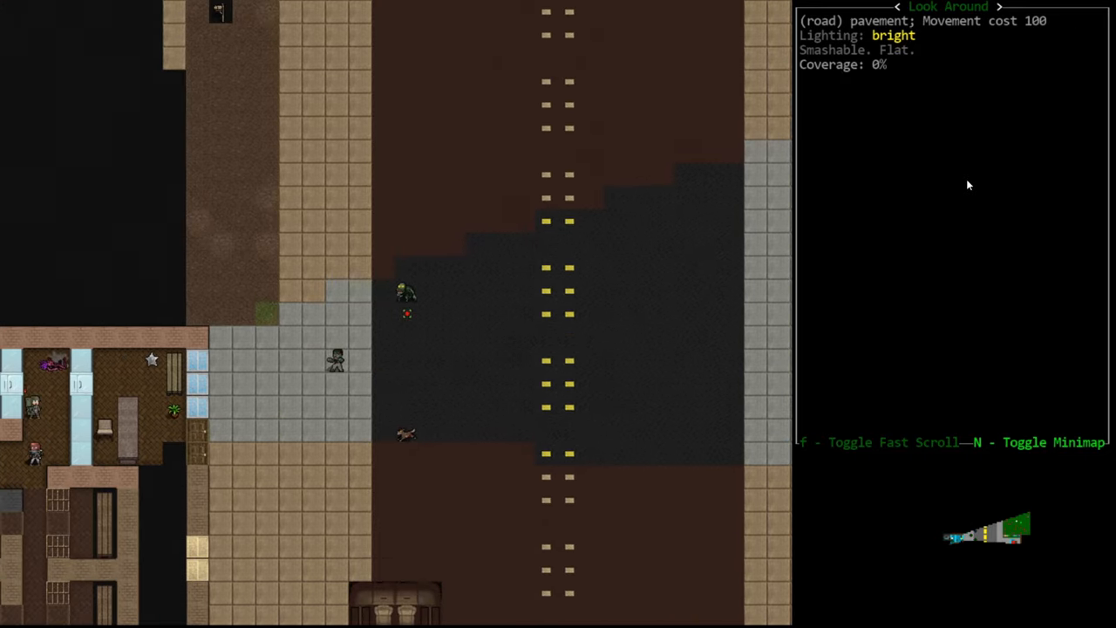
# Leave look mode and shoot dead the zombie at the police station entrance
pyautogui.press('Escape')
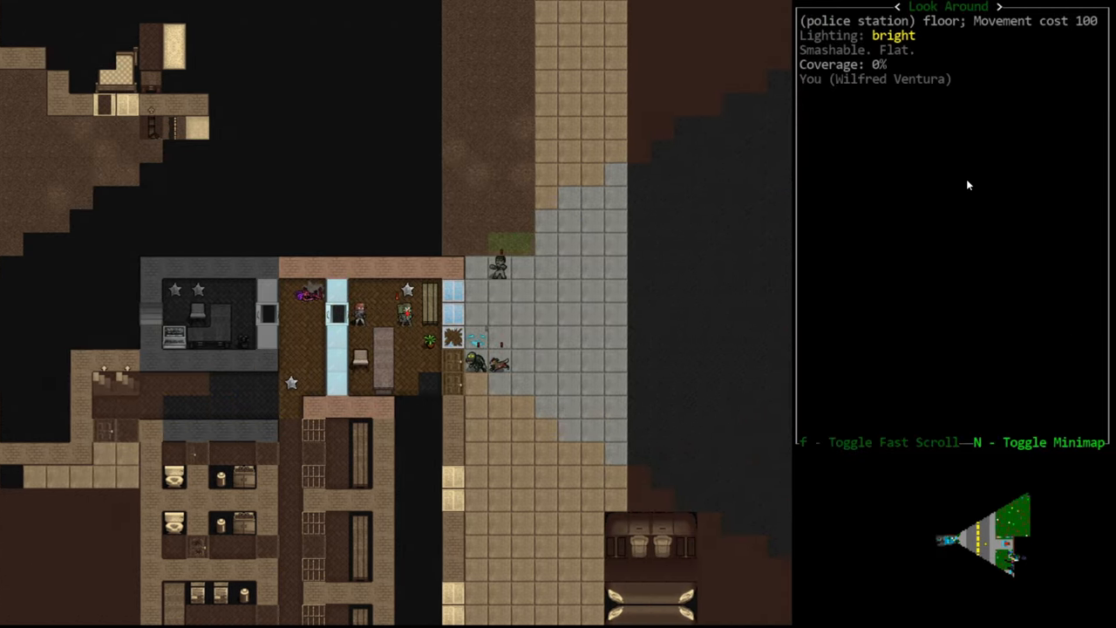
pyautogui.press('Escape')
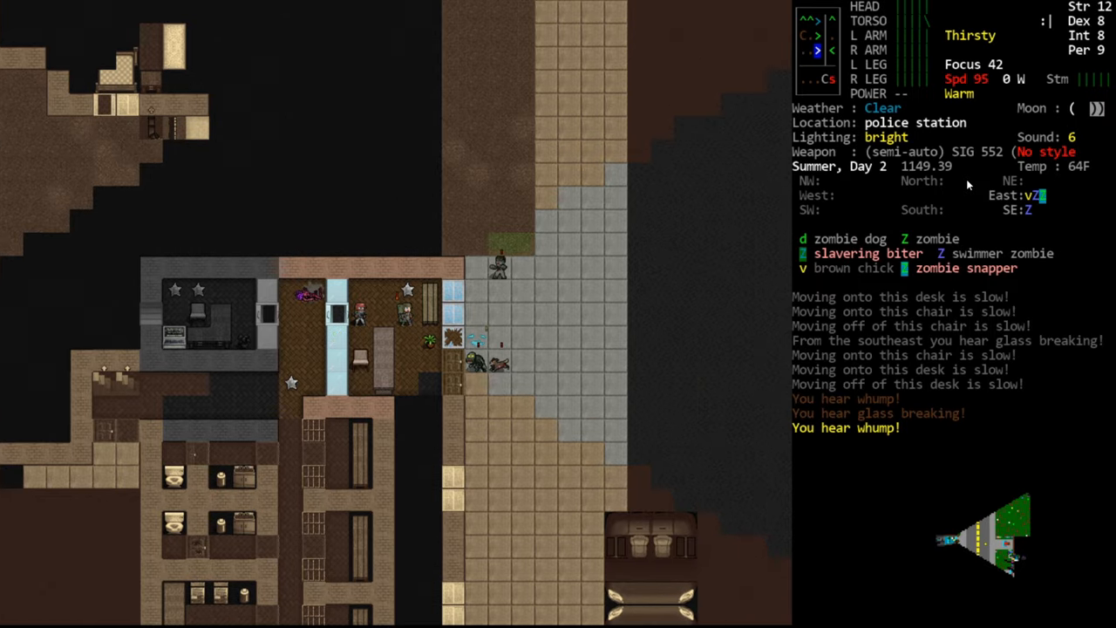
pyautogui.press('f')
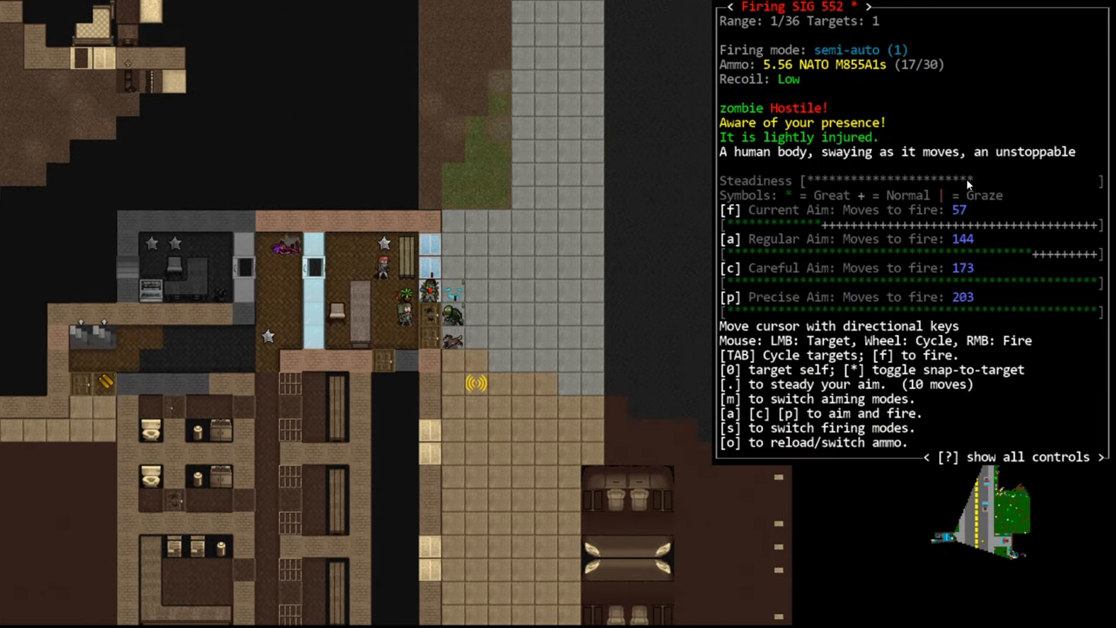
pyautogui.press('.')
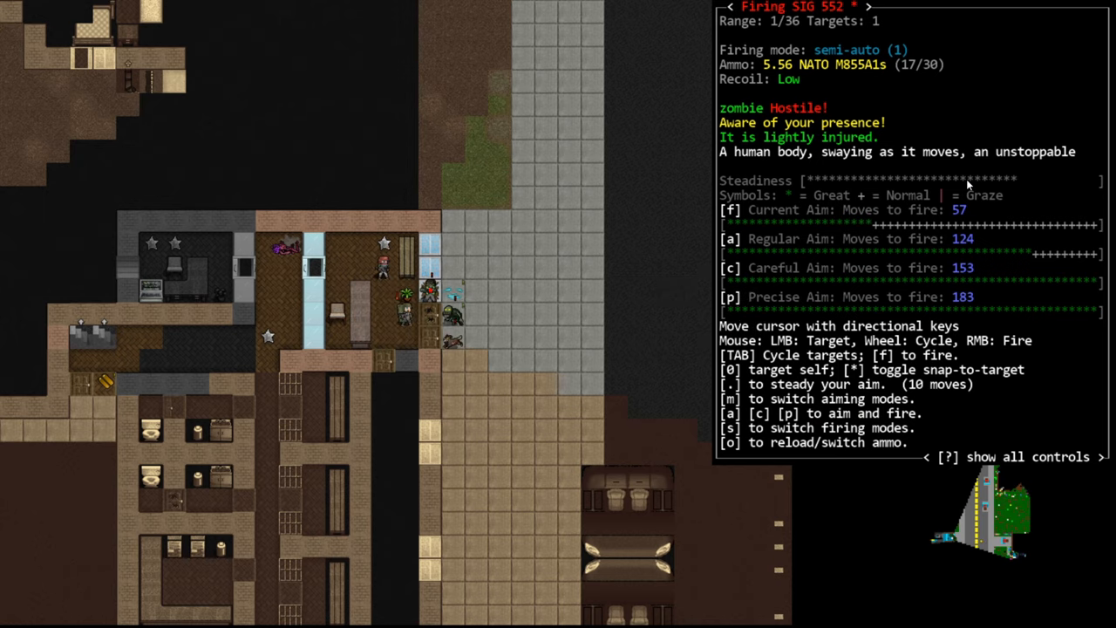
pyautogui.press('f')
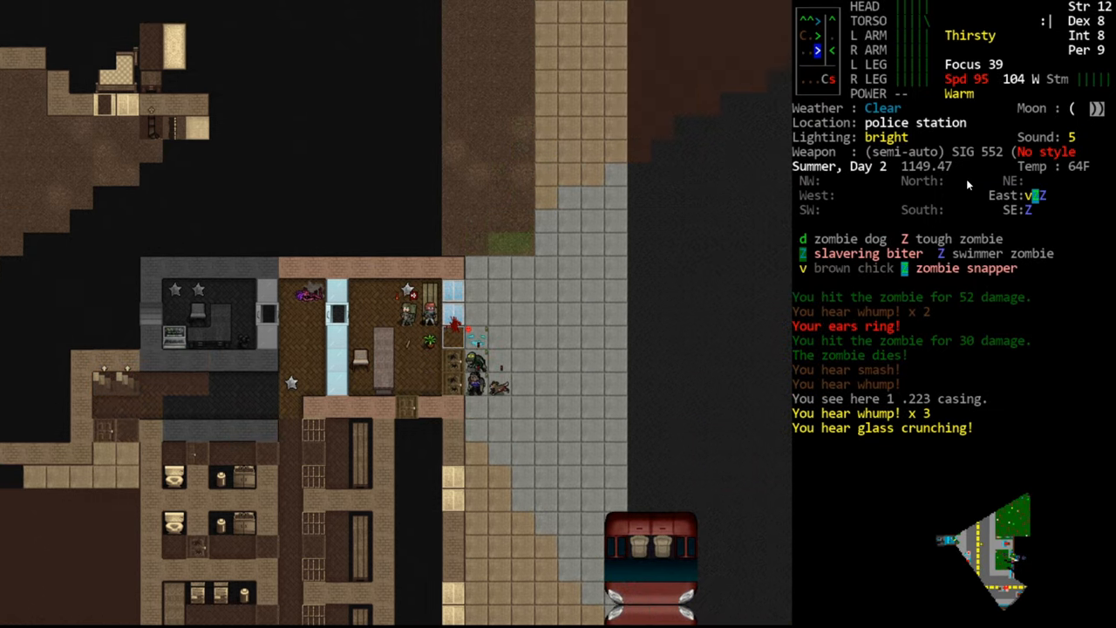
# Aim and fire at the next zombie outside
pyautogui.press('f')
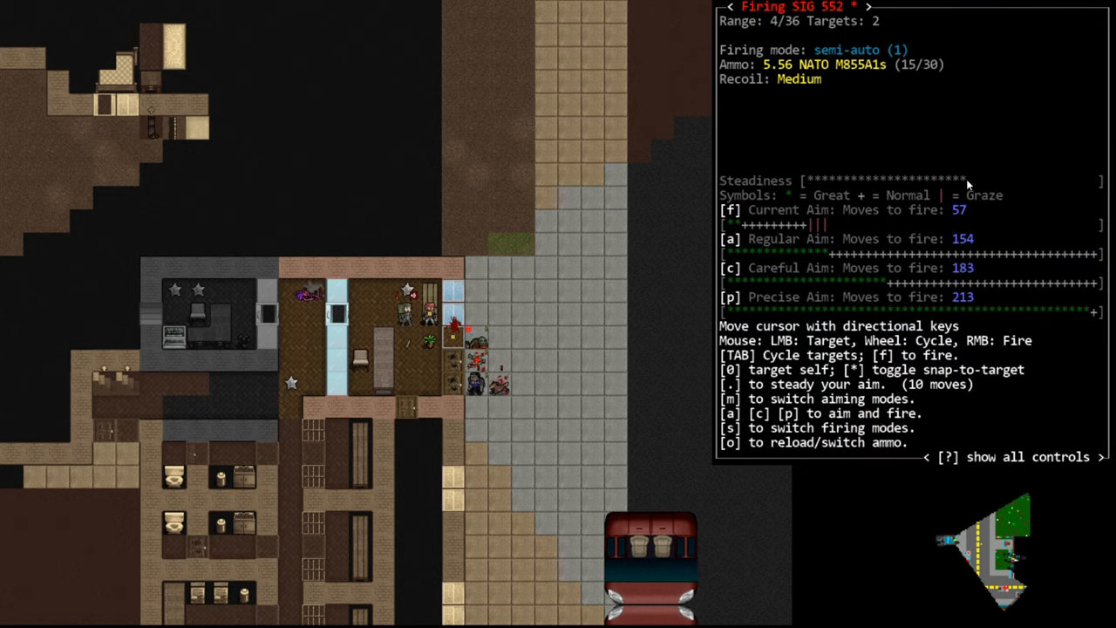
pyautogui.press('f')
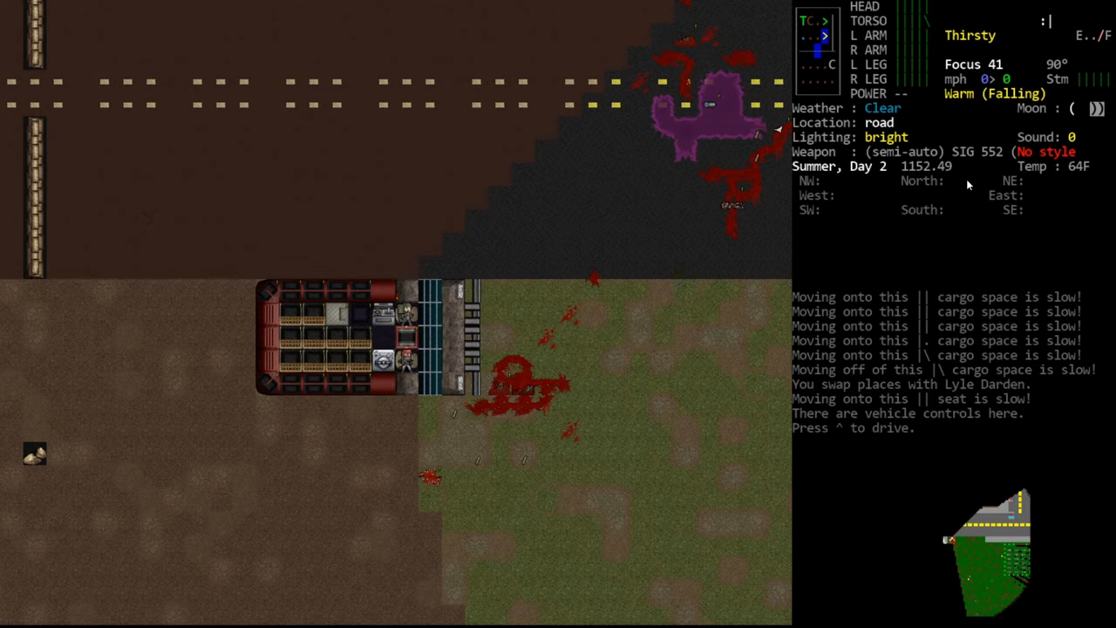
# Take the Humvee's controls and survey the surroundings
pyautogui.press('^')
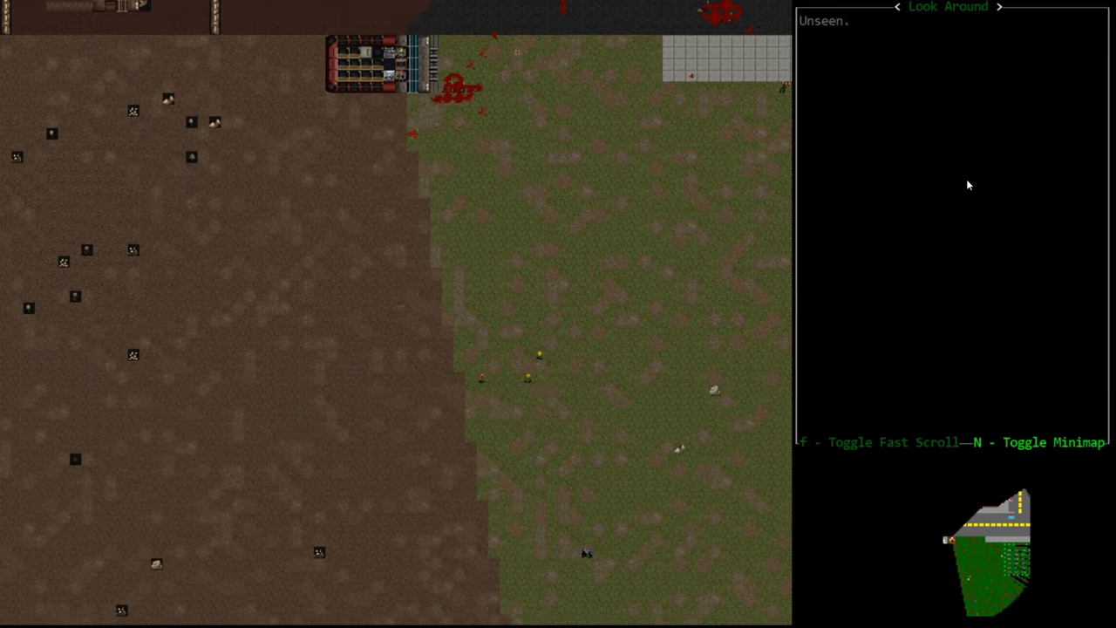
pyautogui.scroll(-3)
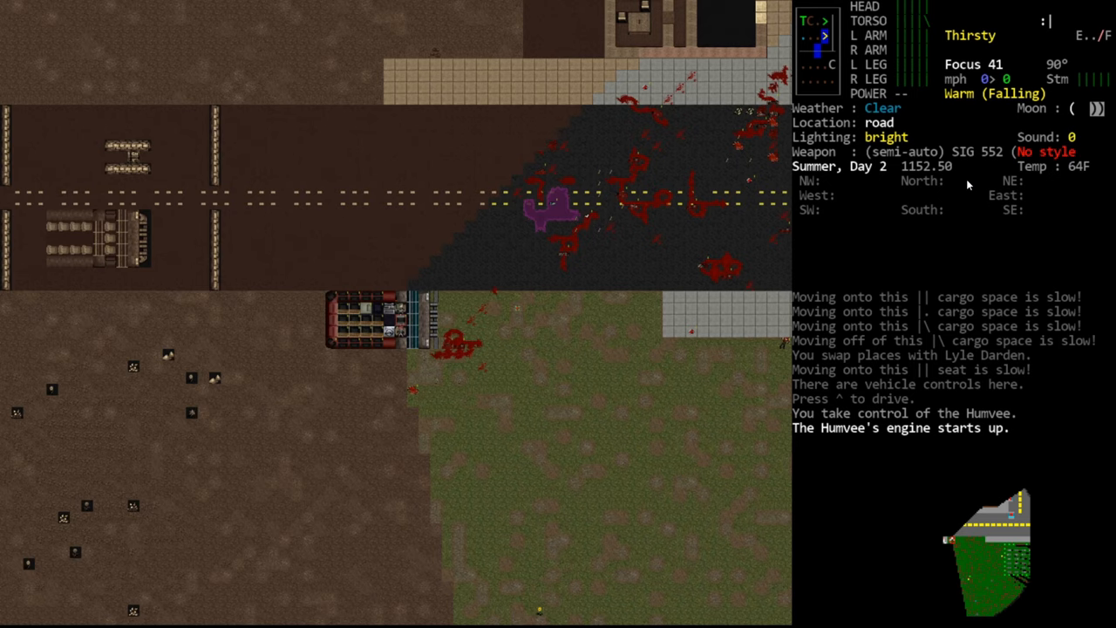
# Honk the Humvee's horn from the driving options to lure the zombies
pyautogui.press('^')
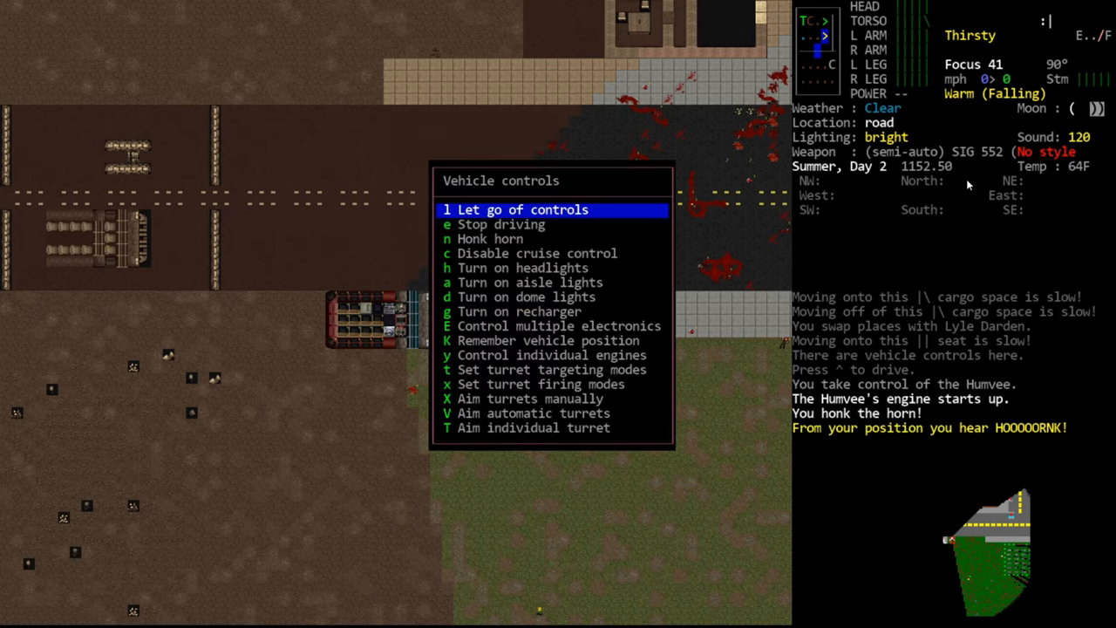
pyautogui.press('Down')
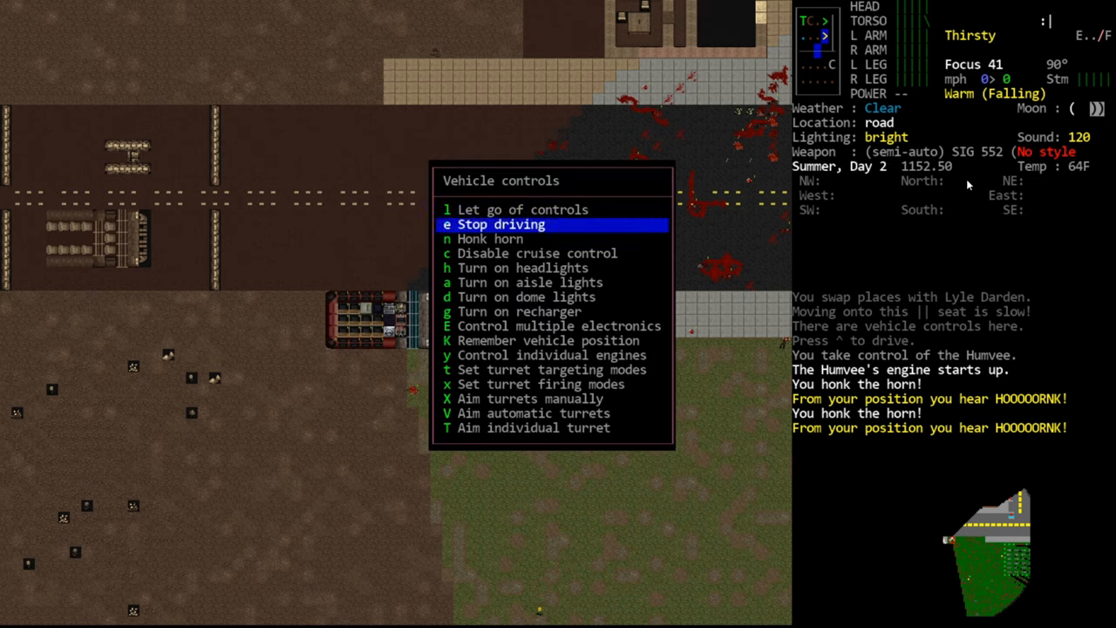
pyautogui.press('n')
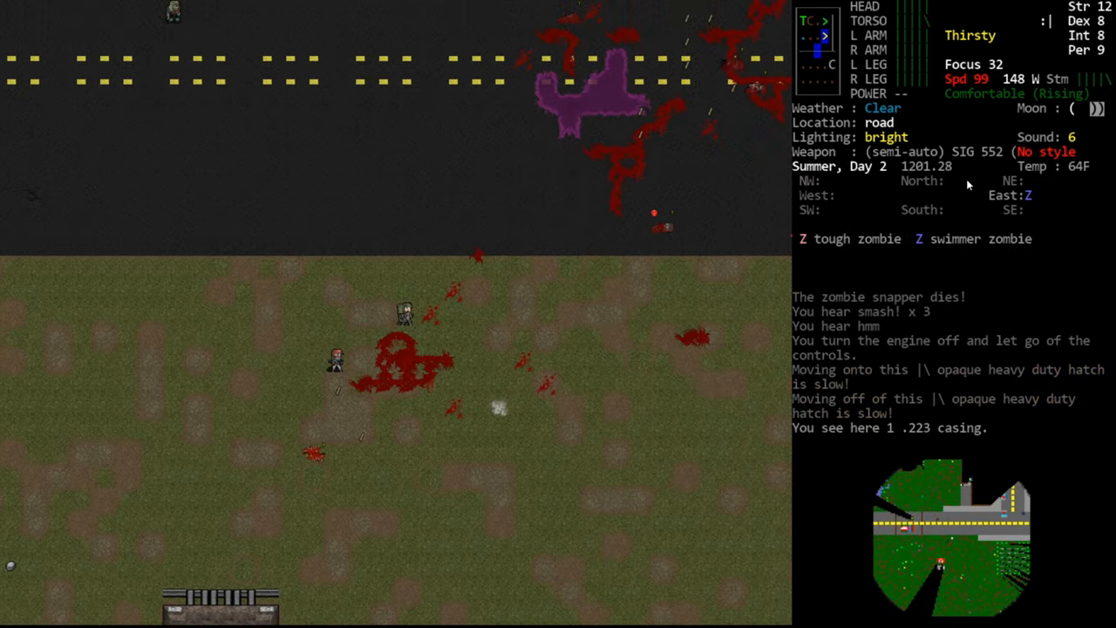
# Fire the SIG 552 at the tough zombie on the road until it drops
pyautogui.press('f')
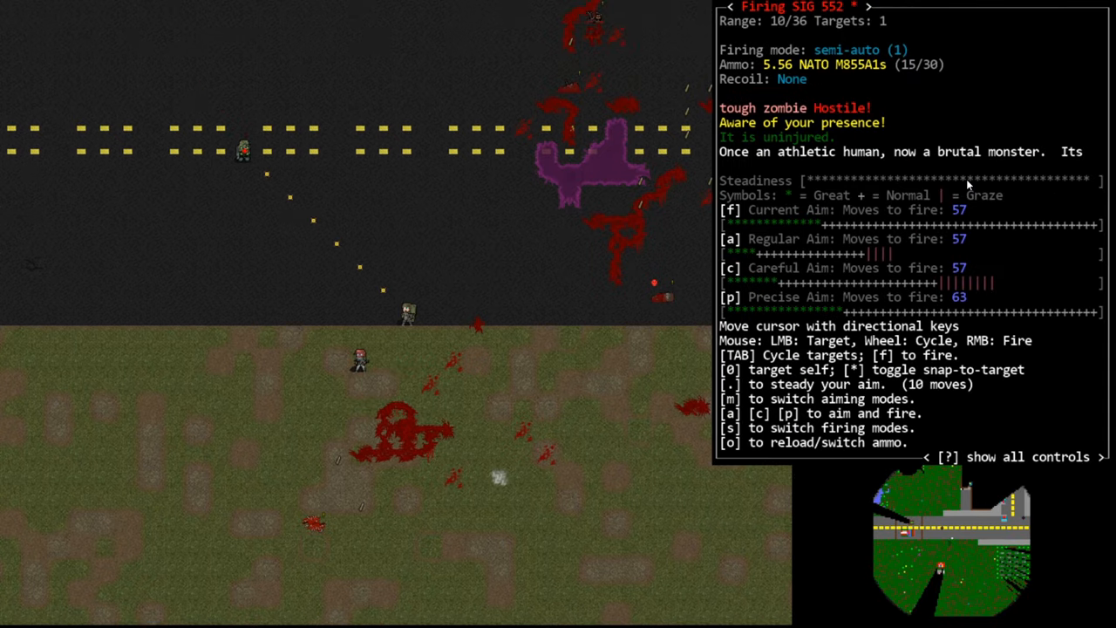
pyautogui.press('f')
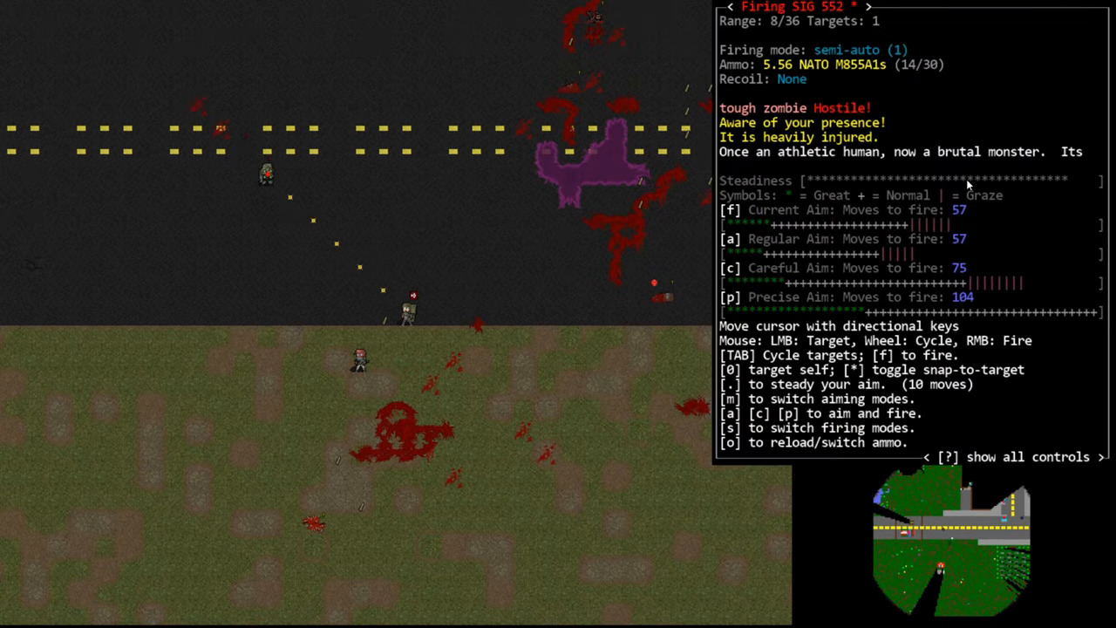
pyautogui.press('f')
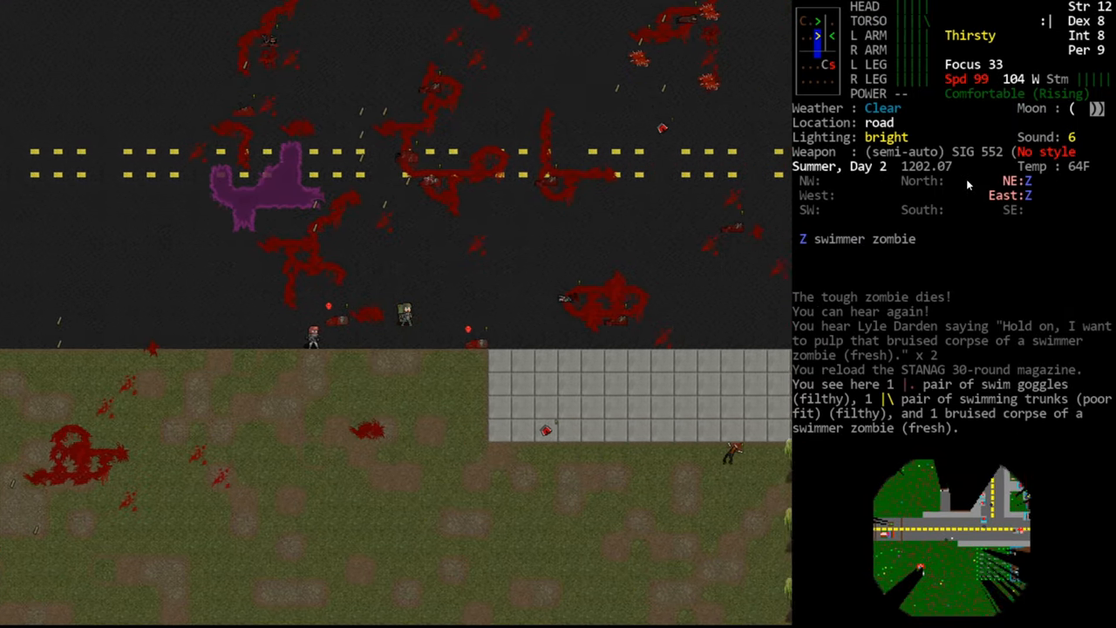
# Shoot the swimmer zombies on the road, steadying aim and finishing the one getting up
pyautogui.press('f')
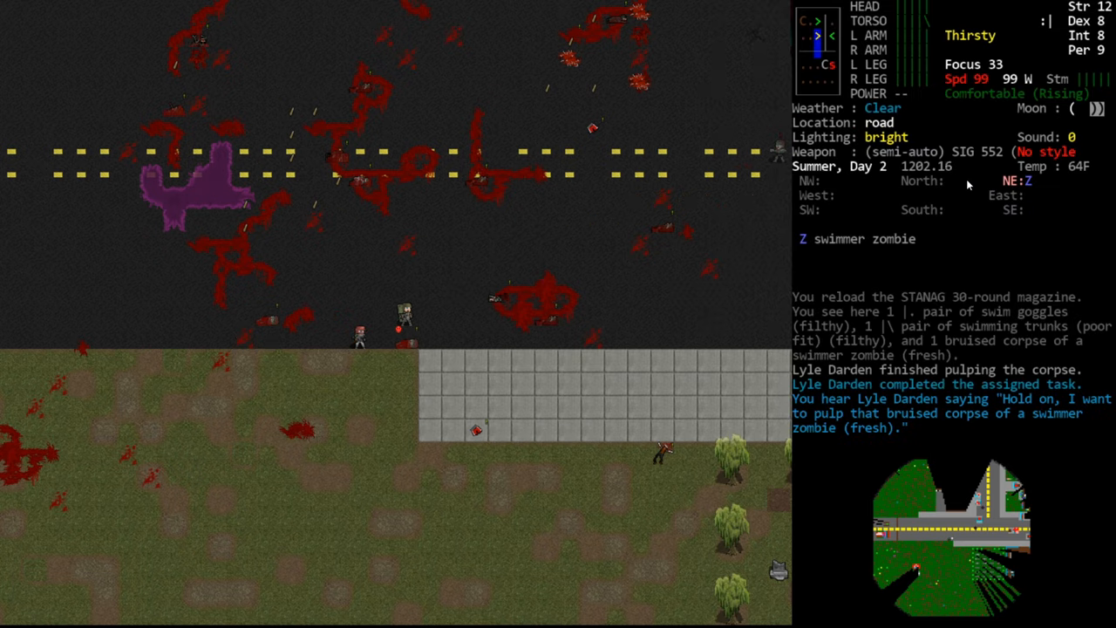
pyautogui.press('f')
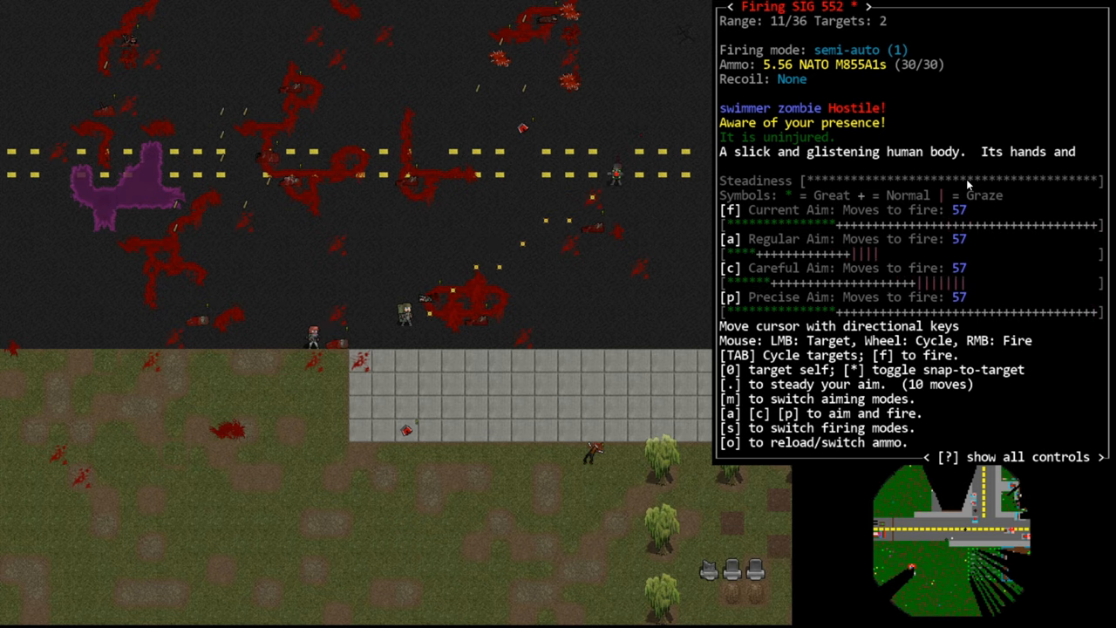
pyautogui.press('f')
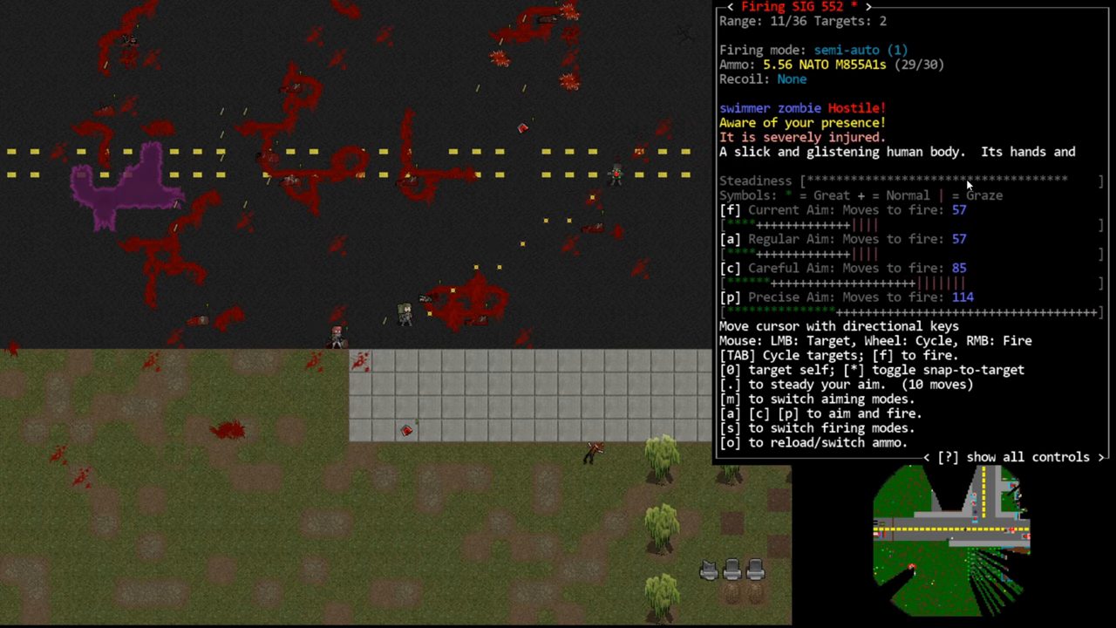
pyautogui.press('.')
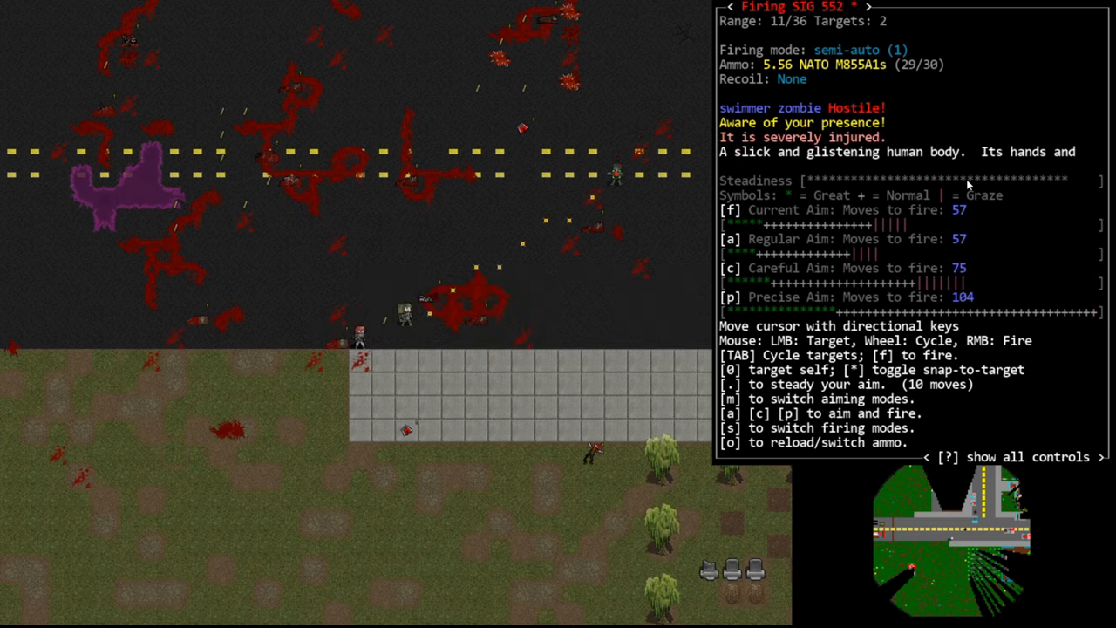
pyautogui.press('f')
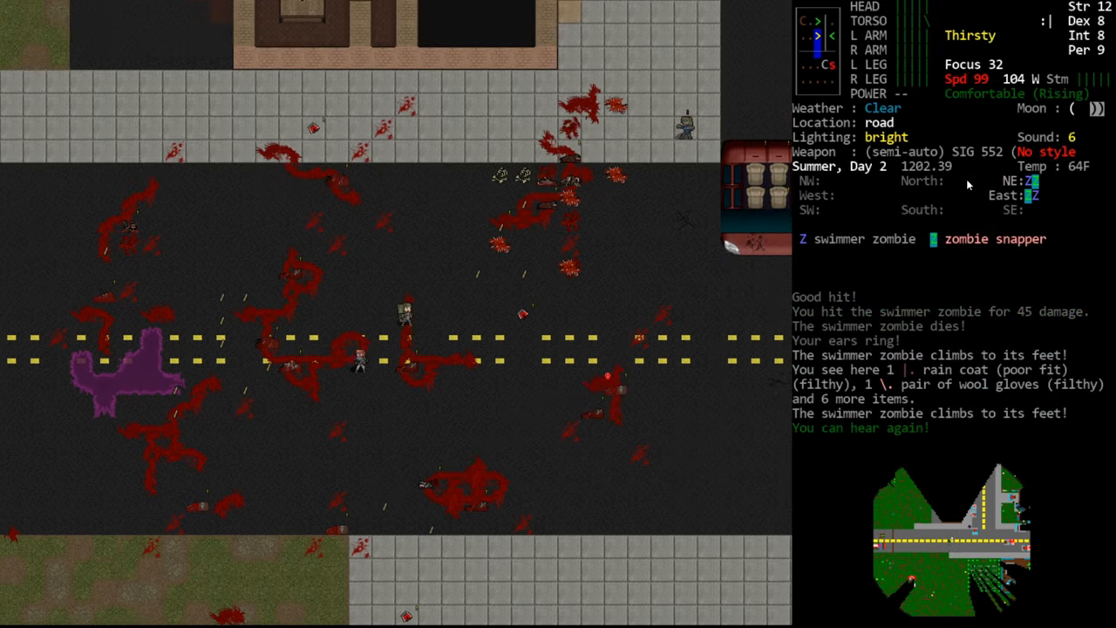
pyautogui.press('f')
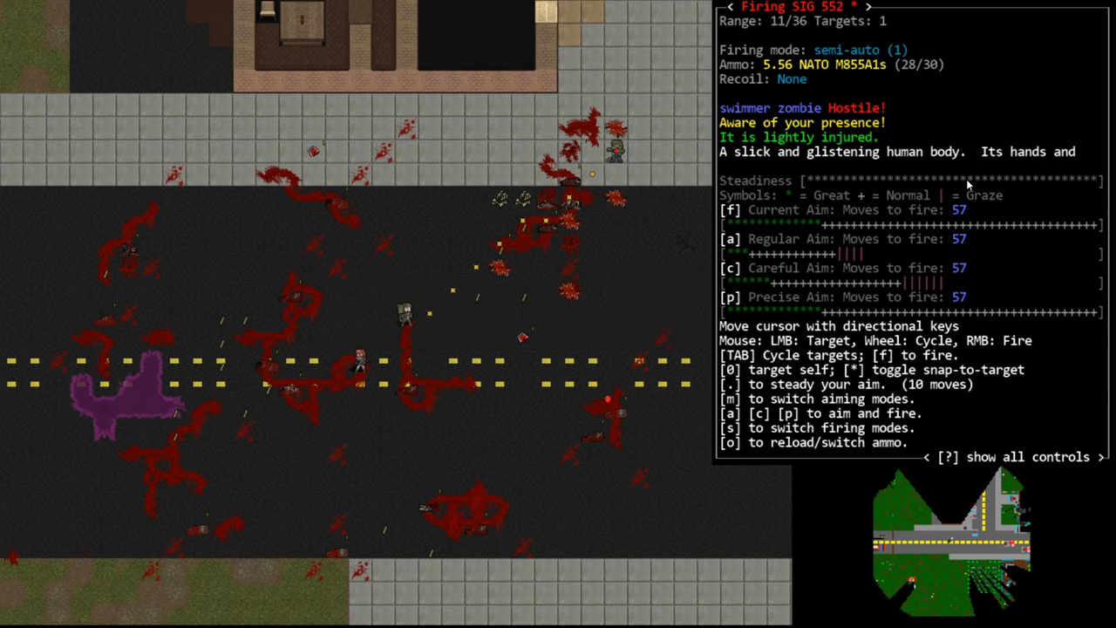
pyautogui.press('f')
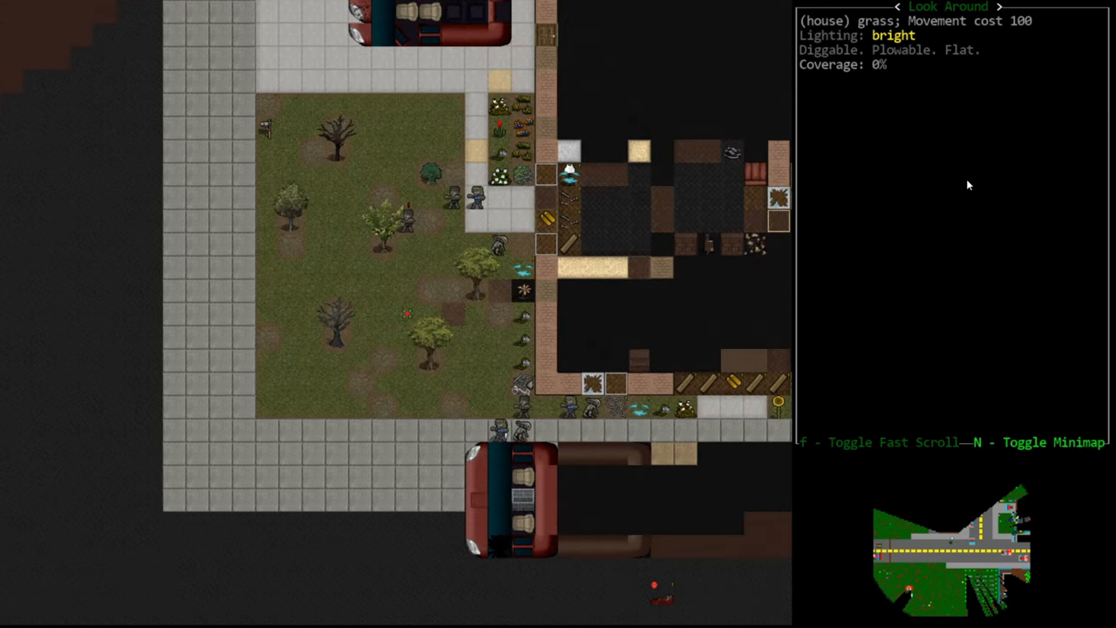
# Return to the Humvee and swap with Lyle Darden into the driver's seat
pyautogui.press('Escape')
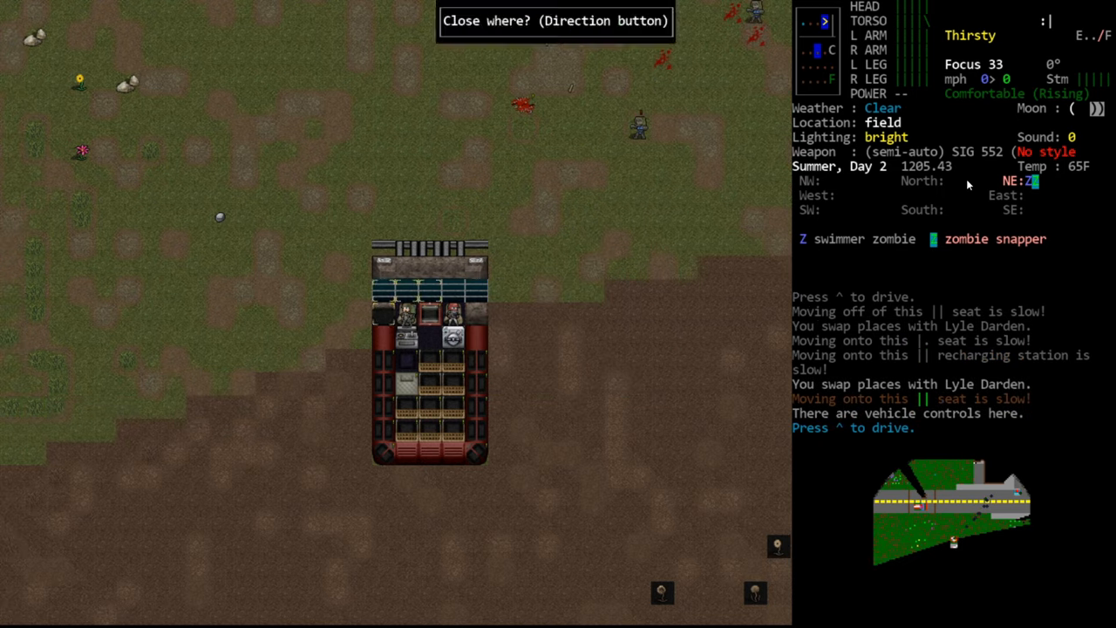
# Drive the Humvee over the zombies until the swimmer zombie dies, then check inventory
pyautogui.press('^')
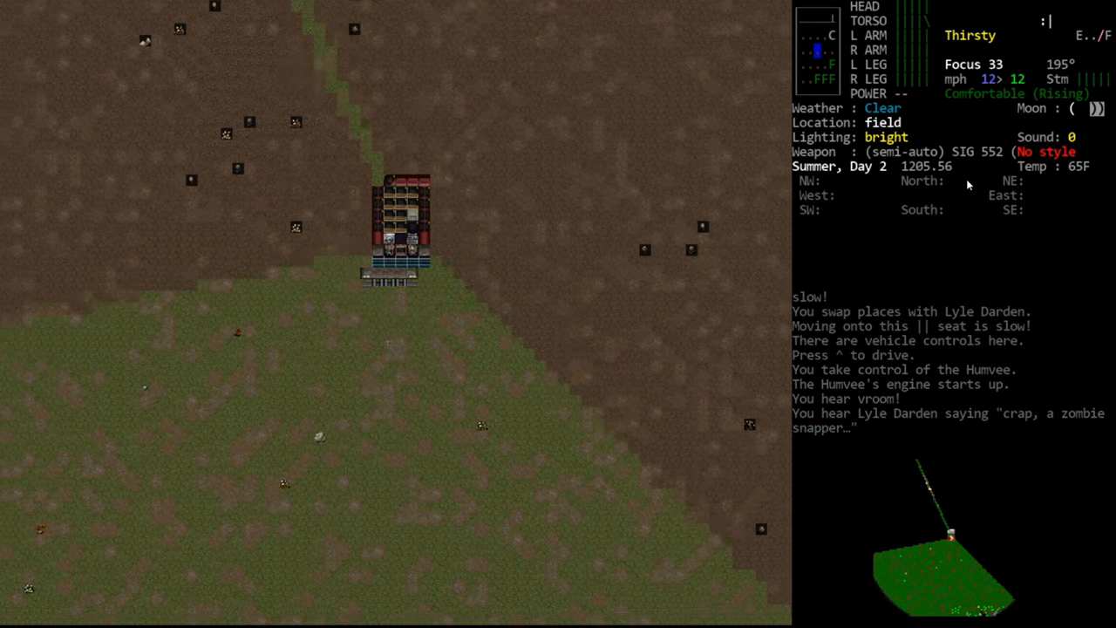
pyautogui.press('w')
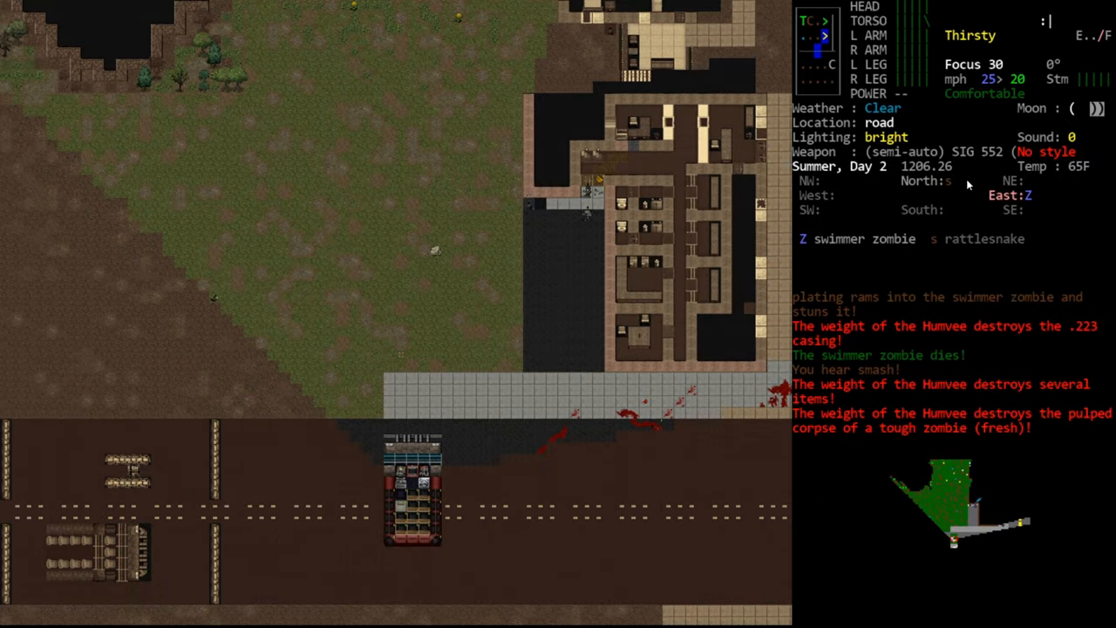
pyautogui.press('w')
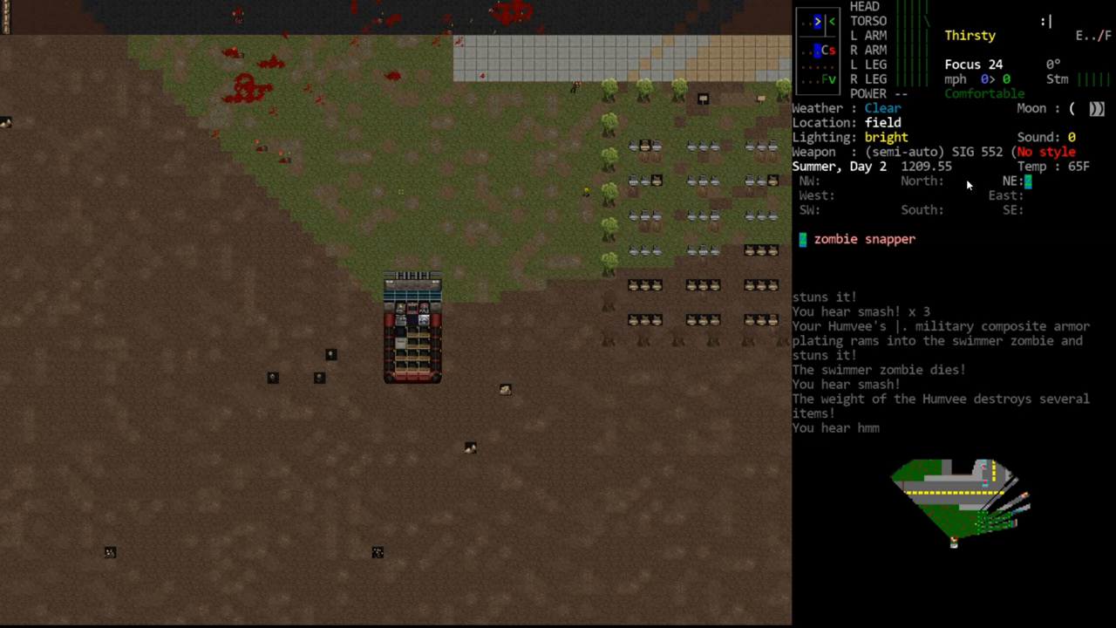
pyautogui.press('i')
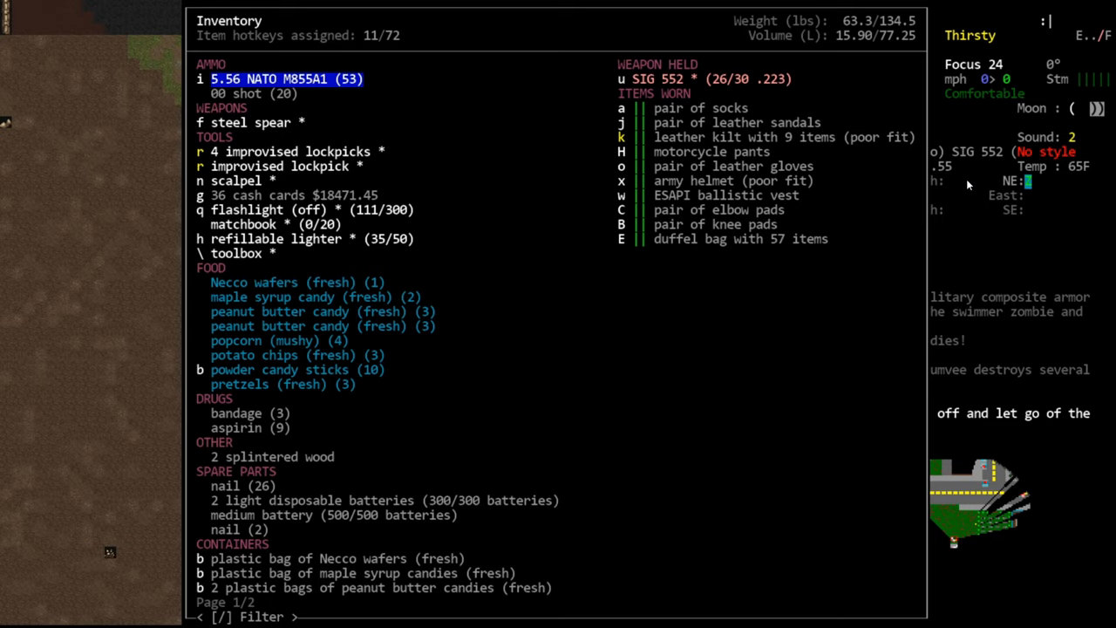
# Scroll through the carried ammo, tools, food and containers, then return to the map
pyautogui.scroll(-3)
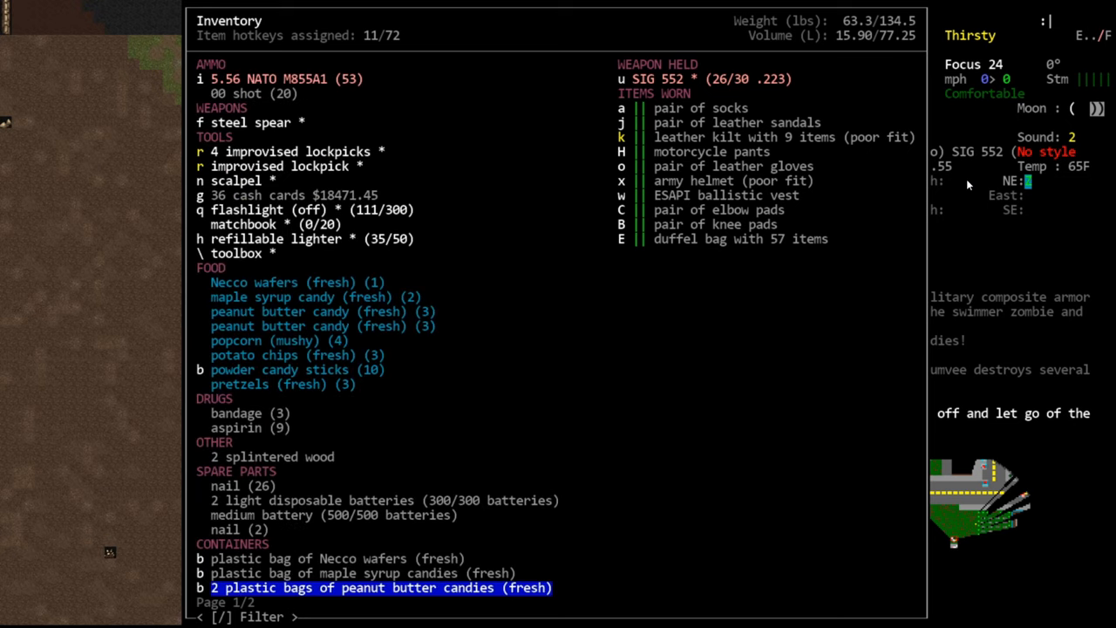
pyautogui.scroll(-3)
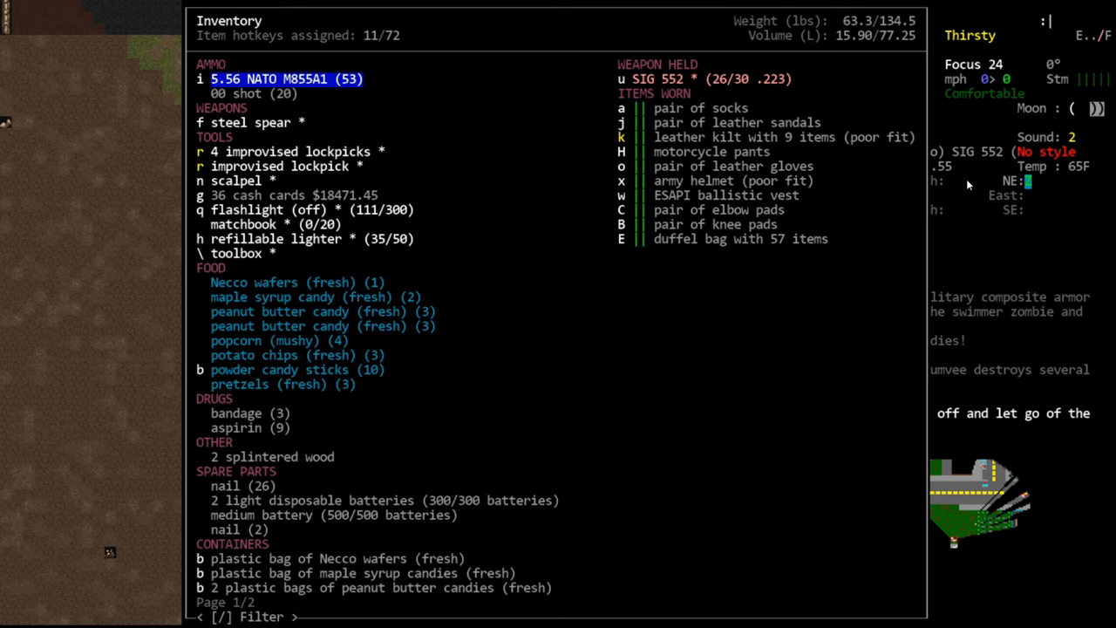
pyautogui.press('Escape')
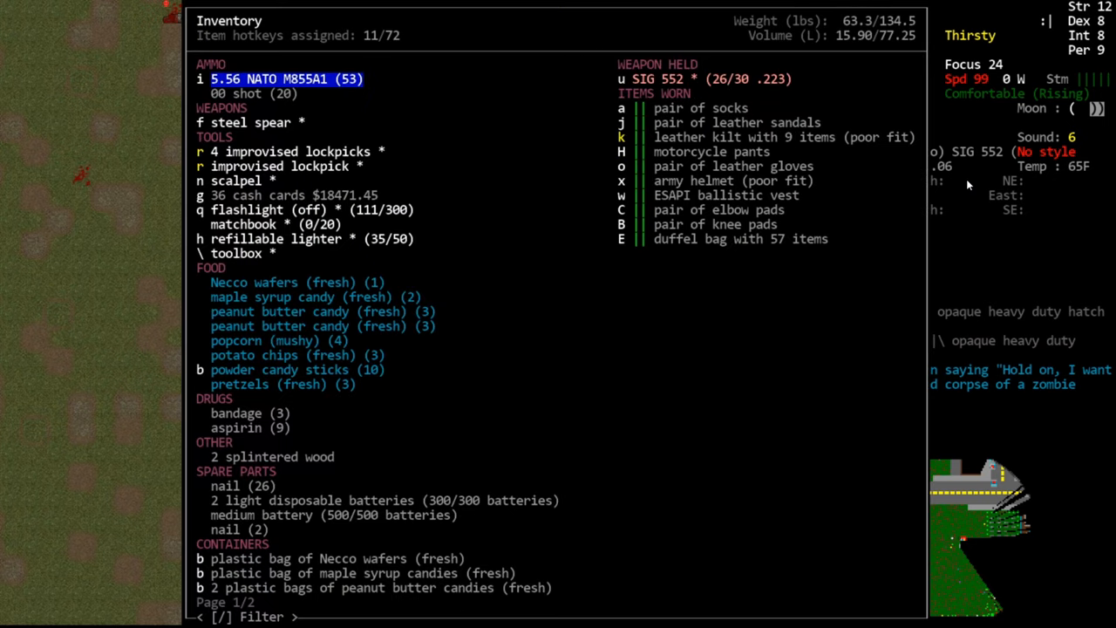
pyautogui.press('down')
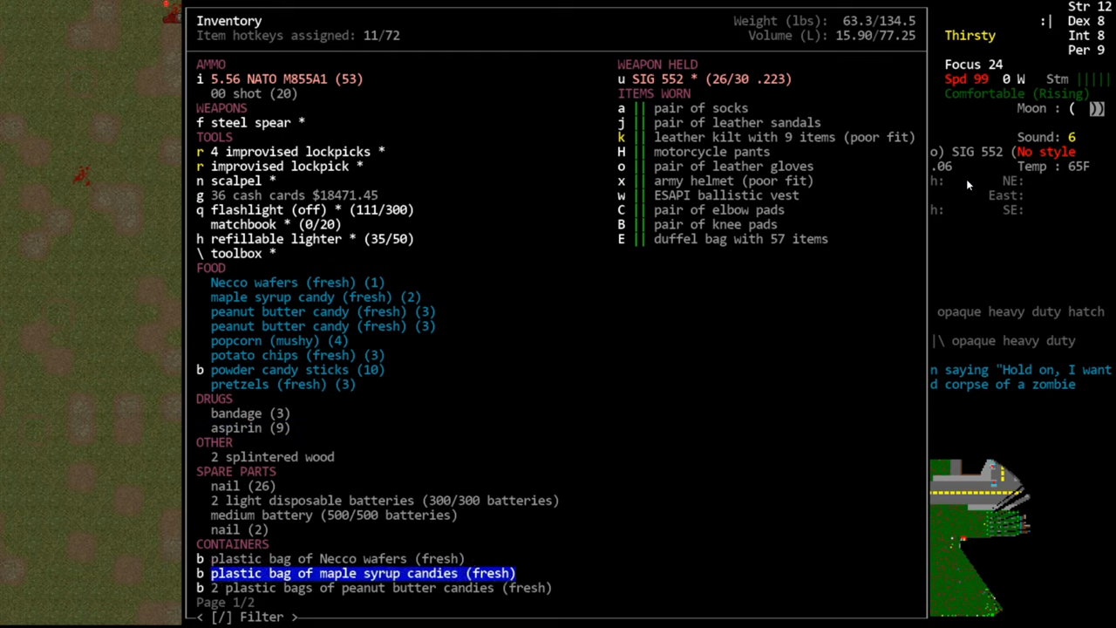
pyautogui.press('Escape')
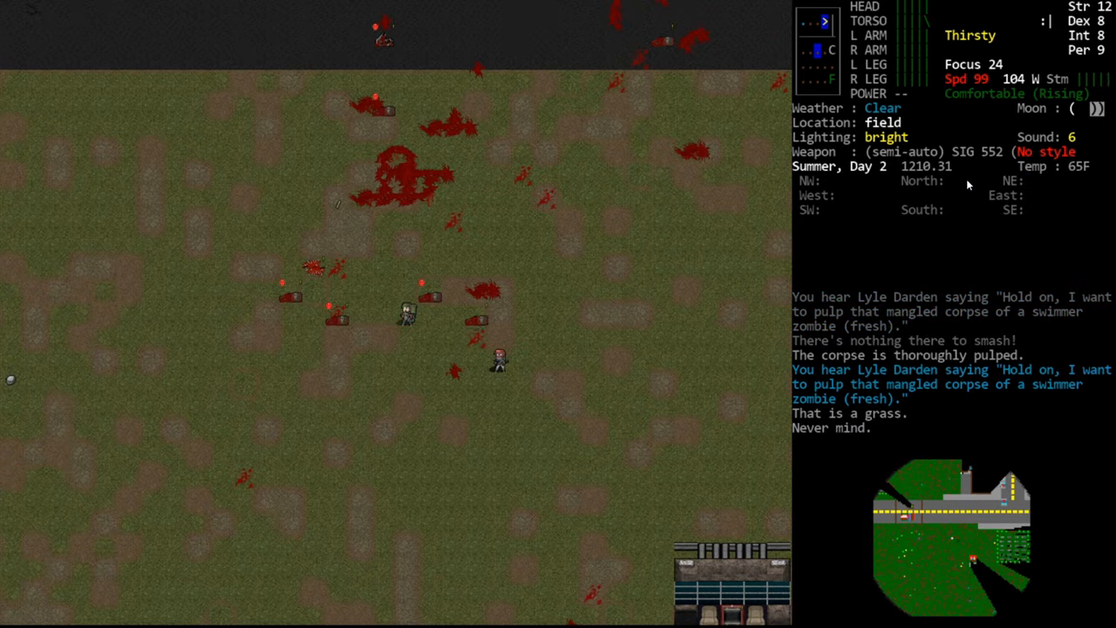
# Pulp the swimmer zombie corpse with Lyle and reload the STANAG magazine
pyautogui.press('s')
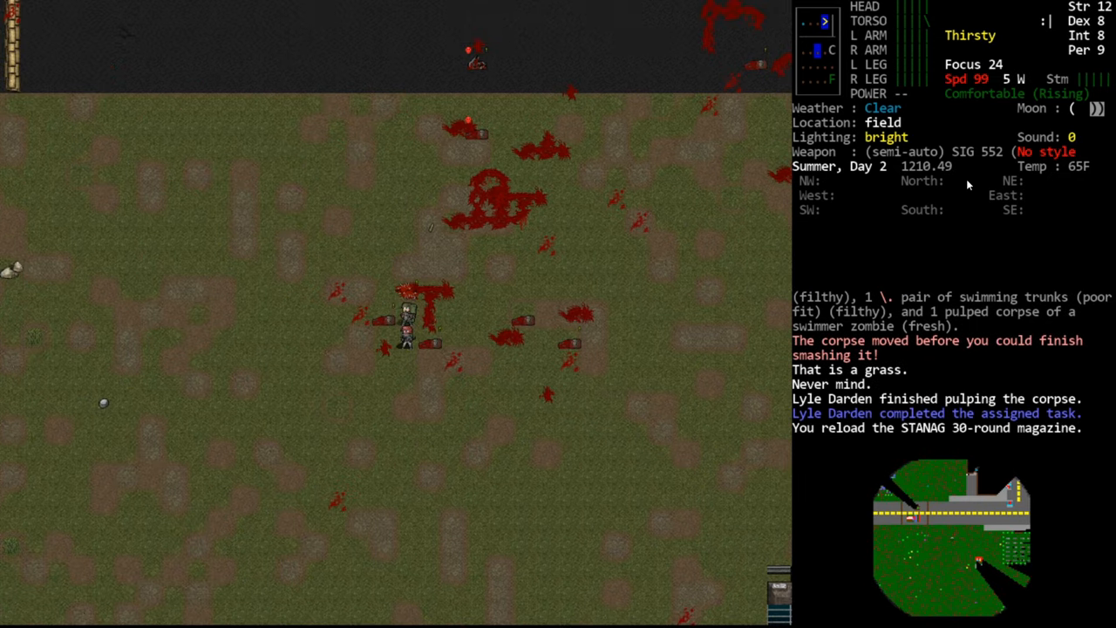
pyautogui.press('r')
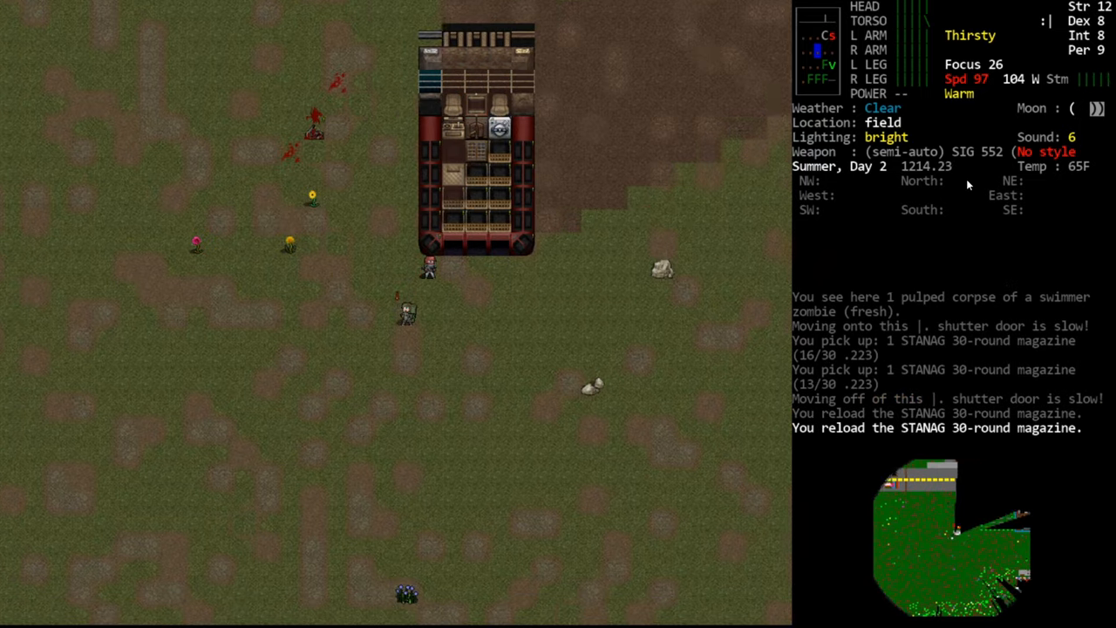
# Reload the second picked-up STANAG magazine and aim the SIG 552 at the dissoluted devourer
pyautogui.press('i')
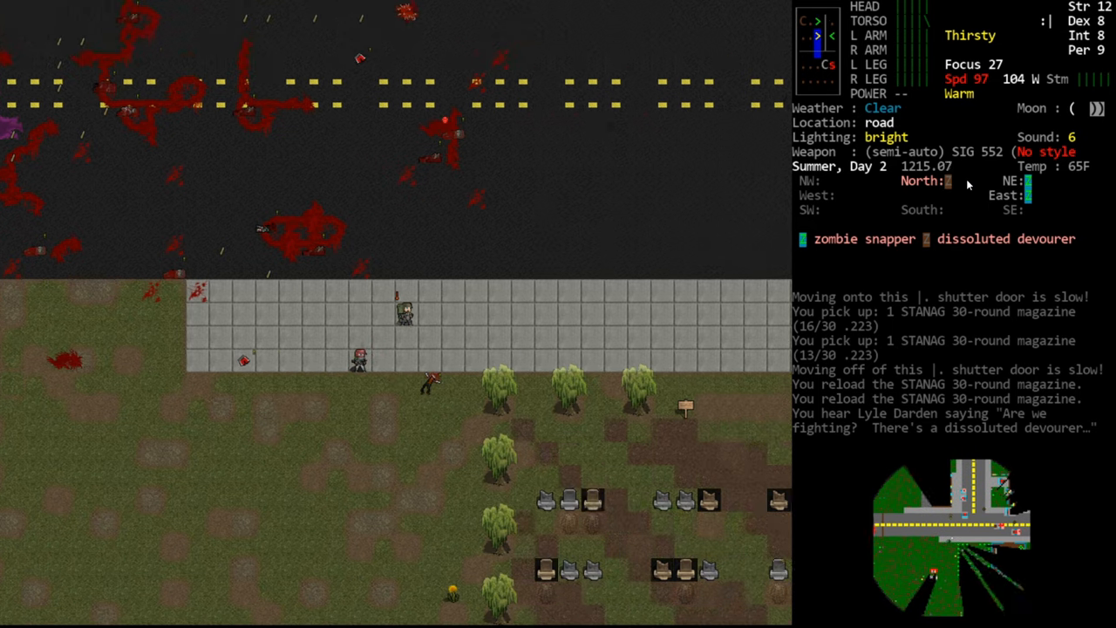
pyautogui.press('f')
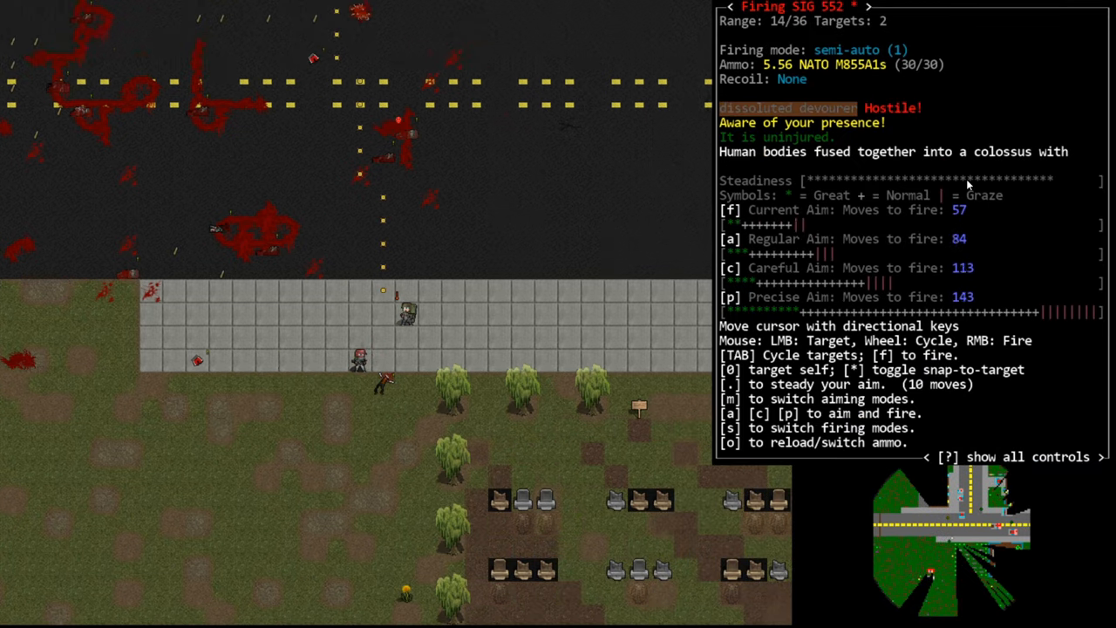
# Shoot the dissoluted devourer on the road until it dies
pyautogui.press('f')
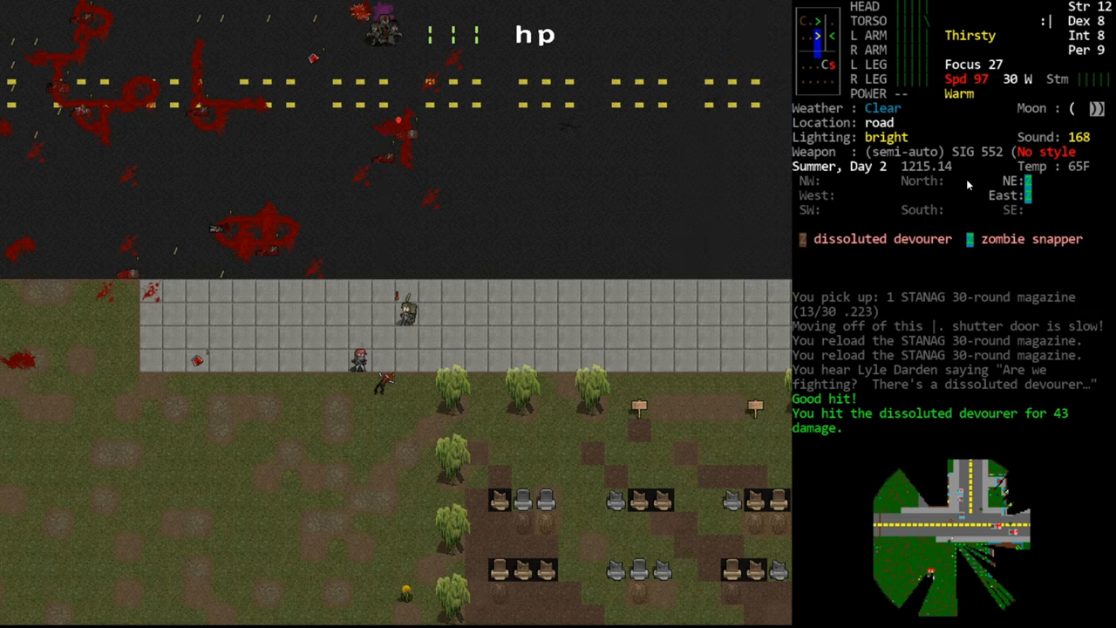
pyautogui.press('f')
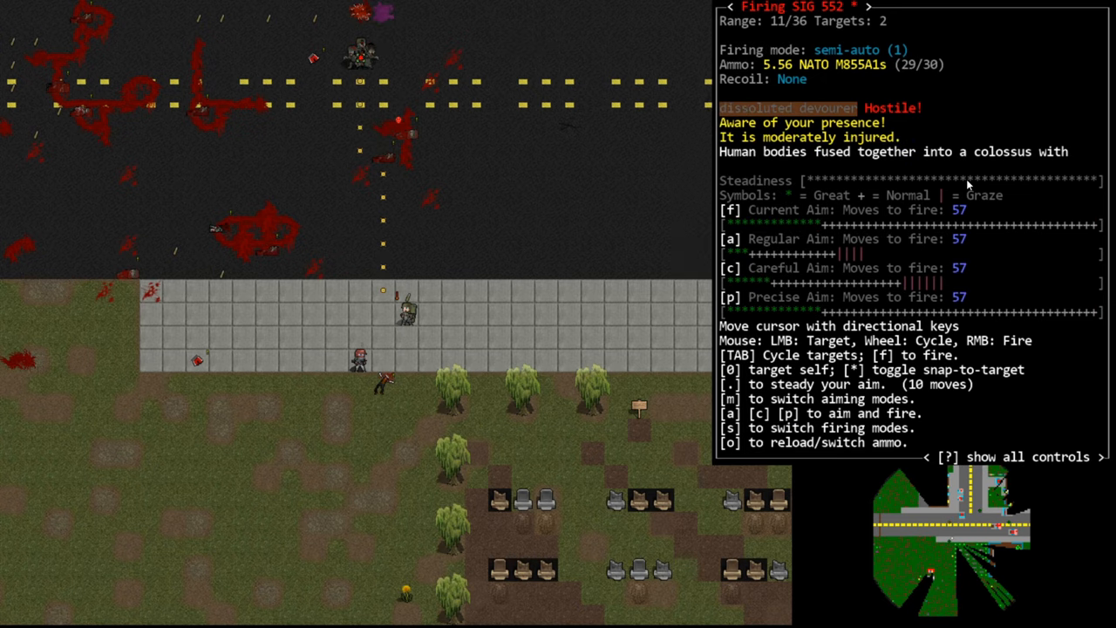
pyautogui.press('f')
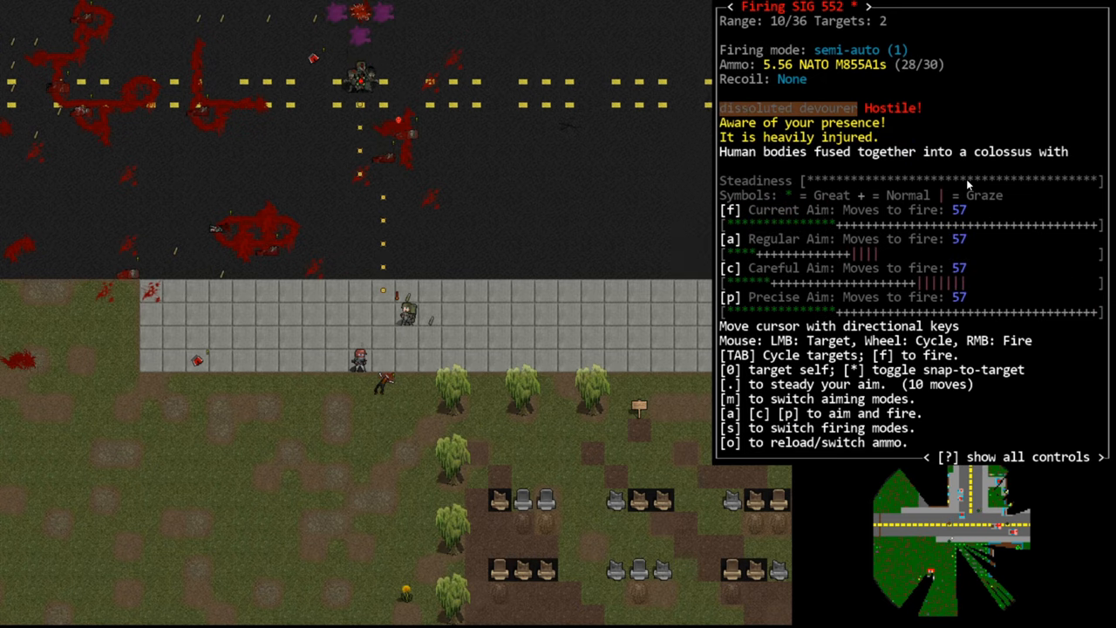
pyautogui.press('f')
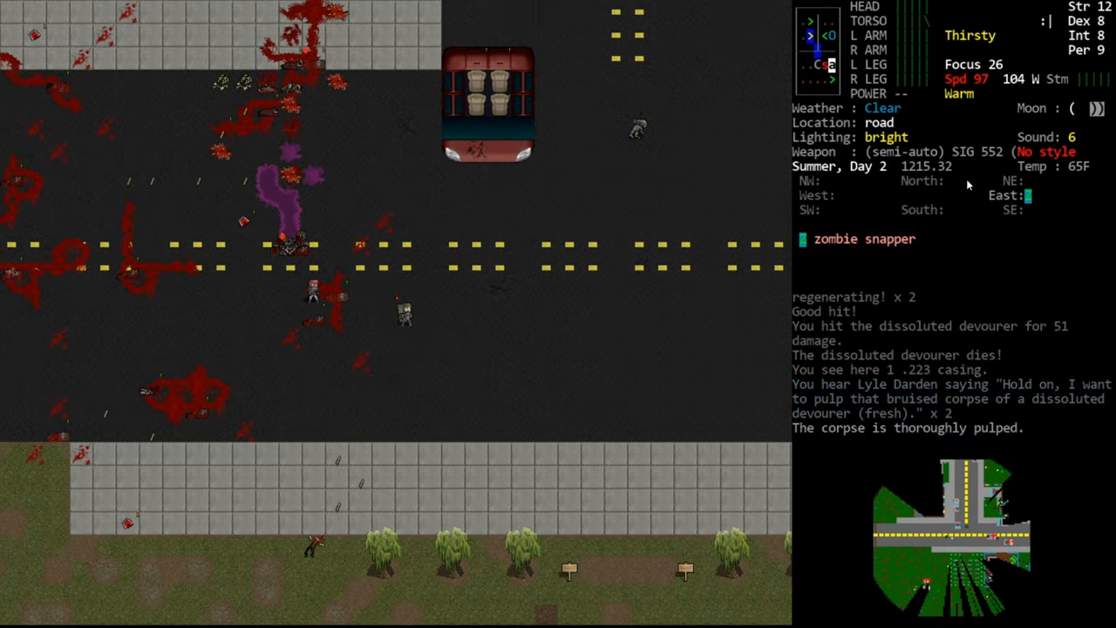
# Target the zombie snapper and open fire on it
pyautogui.press('f')
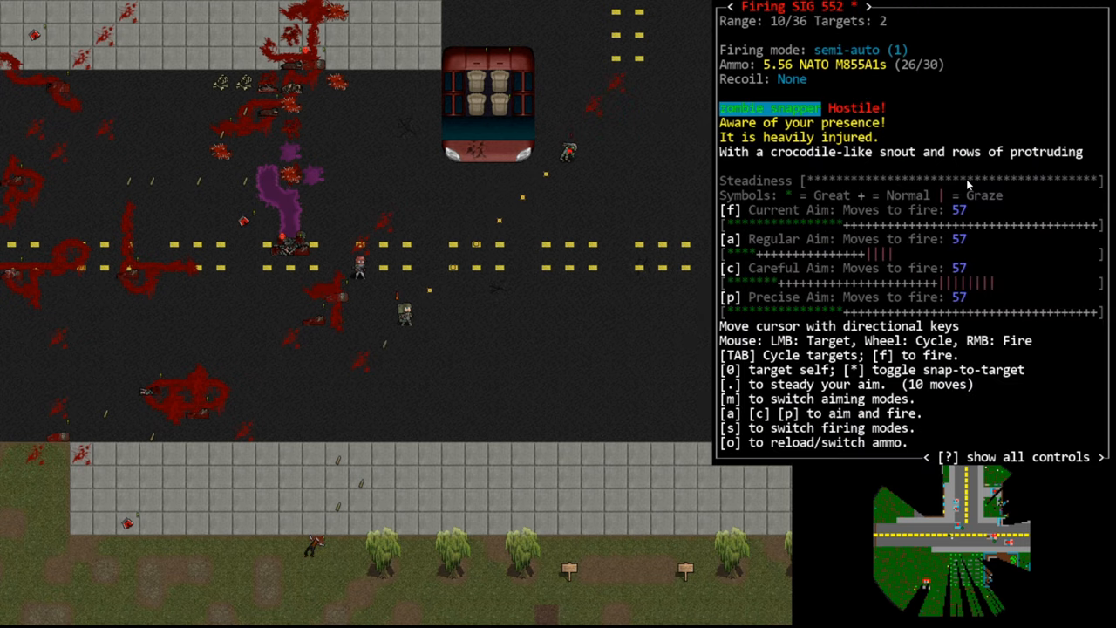
pyautogui.press('f')
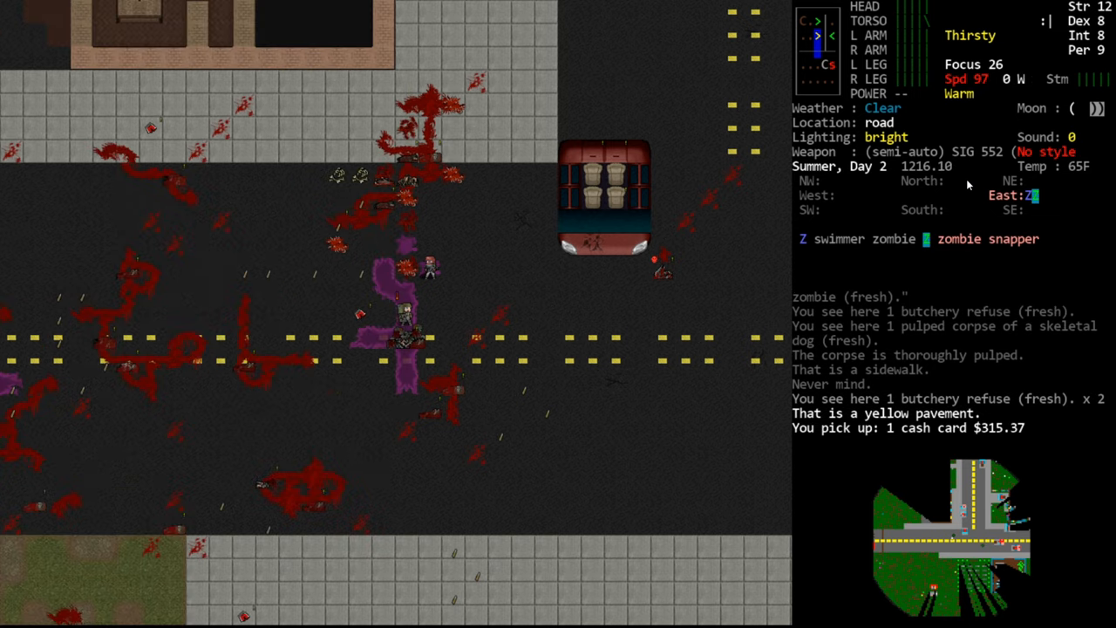
# Fire the SIG 552 at the zombie snapper until it drops dead
pyautogui.press('f')
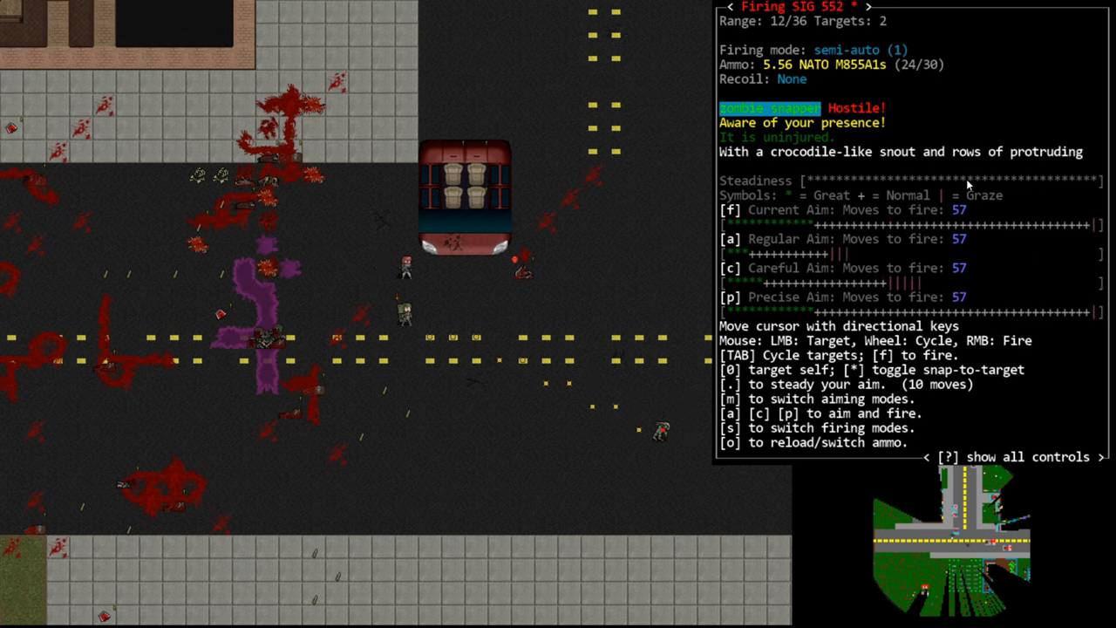
pyautogui.press('f')
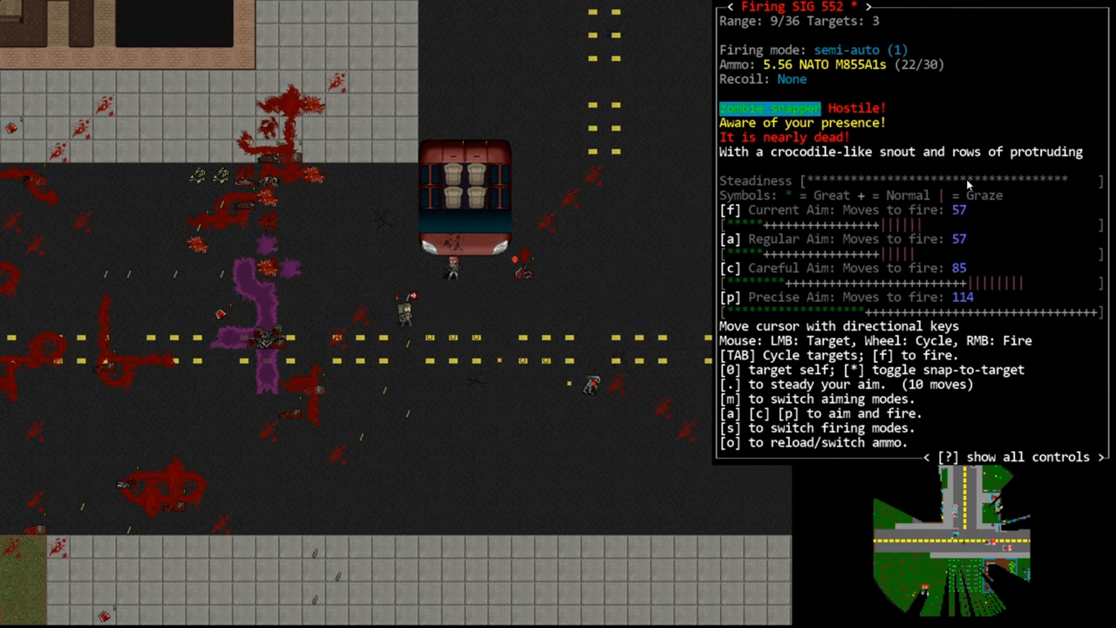
pyautogui.press('f')
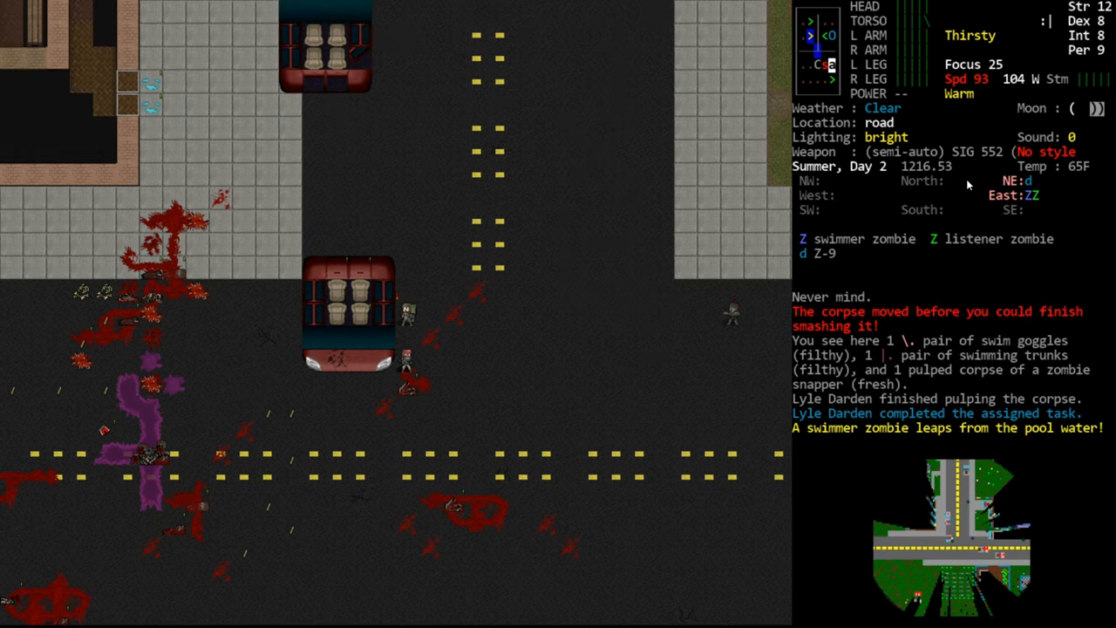
# Kill the pool's swimmer zombie and the Z-9 zombie dog, then start smashing corpses
pyautogui.press('Tab')
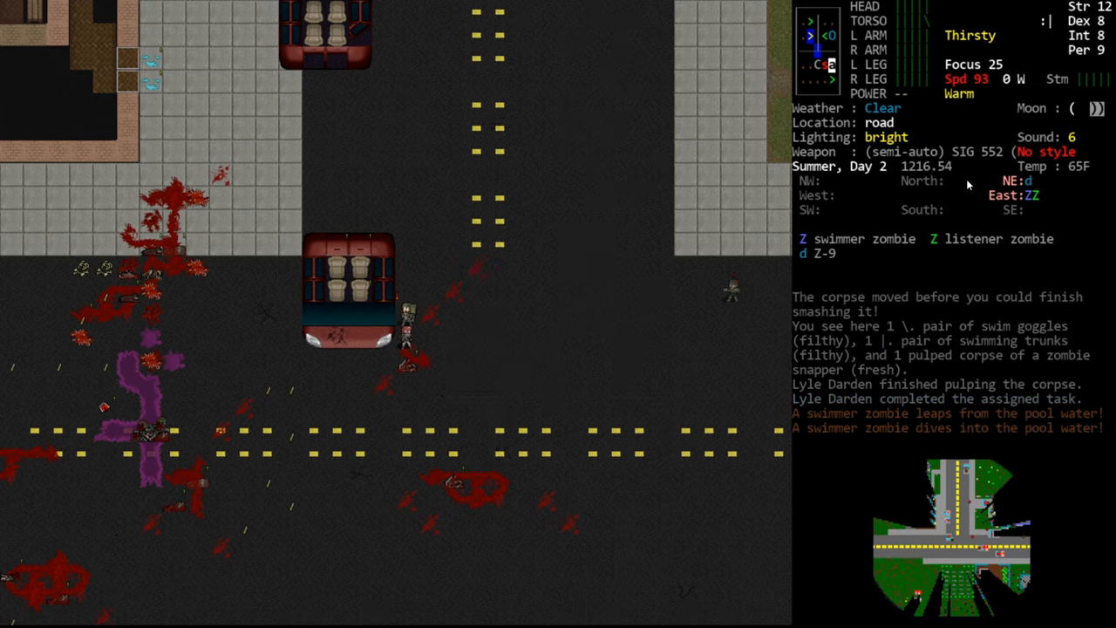
pyautogui.press('f')
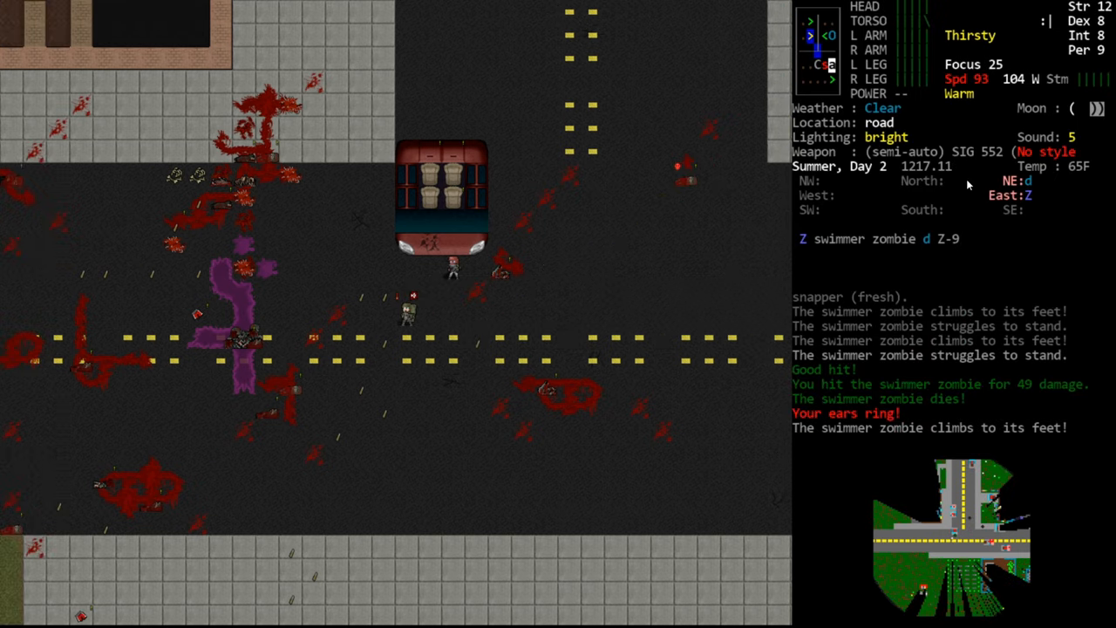
pyautogui.press('f')
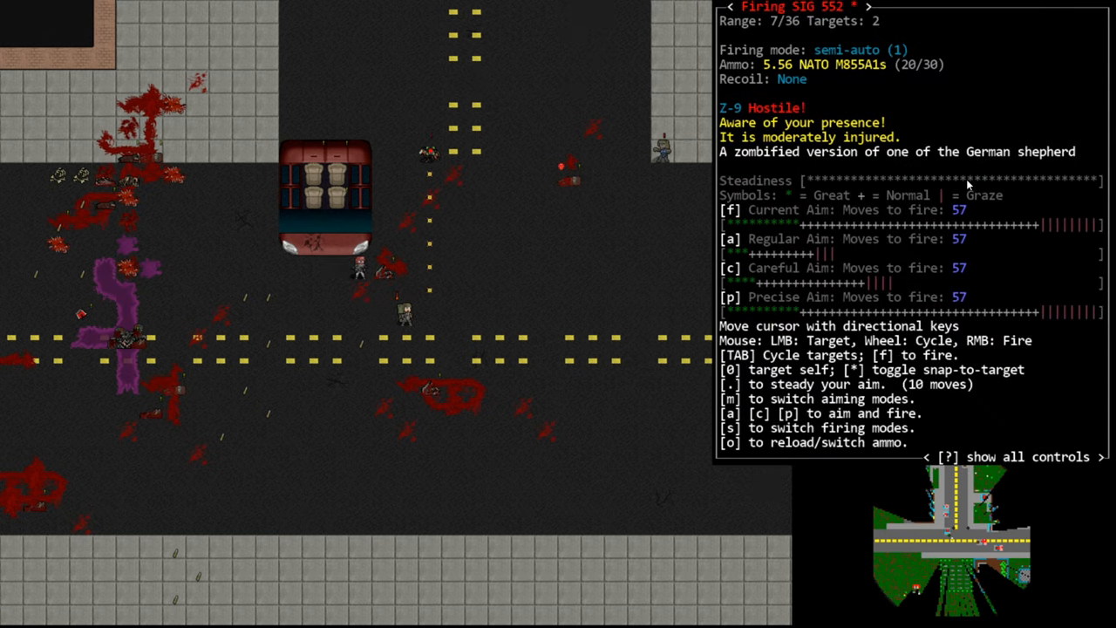
pyautogui.press('f')
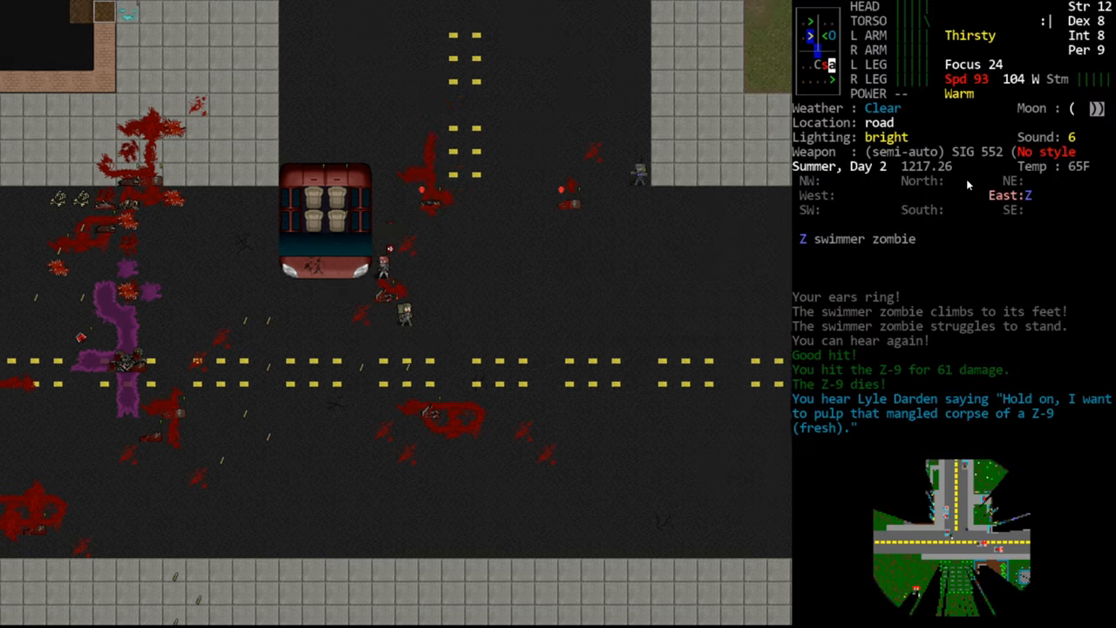
pyautogui.press('f')
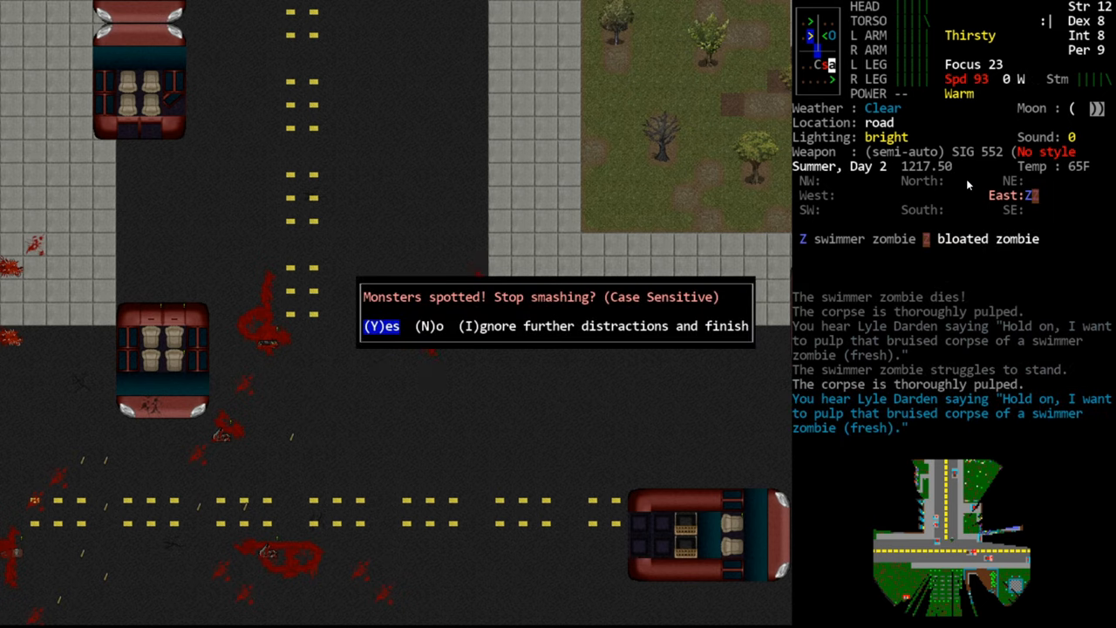
# Stop smashing corpses and gun down the first swimmer zombie approaching on the sidewalk
pyautogui.press('y')
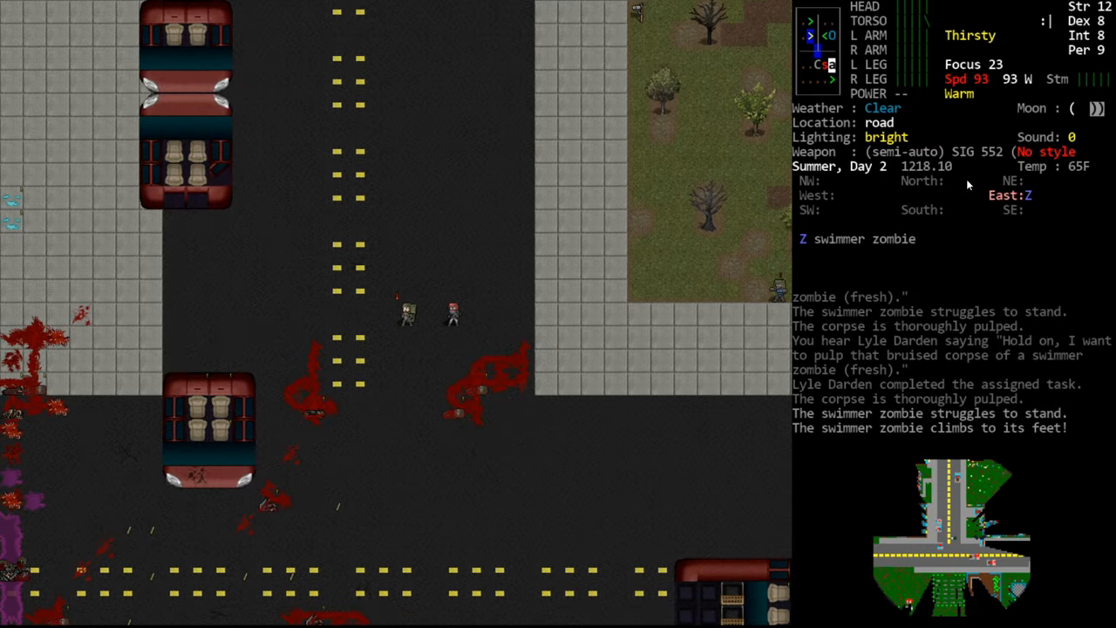
pyautogui.press('f')
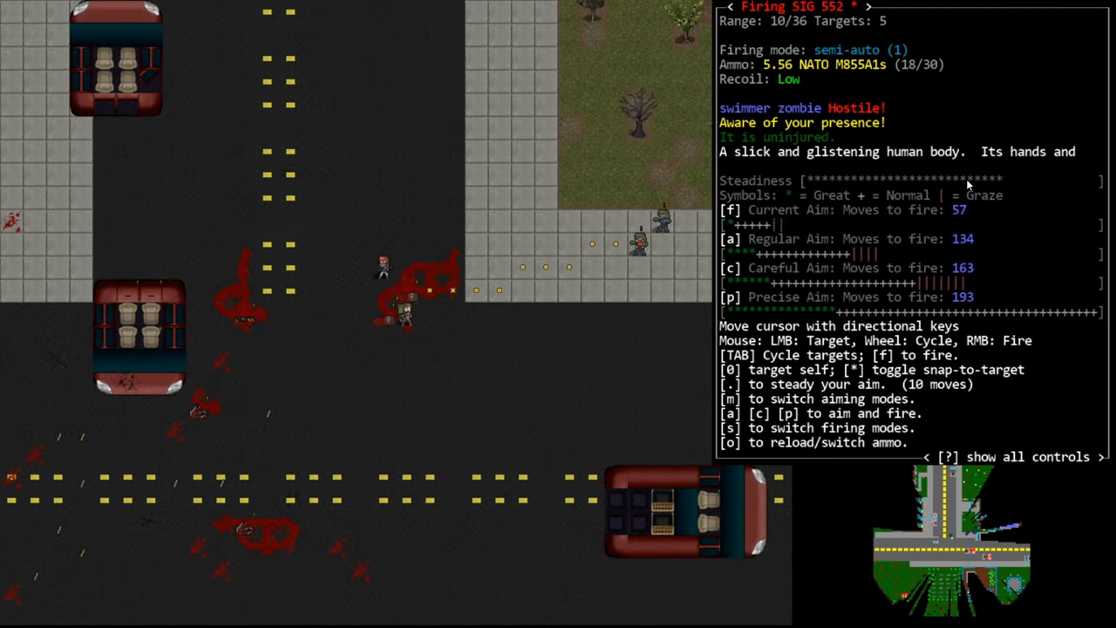
pyautogui.press('.')
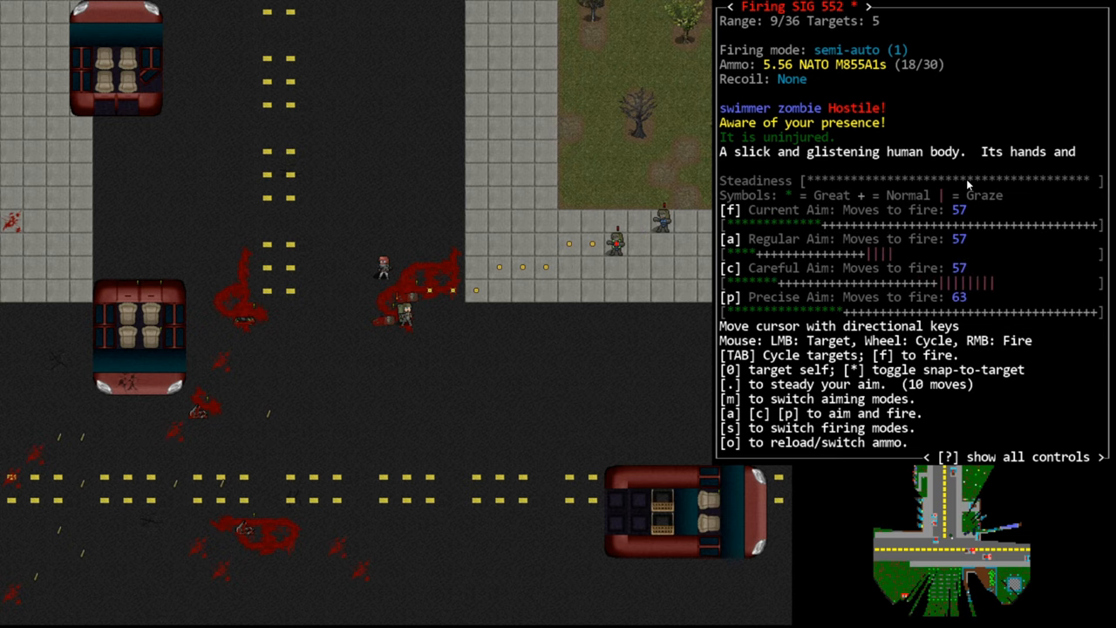
pyautogui.press('f')
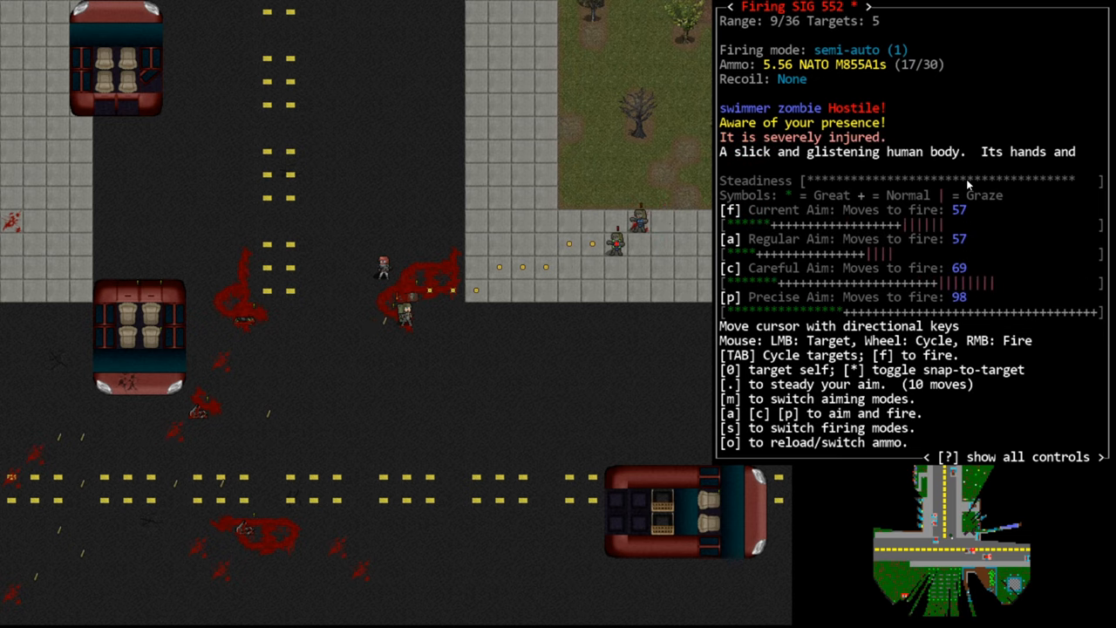
pyautogui.press('f')
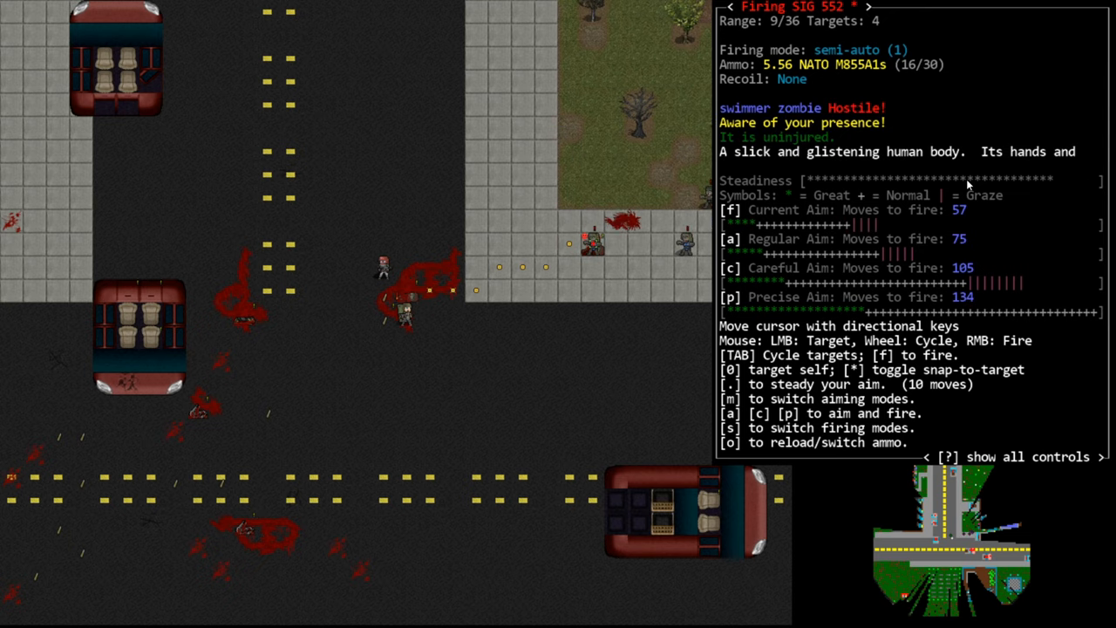
pyautogui.press('f')
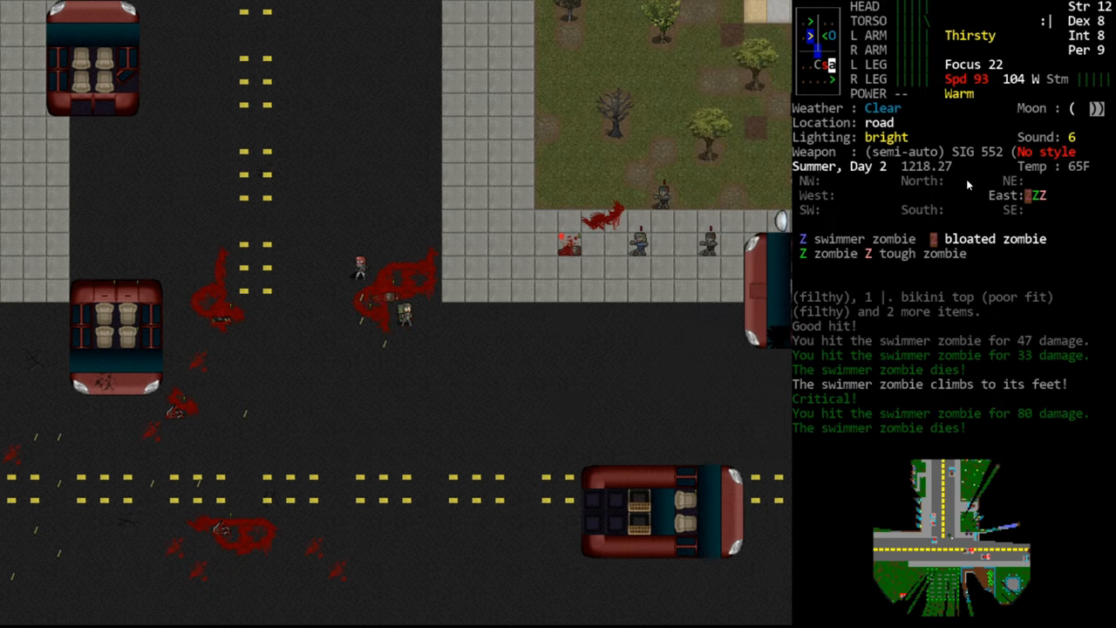
# Shoot the next swimmer zombies coming along the sidewalk by the pool
pyautogui.press('f')
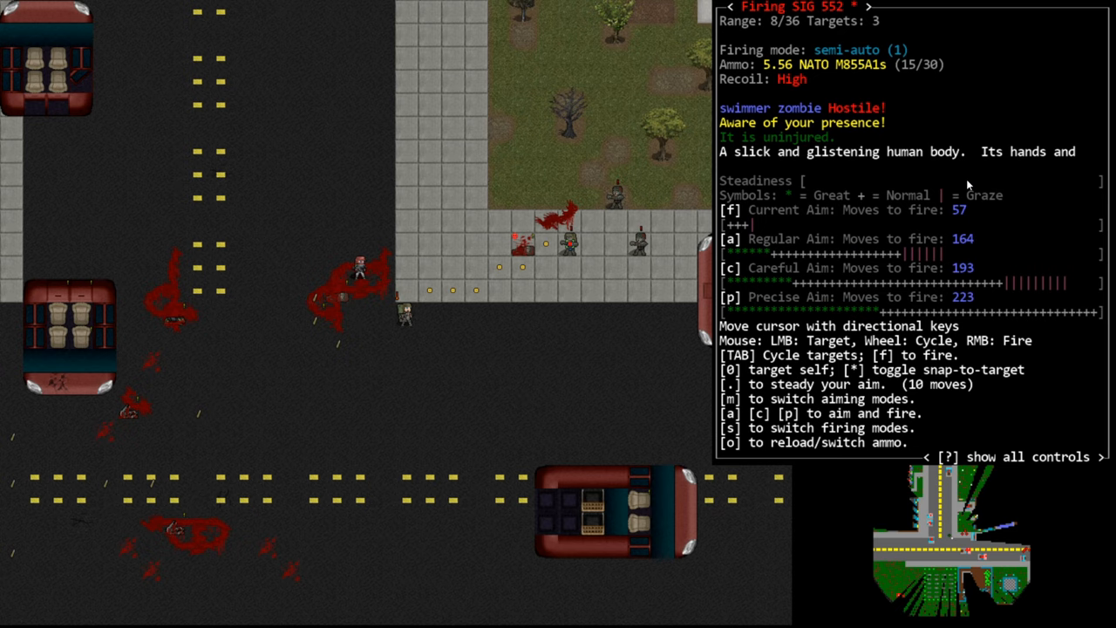
pyautogui.press('f')
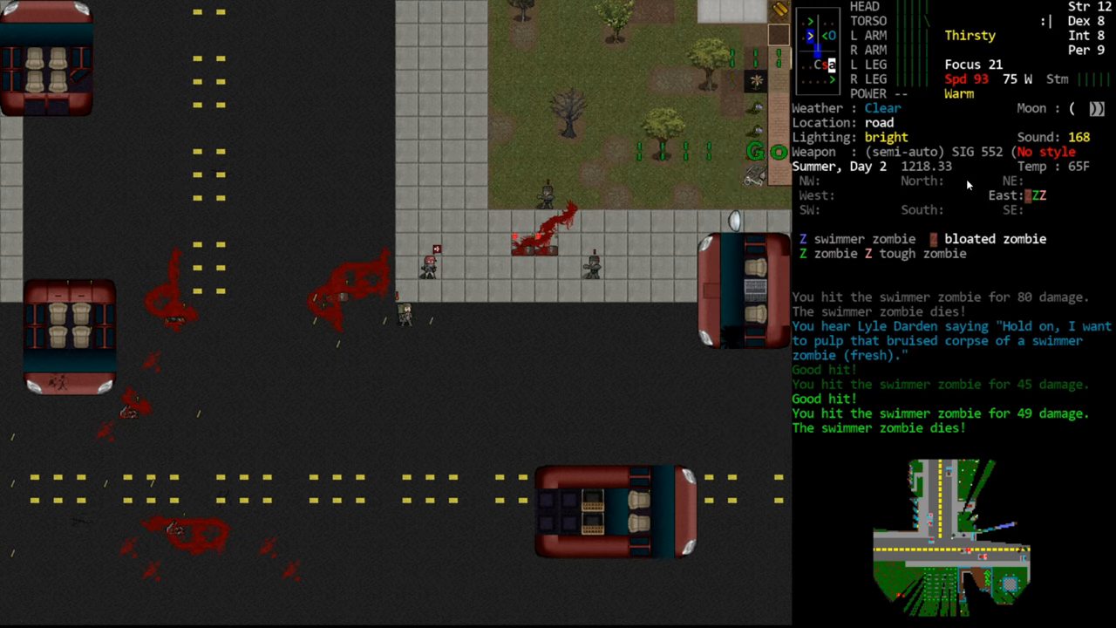
pyautogui.press('f')
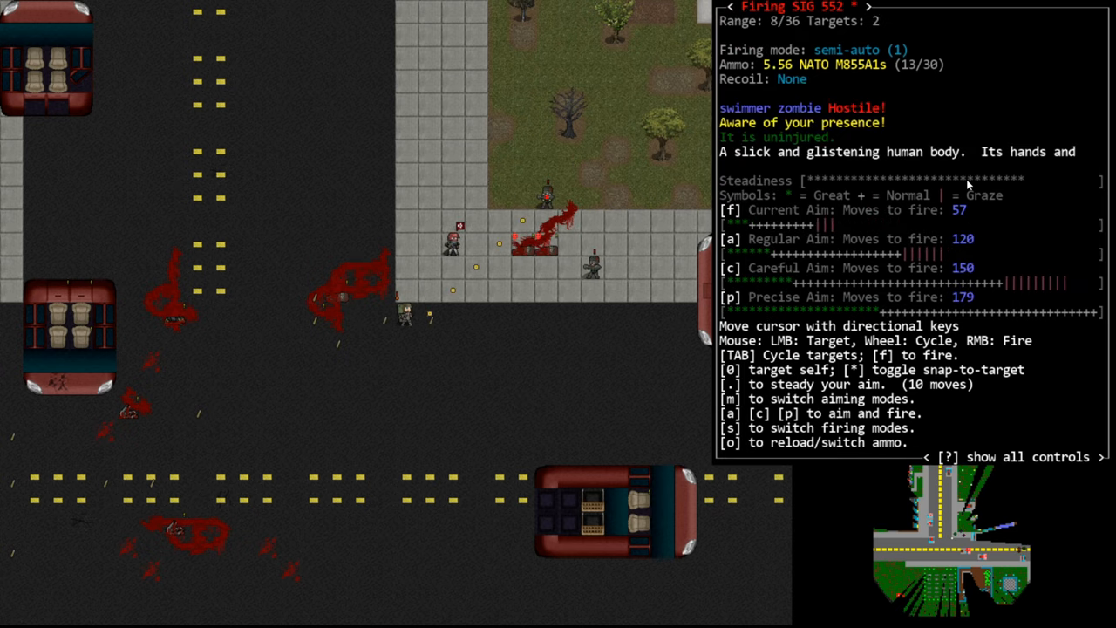
pyautogui.press('f')
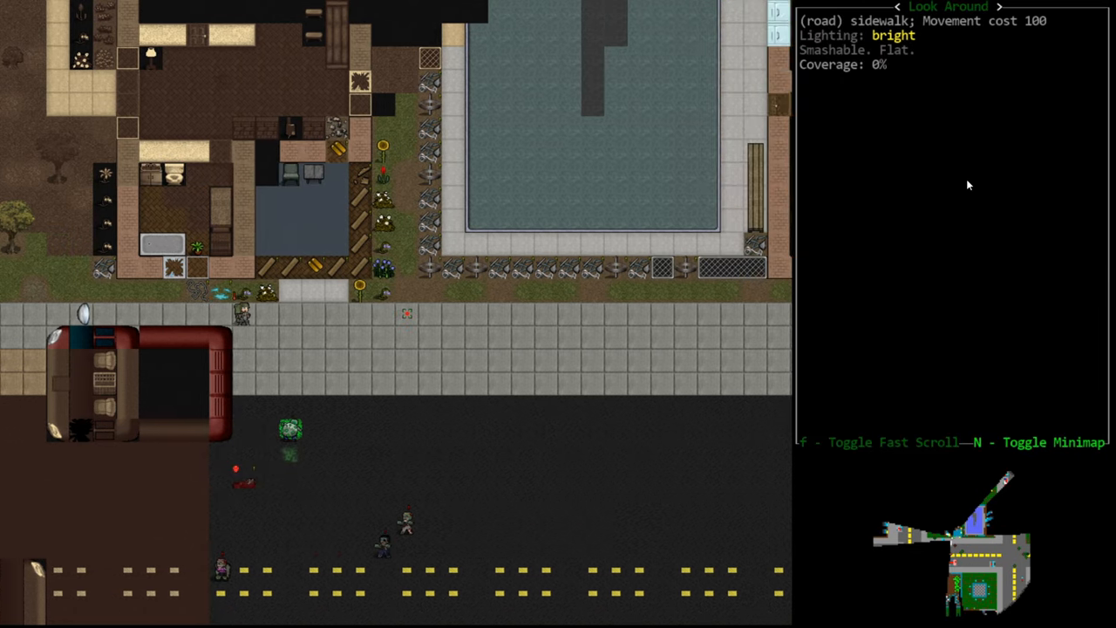
pyautogui.scroll(-3)
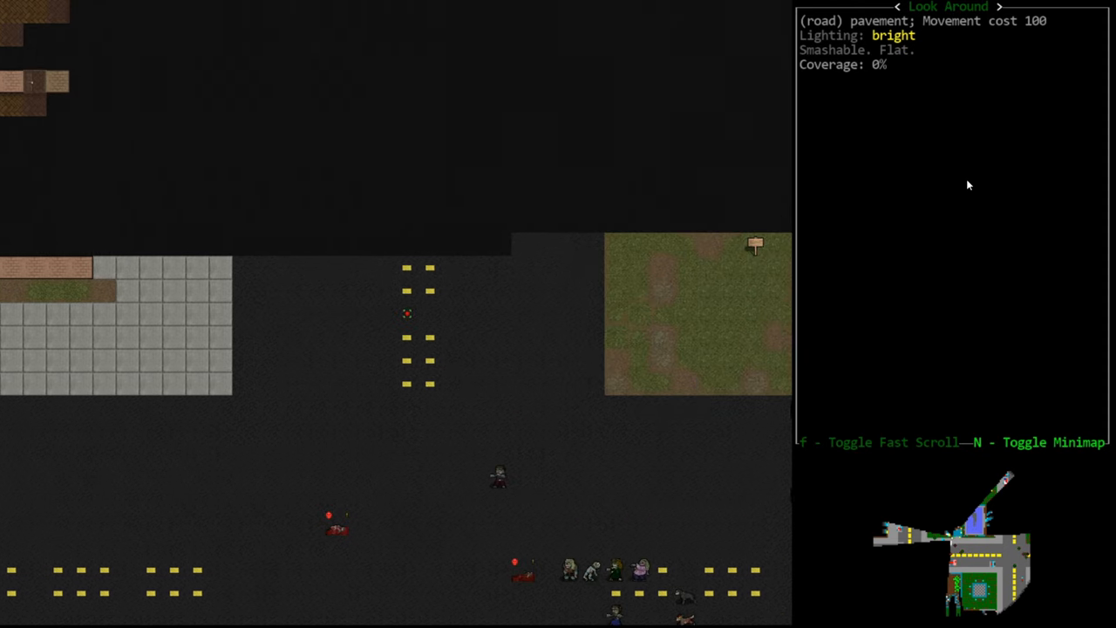
pyautogui.scroll(-3)
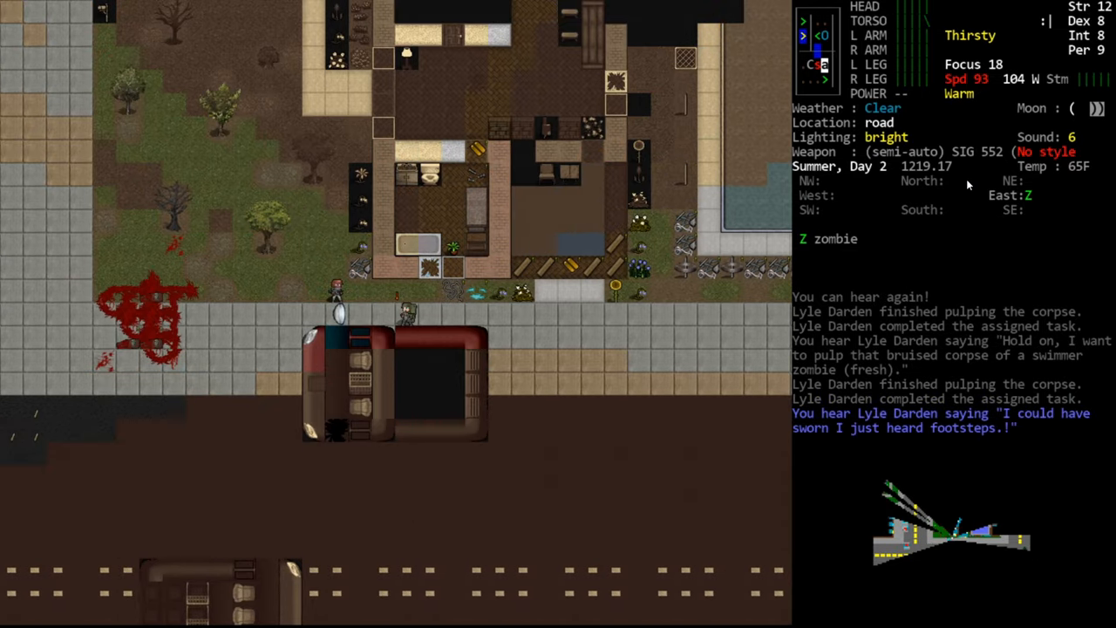
# Shoot the bloated zombie so it explodes, then fire at the tough zombie until it dies
pyautogui.press('f')
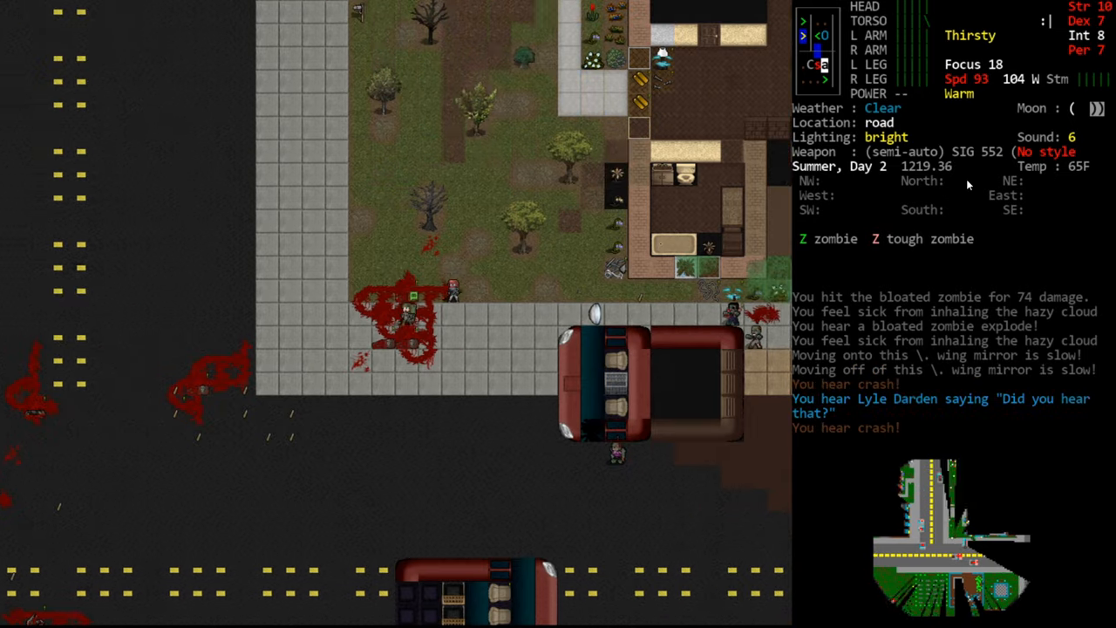
pyautogui.press('f')
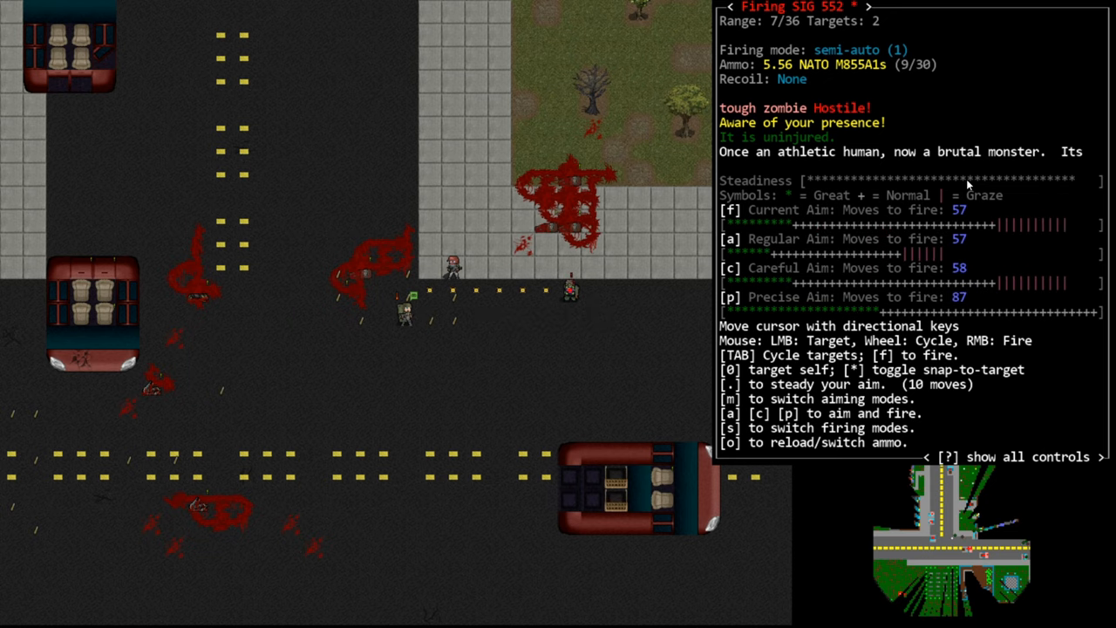
pyautogui.press('f')
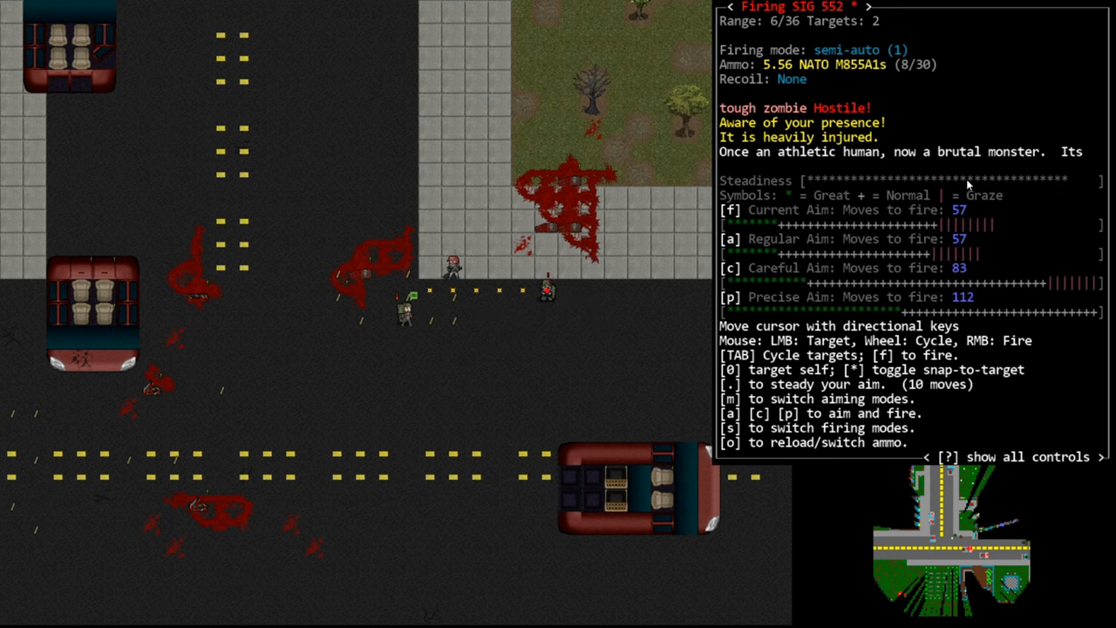
pyautogui.press('f')
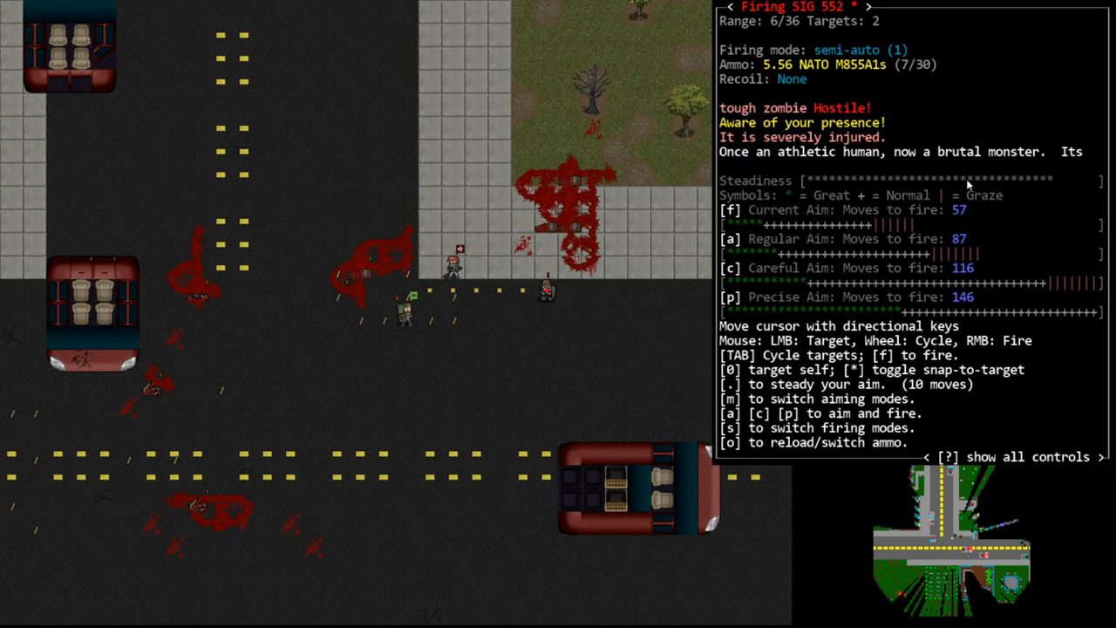
pyautogui.press('f')
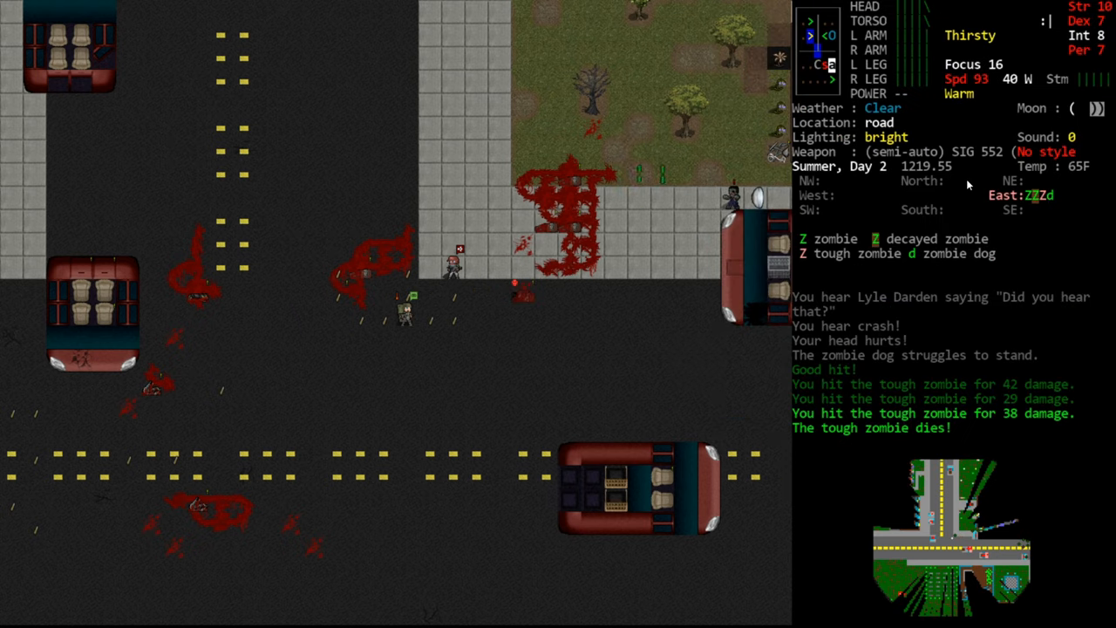
pyautogui.press('f')
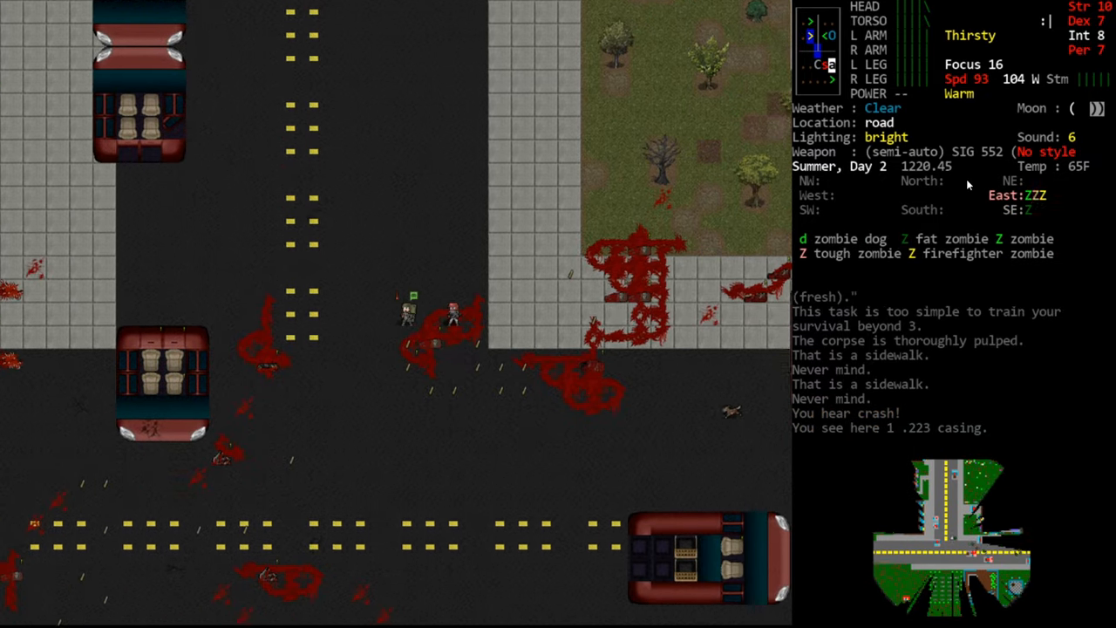
# Kill the wounded tough zombie and rot-weiler, reload the empty SIG 552, and aim at the decayed zombie
pyautogui.press('f')
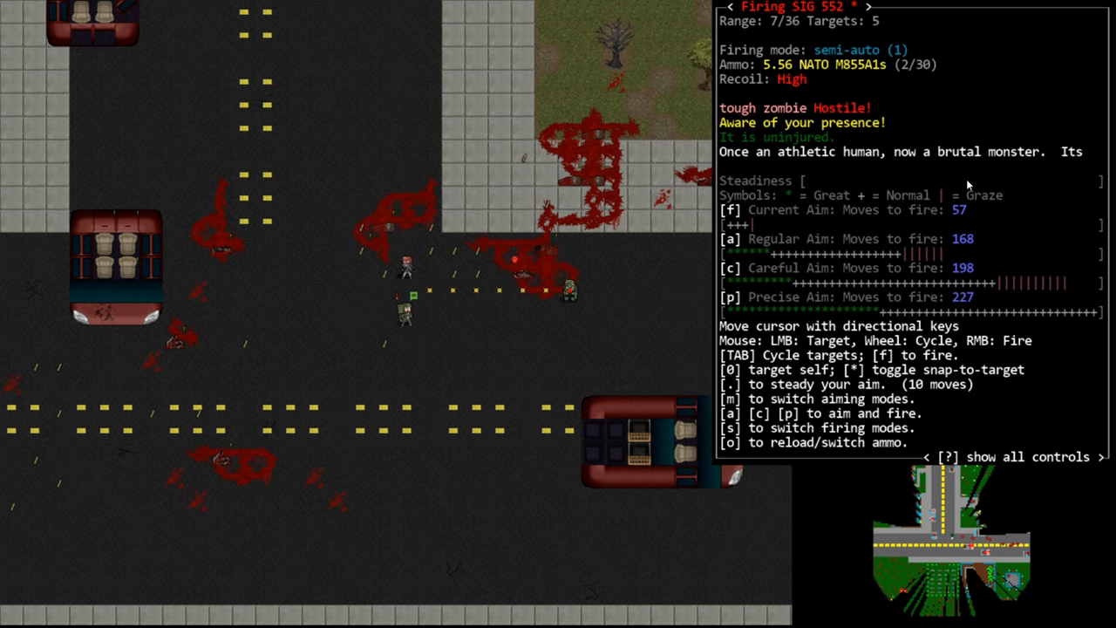
pyautogui.press('f')
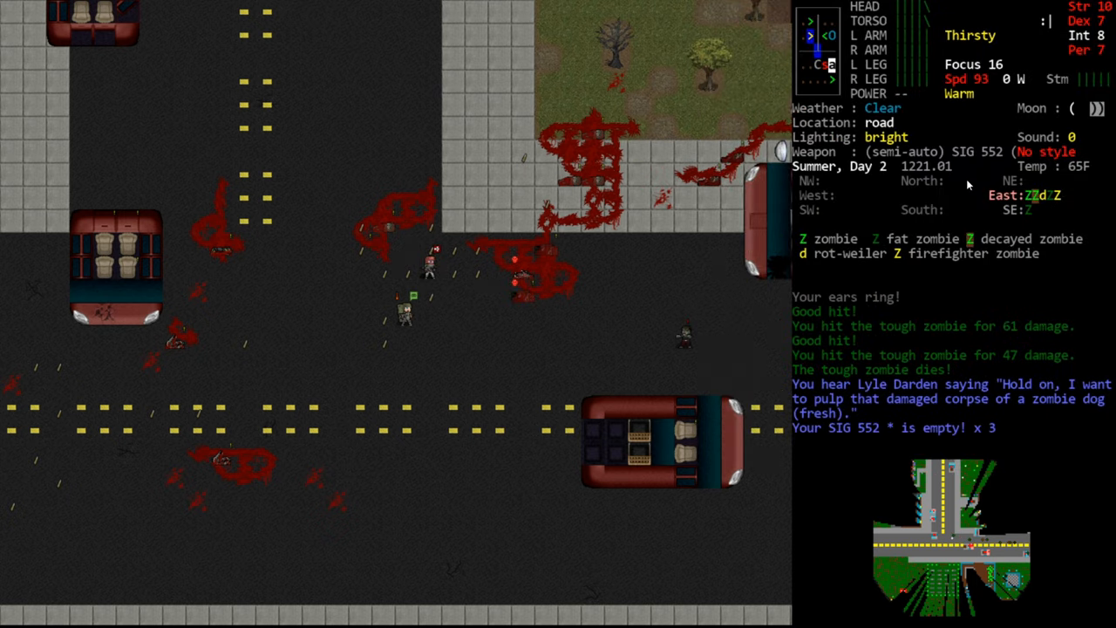
pyautogui.press('r')
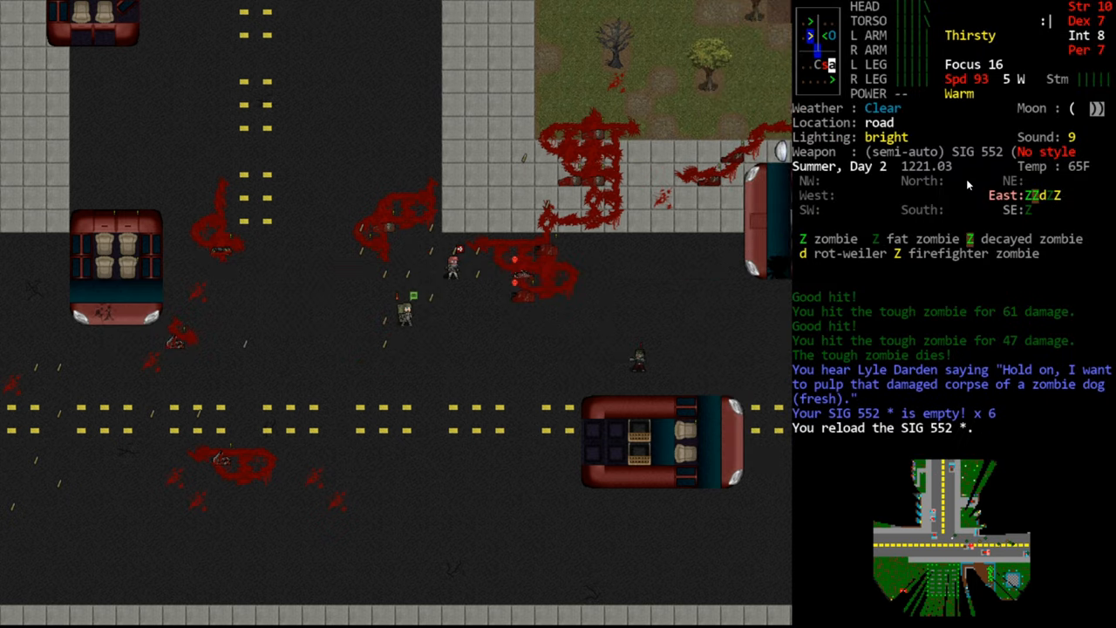
pyautogui.press('i')
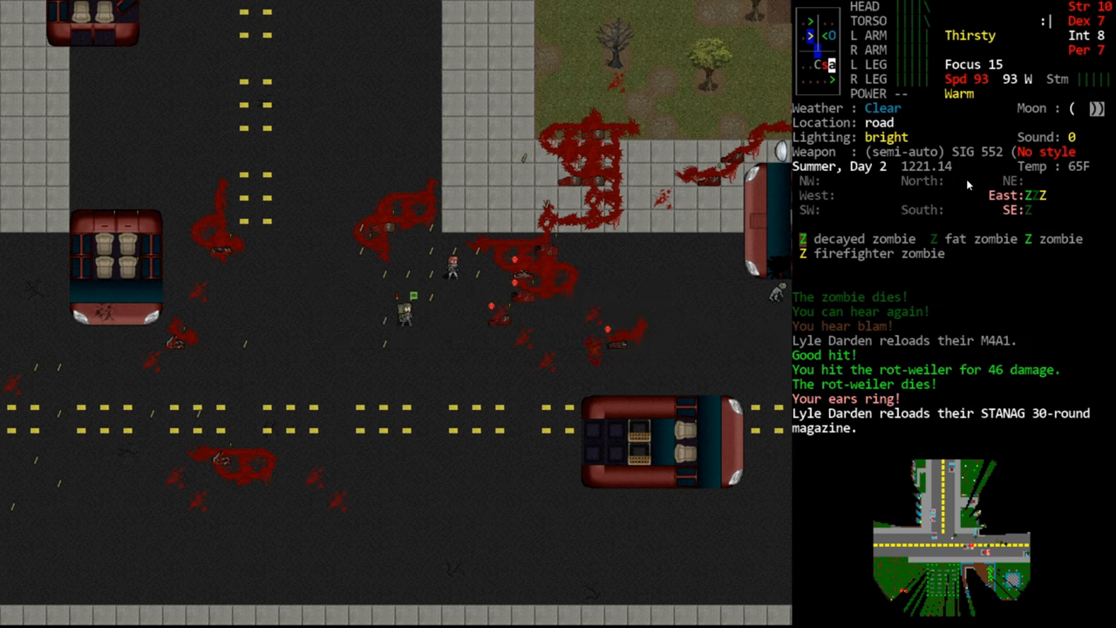
pyautogui.press('f')
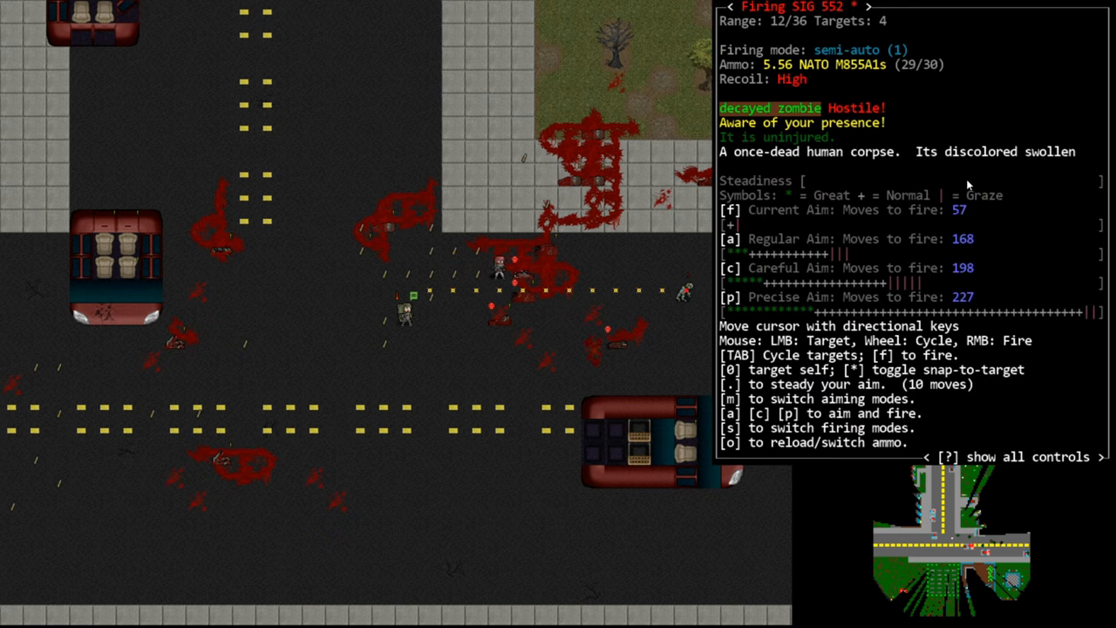
# Gun down the decayed, firefighter, regular and fat zombies advancing along the road
pyautogui.press('f')
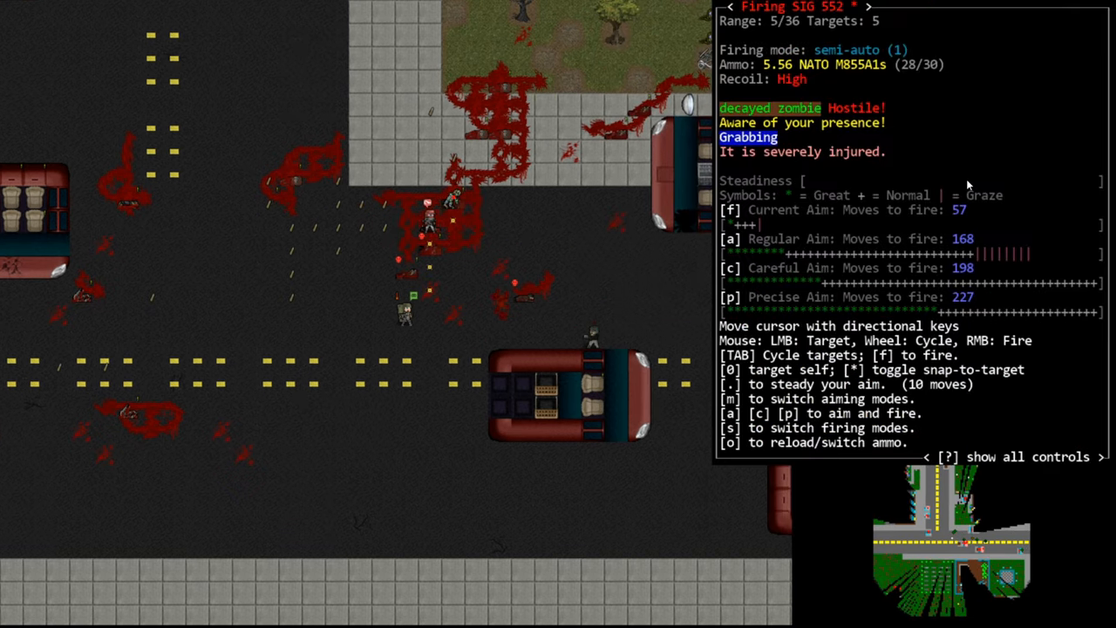
pyautogui.press('.')
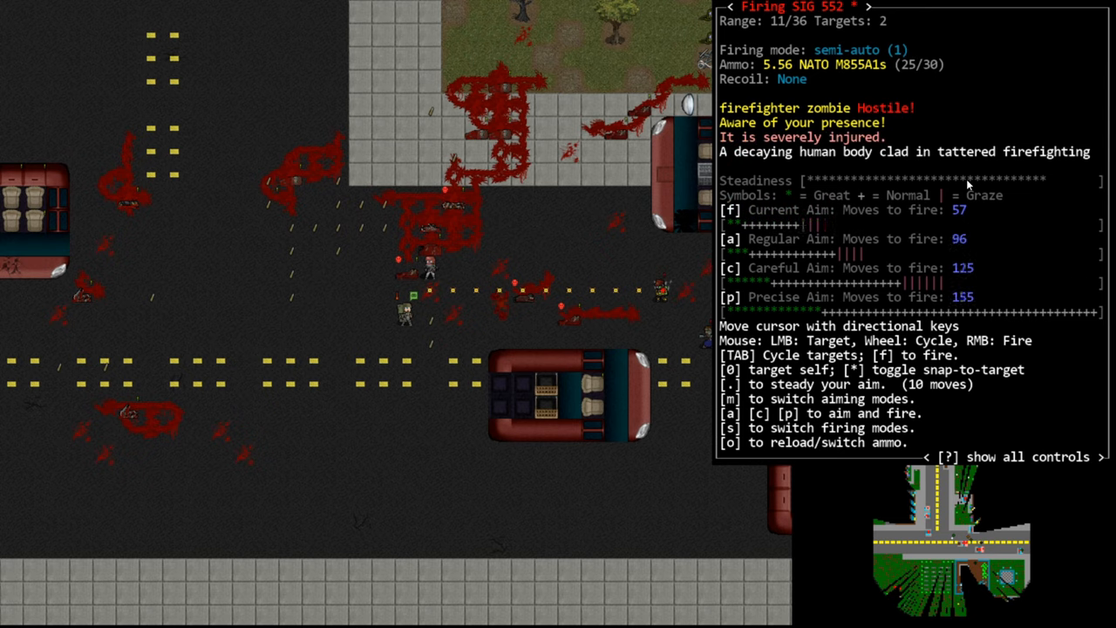
pyautogui.press('f')
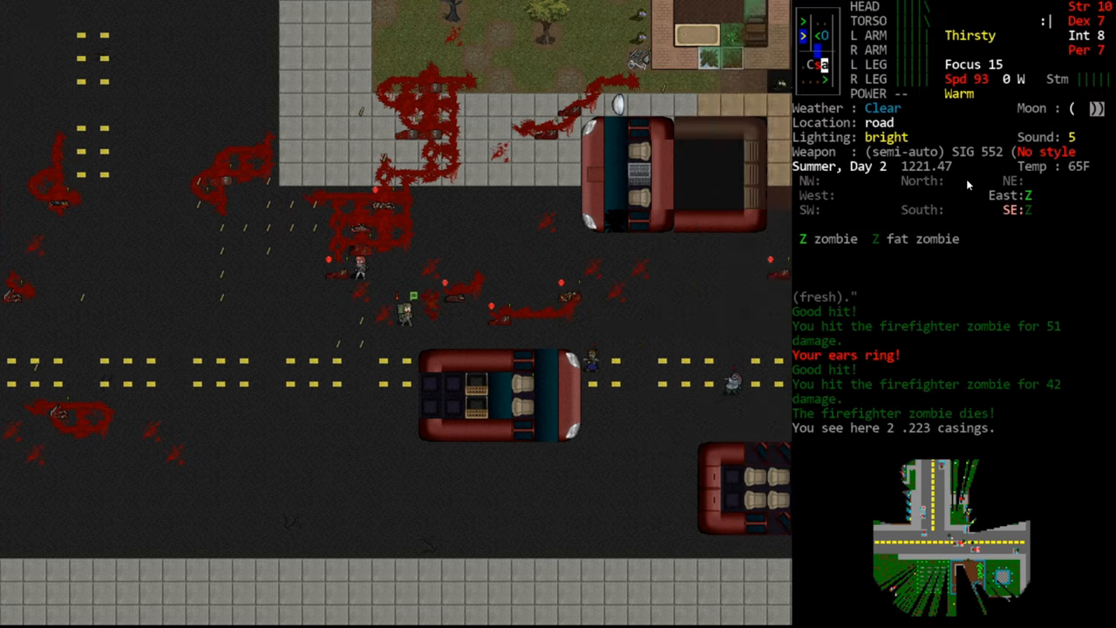
pyautogui.press('f')
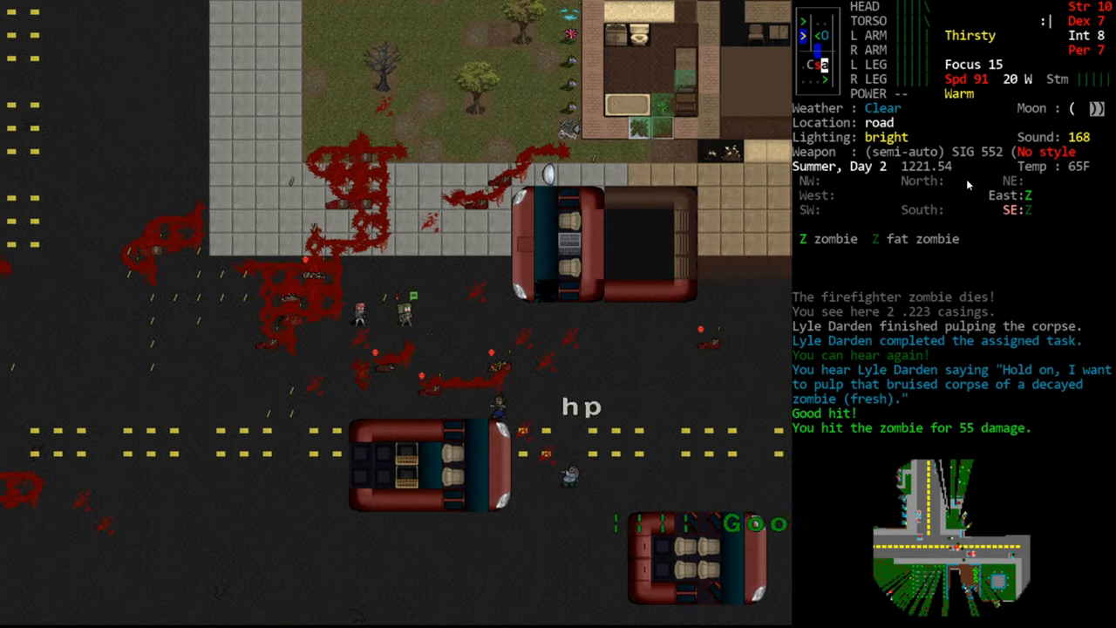
pyautogui.press('f')
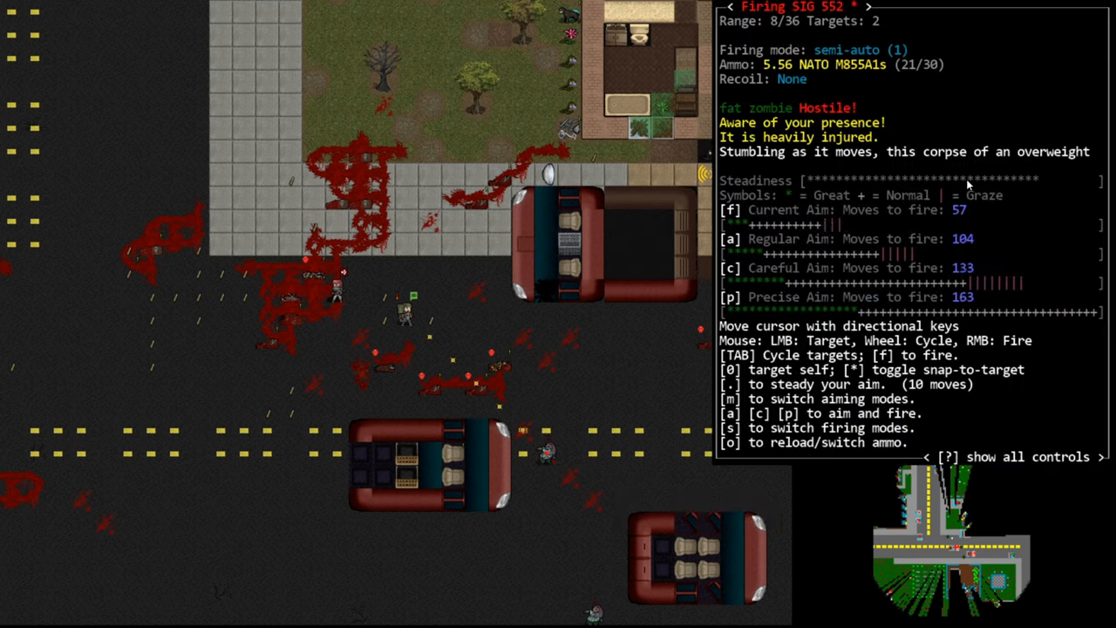
pyautogui.press('f')
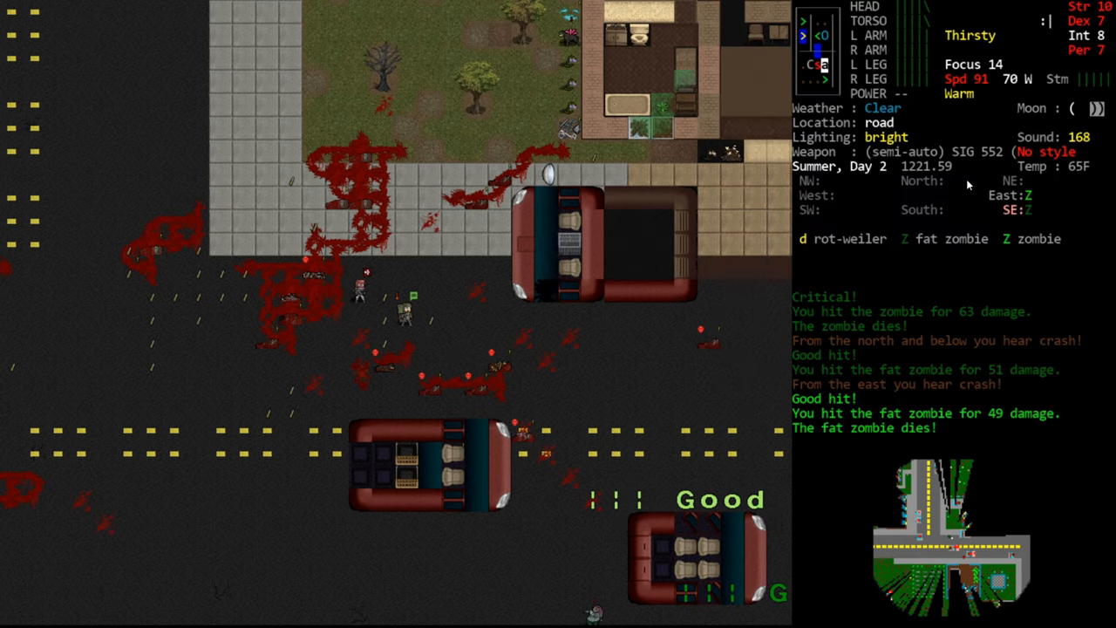
pyautogui.press('f')
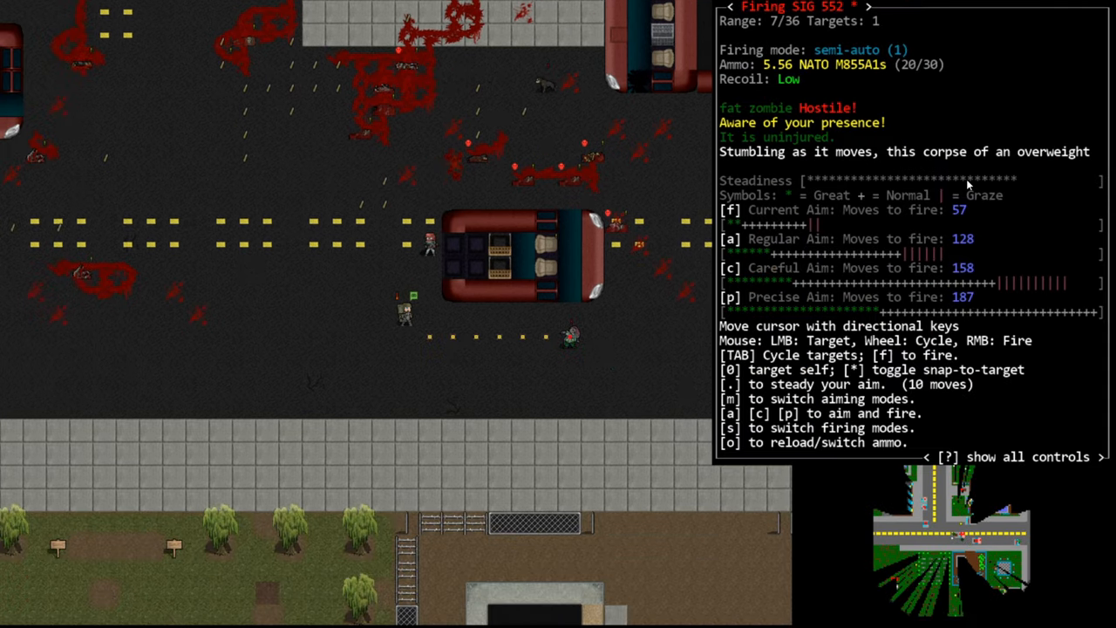
# Shoot the fat zombie dead, then stop pulping corpses when the bloated zombie appears
pyautogui.press('f')
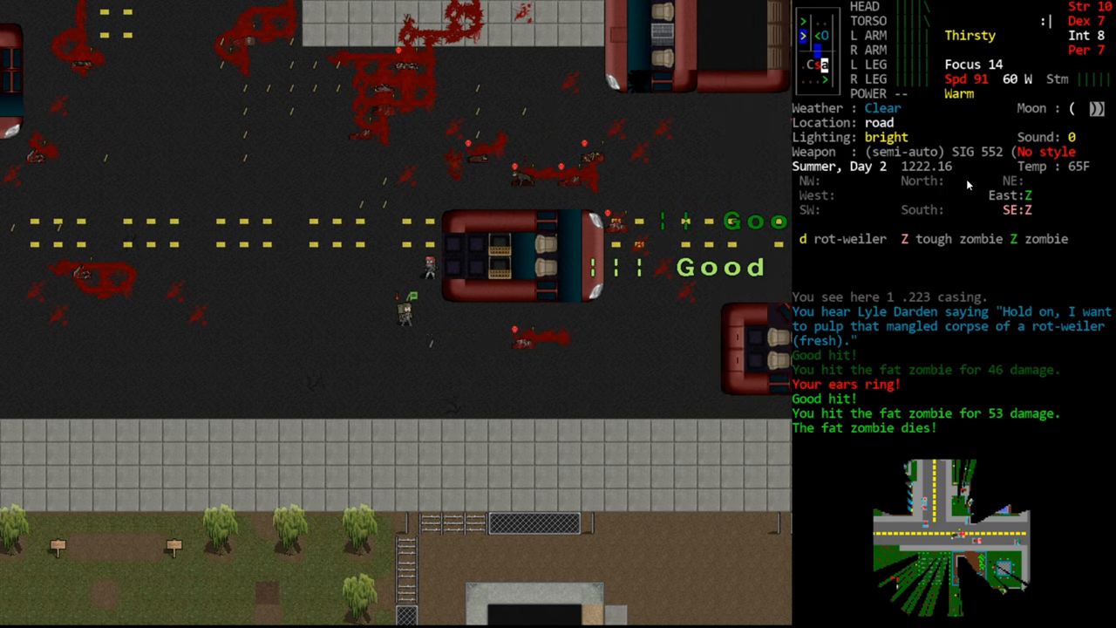
pyautogui.press('f')
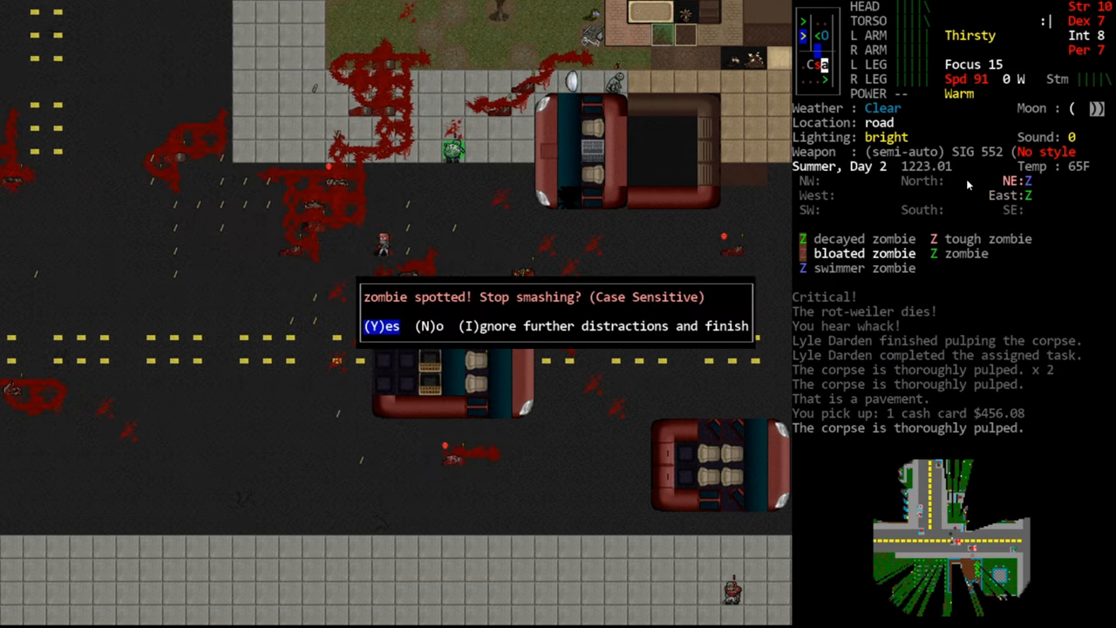
pyautogui.press('n')
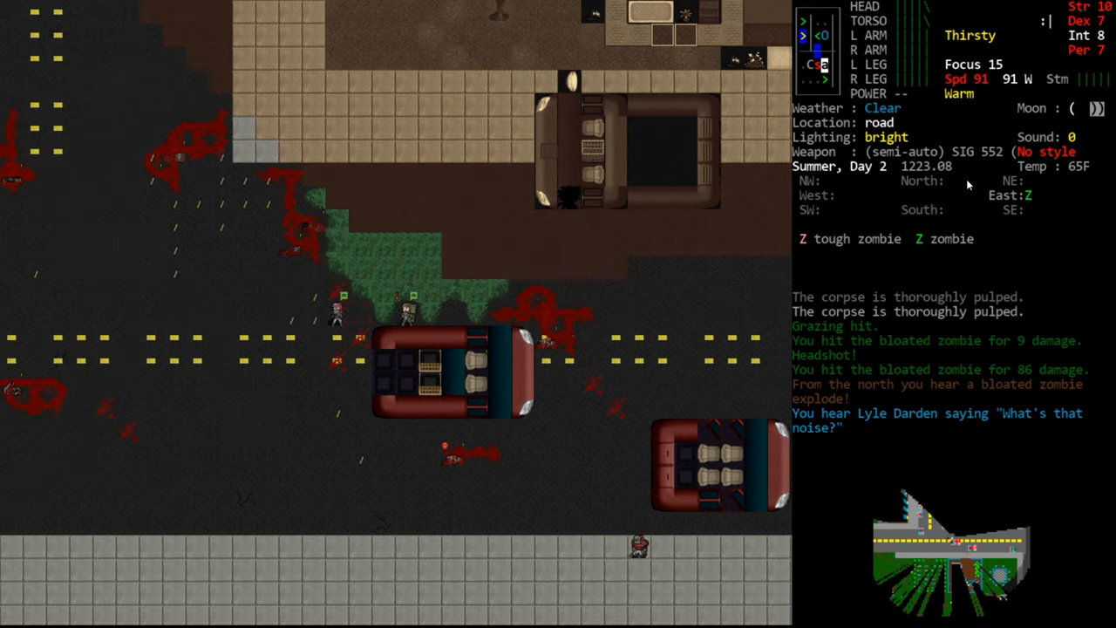
# Aim and fire repeatedly to kill the tough and decayed zombies
pyautogui.press('f')
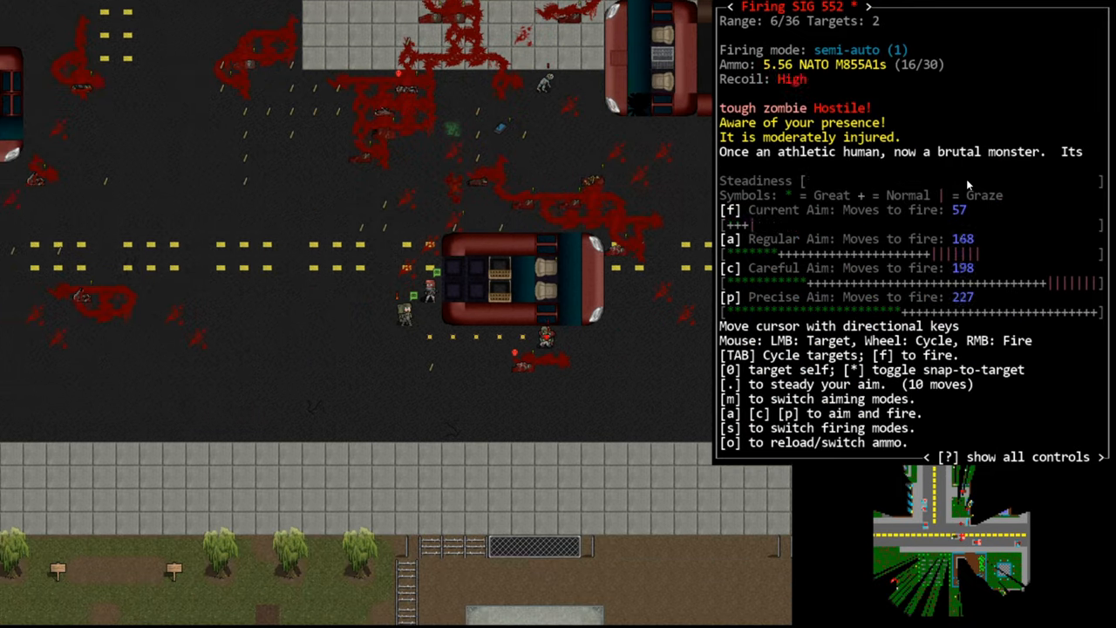
pyautogui.press('f')
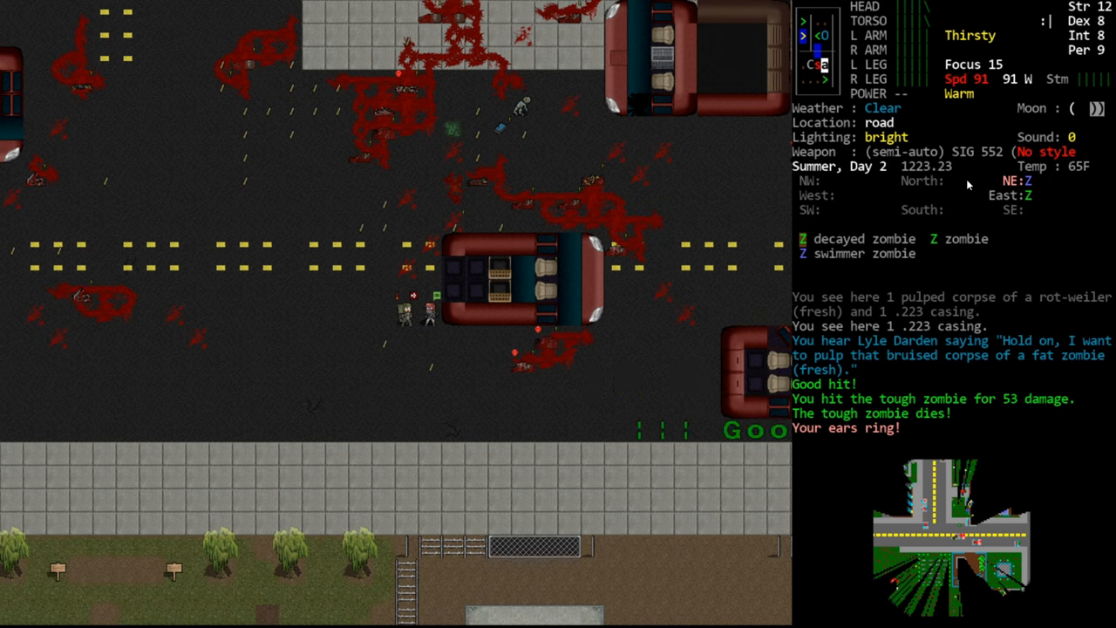
pyautogui.press('f')
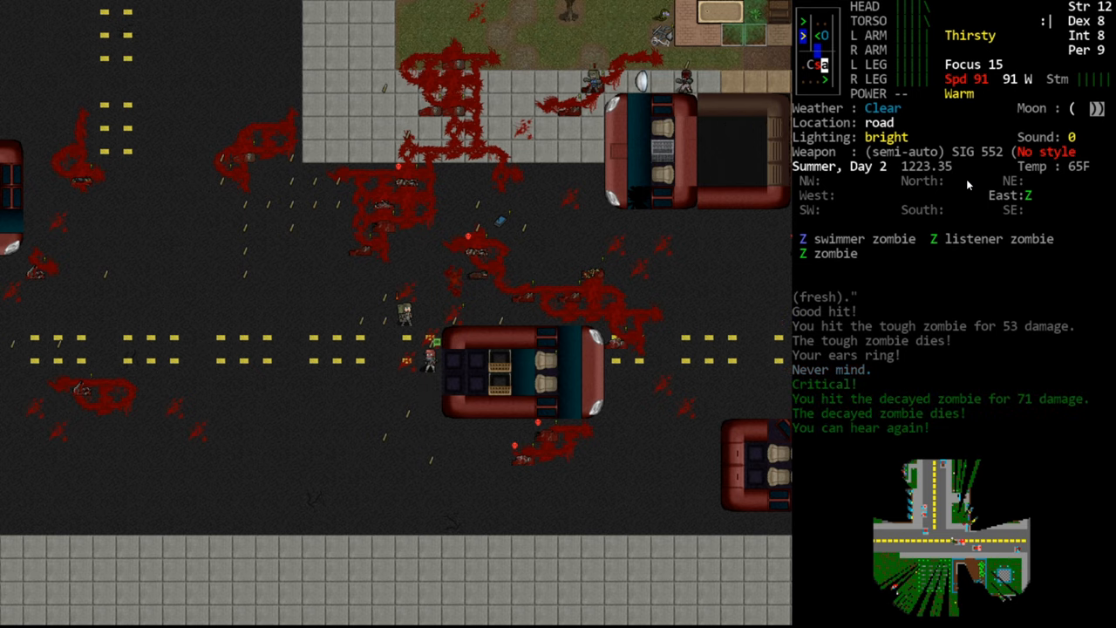
# Shoot the swimmer zombie dead and begin smashing a corpse beside the building
pyautogui.press('f')
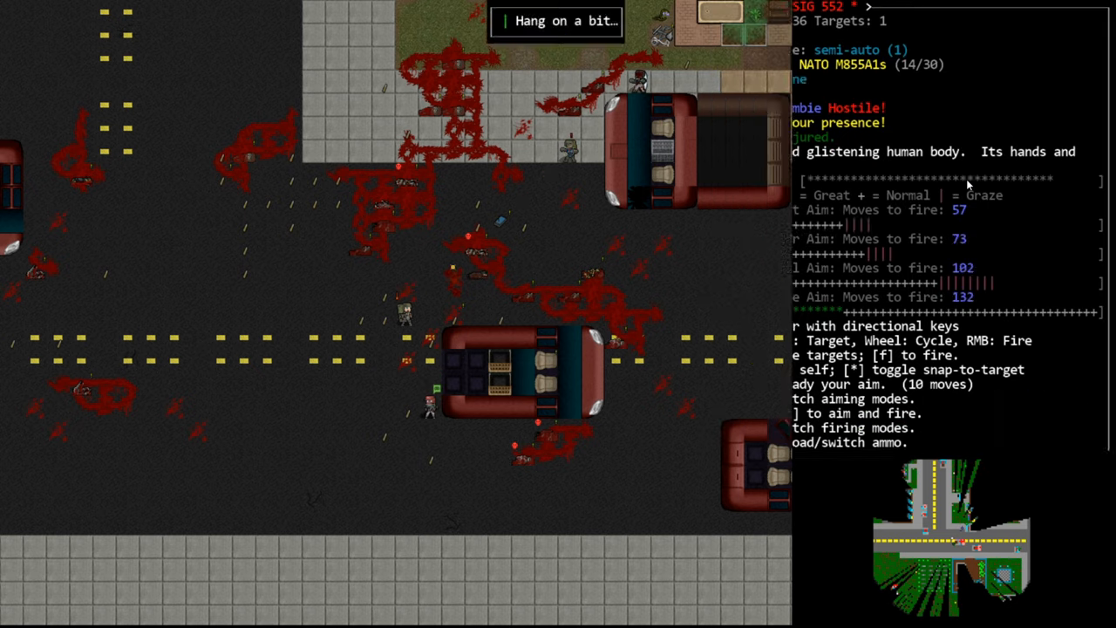
pyautogui.press('f')
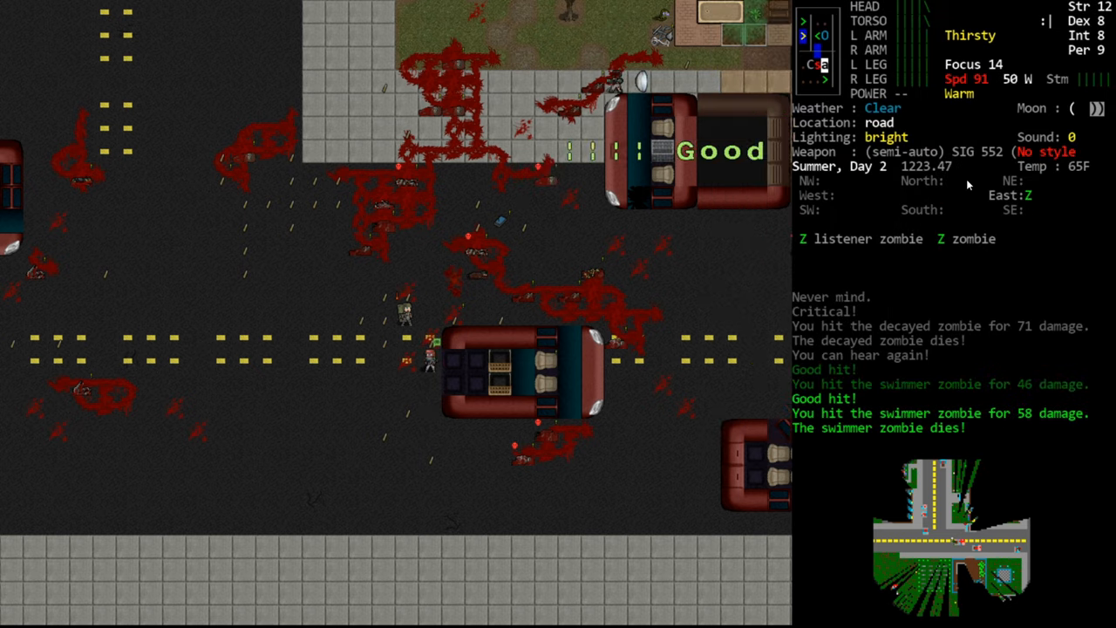
pyautogui.press('f')
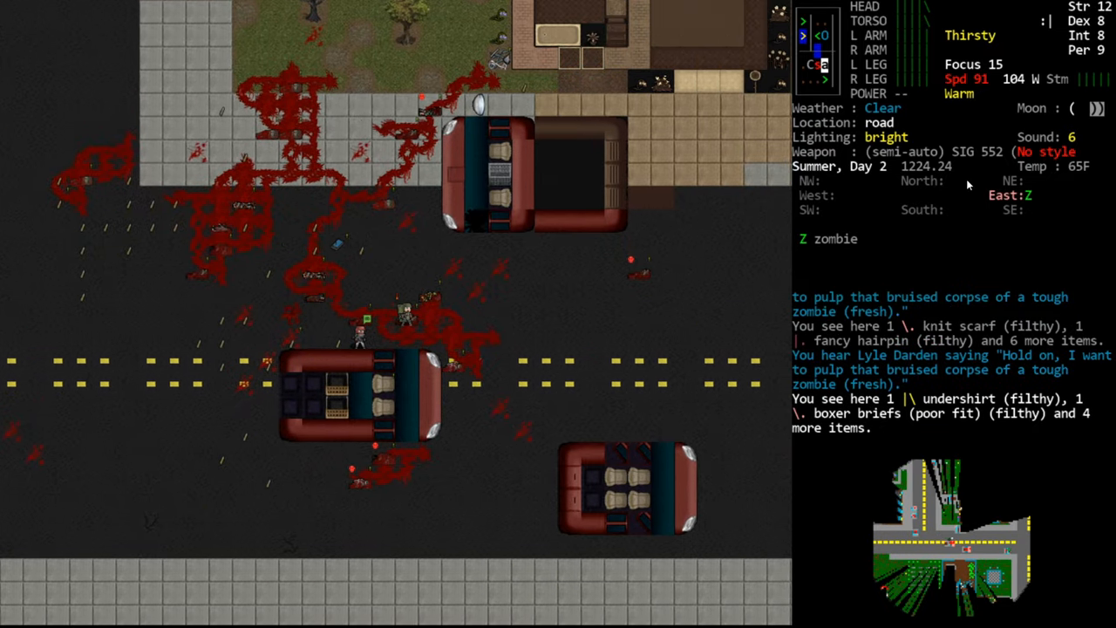
pyautogui.press('s')
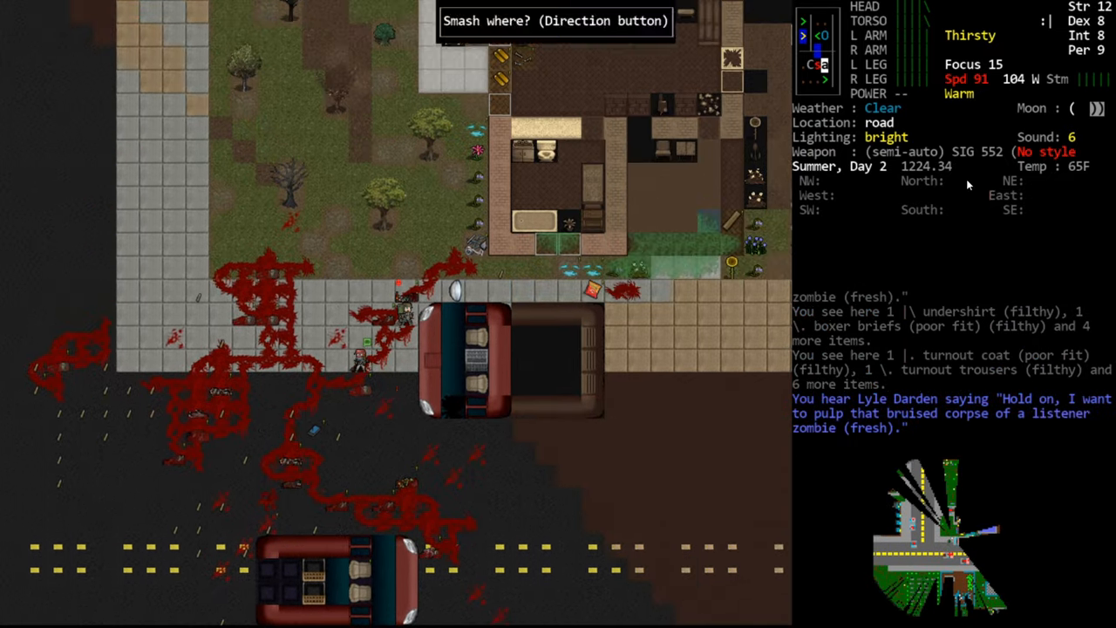